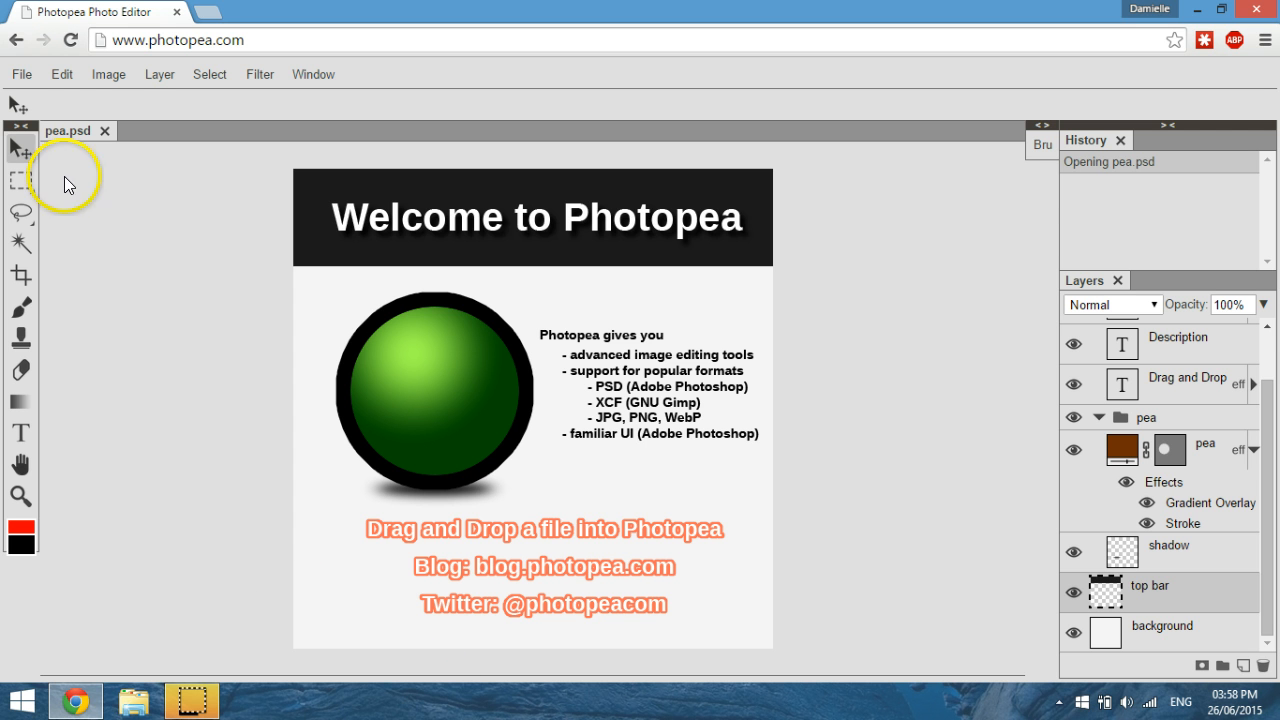
# Open 1.psd from Desktop > cta_final > cta_final > signup > 1.
pyautogui.click(20, 74)
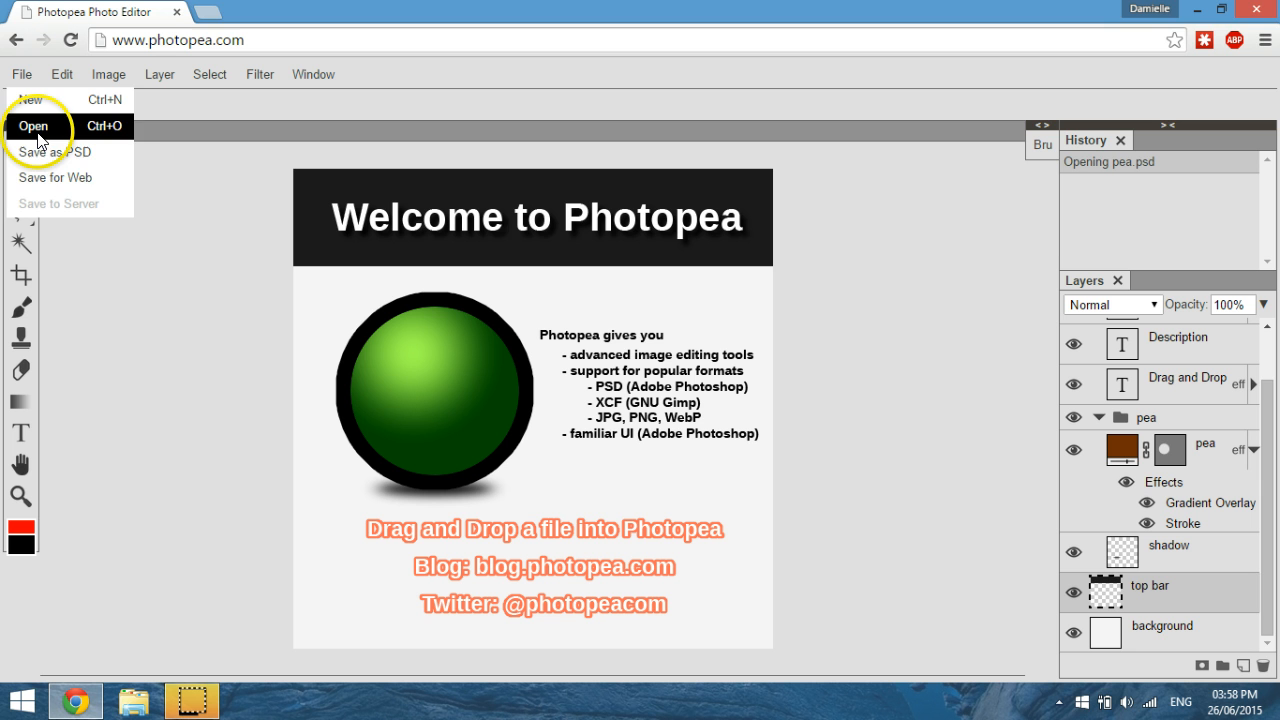
pyautogui.click(34, 125)
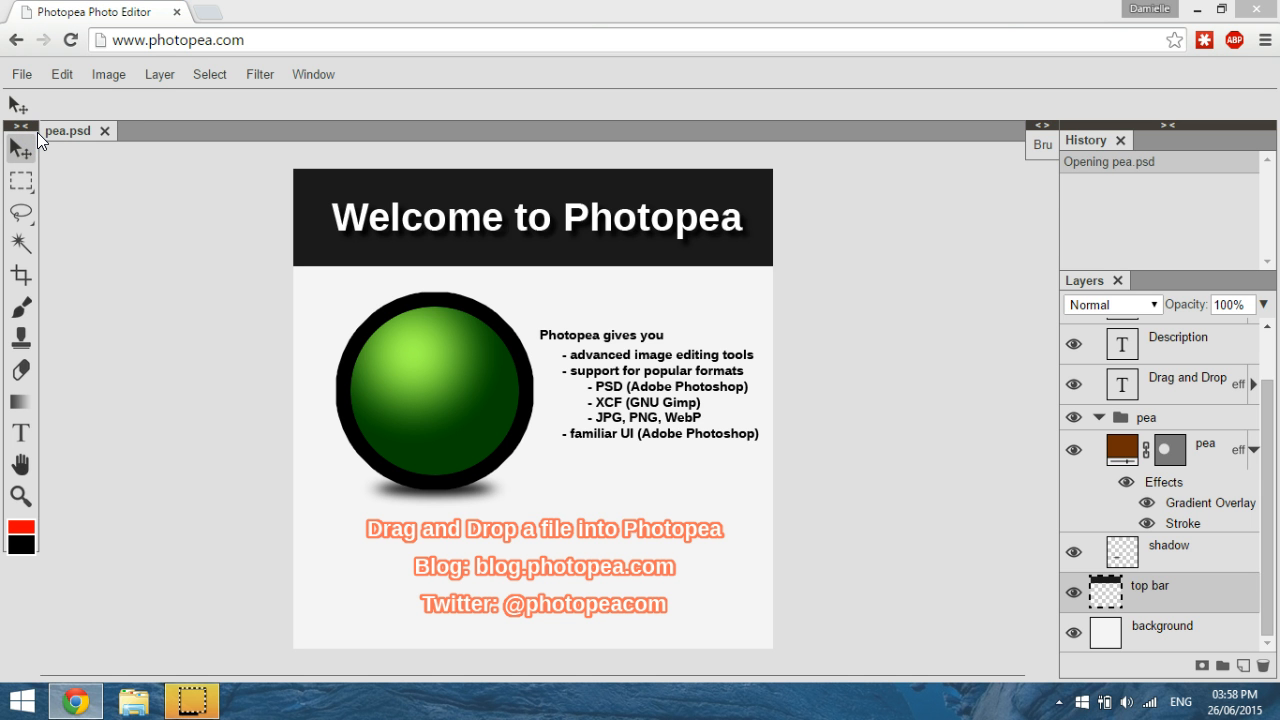
pyautogui.click(20, 74)
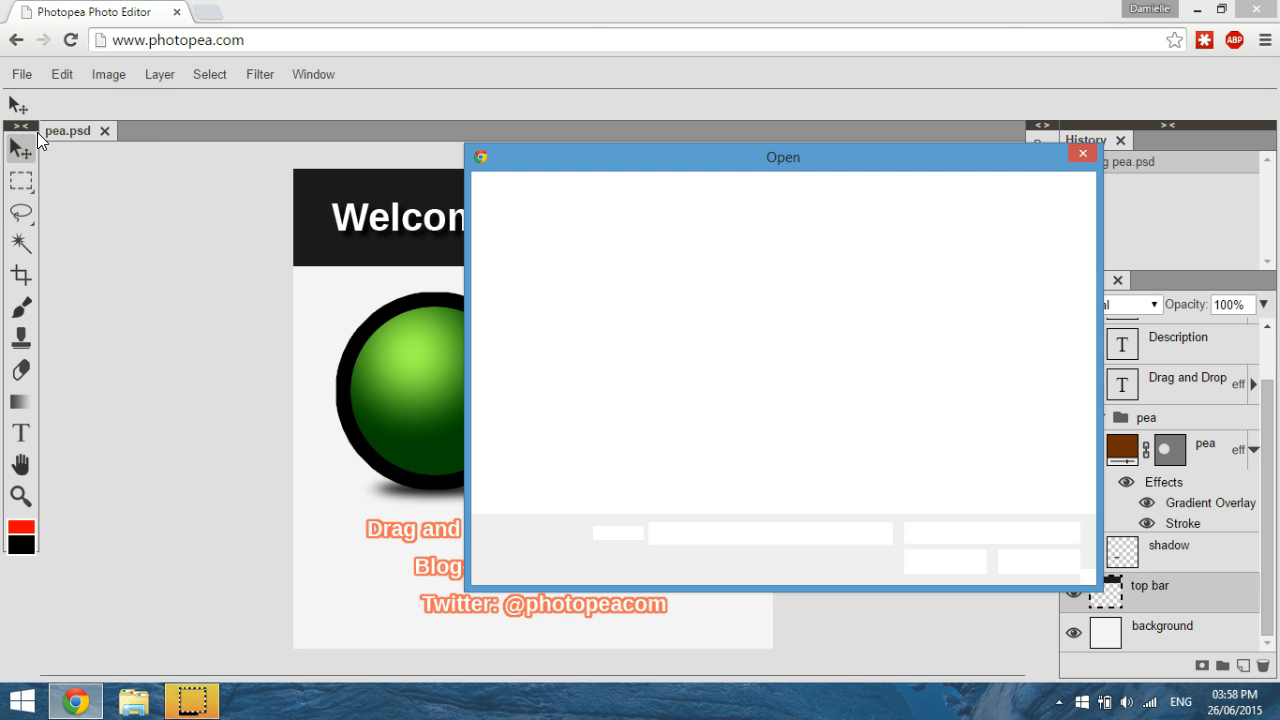
pyautogui.click(540, 313)
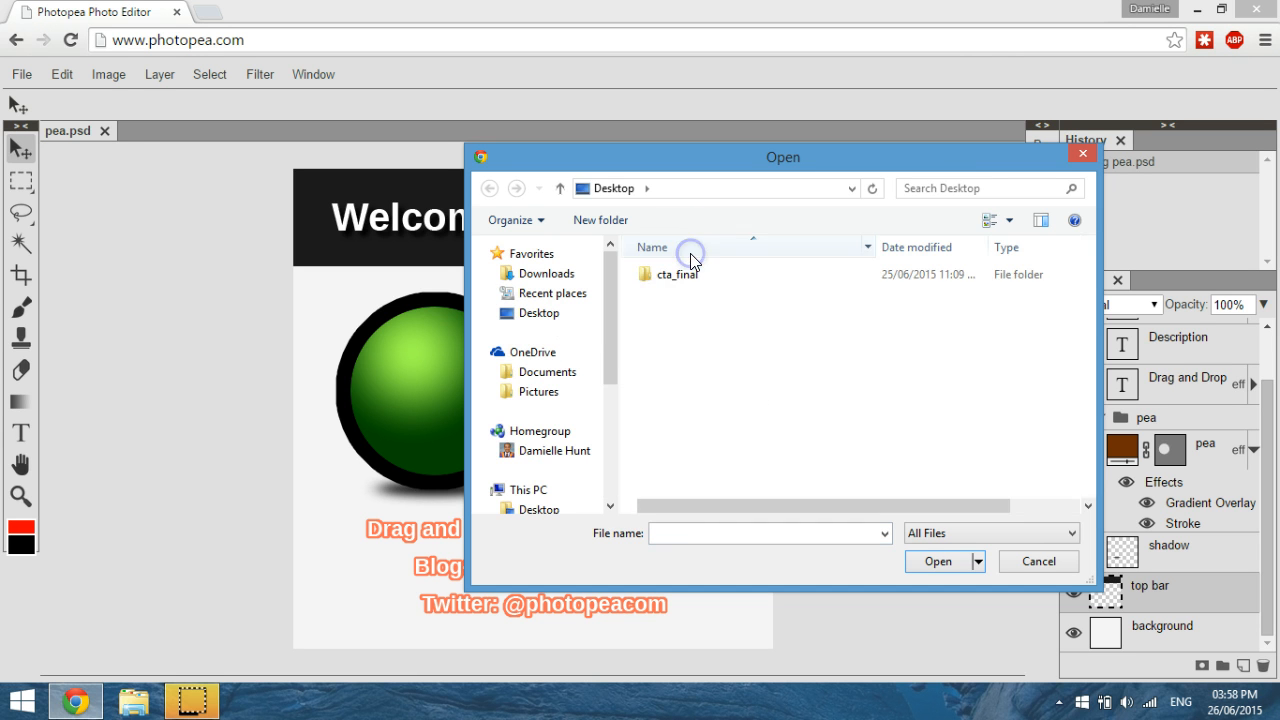
pyautogui.doubleClick(677, 273)
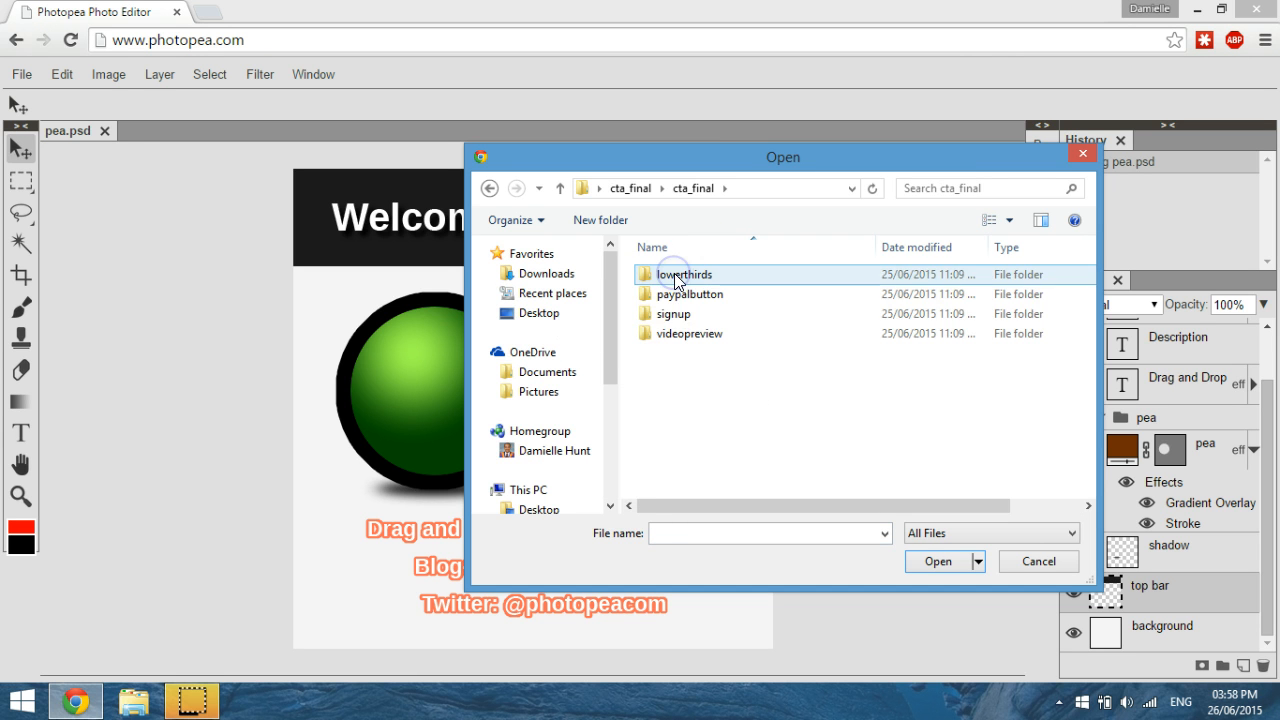
pyautogui.doubleClick(674, 313)
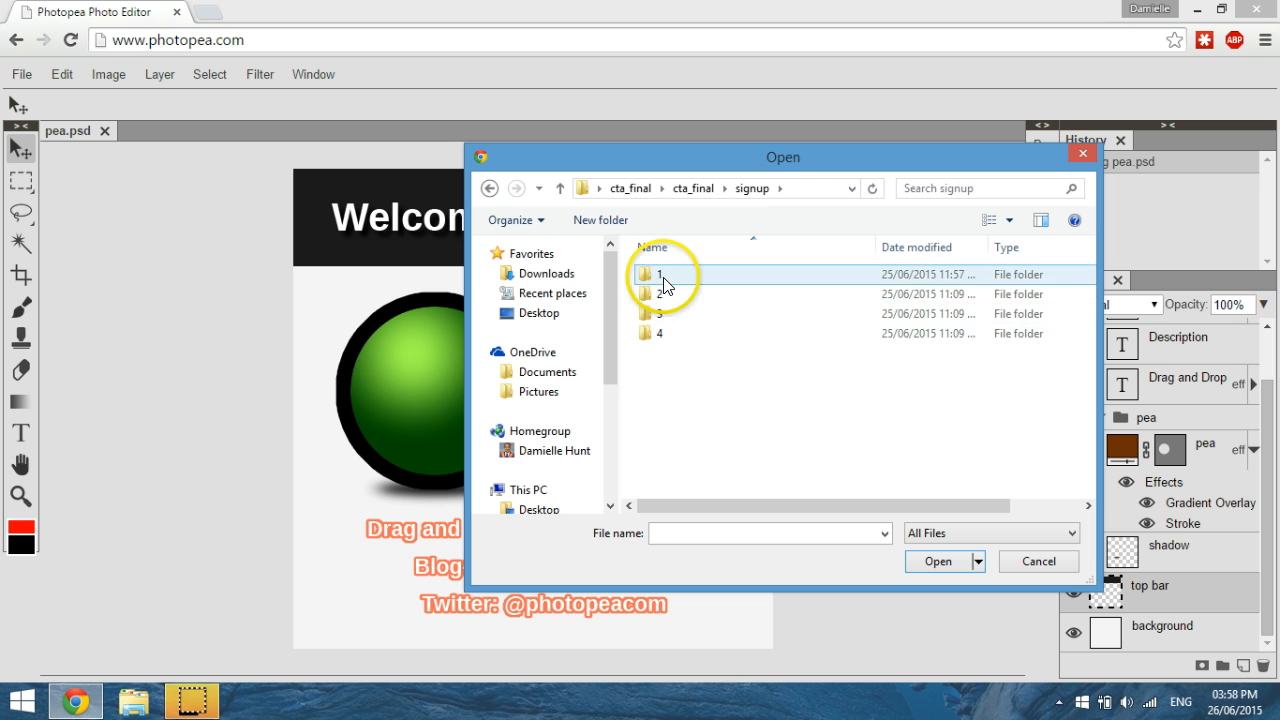
pyautogui.doubleClick(658, 274)
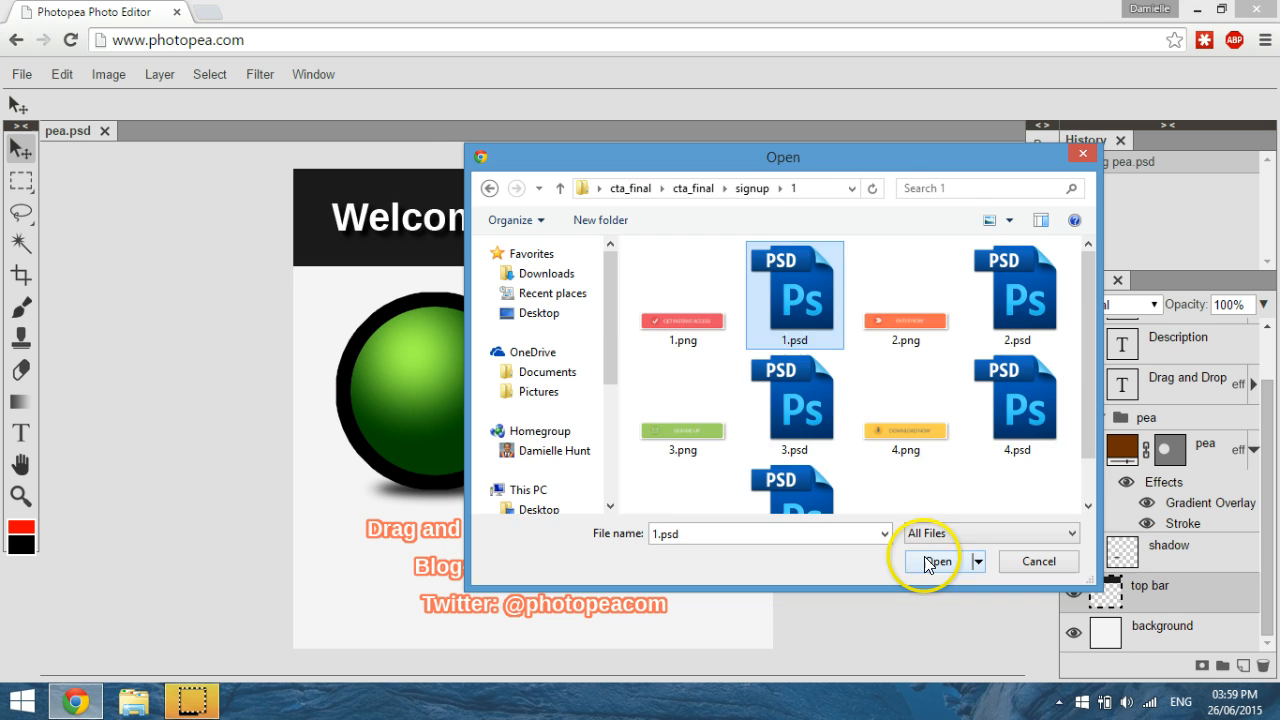
pyautogui.click(933, 561)
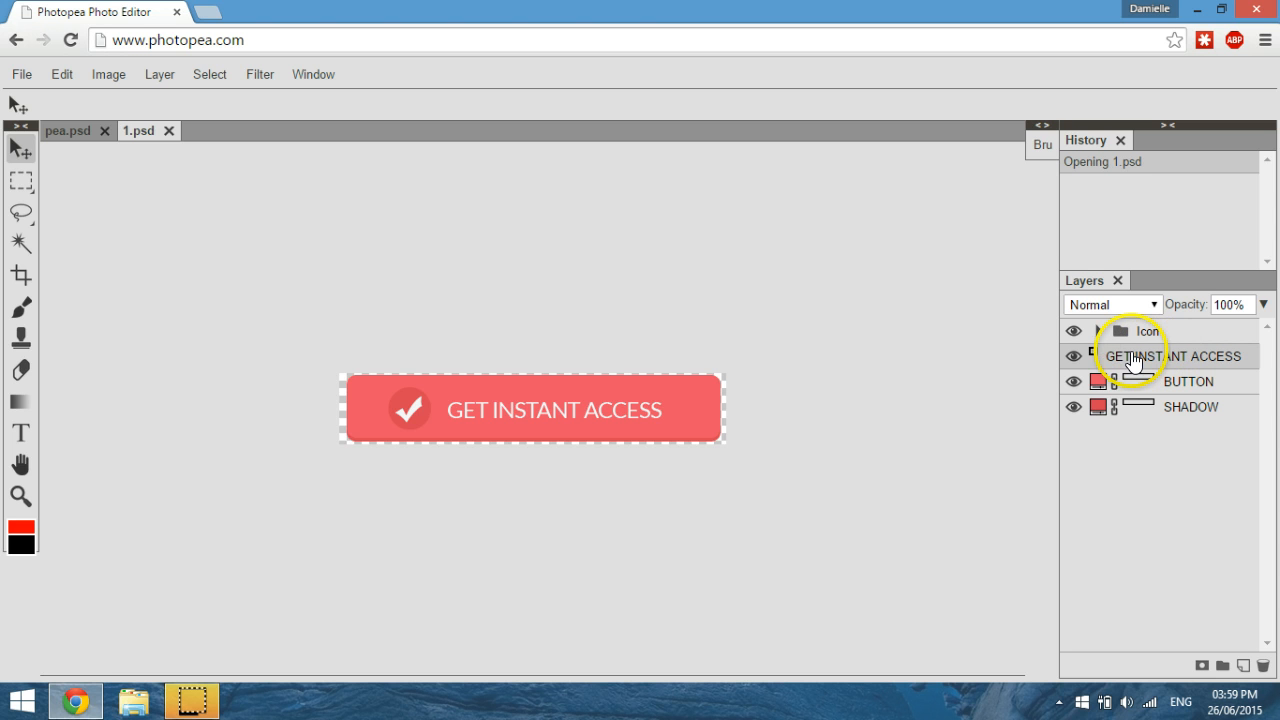
# Hide the GET INSTANT ACCESS text layer so only the check icon remains.
pyautogui.doubleClick(1172, 355)
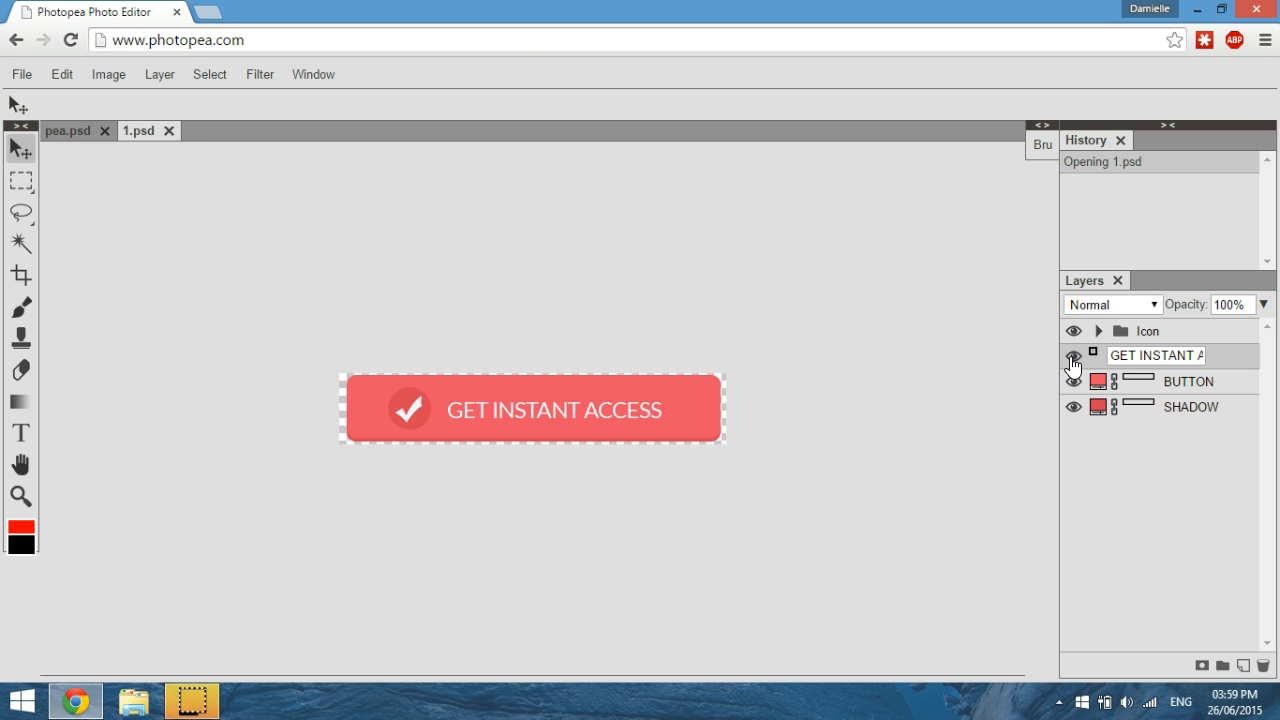
pyautogui.click(1074, 355)
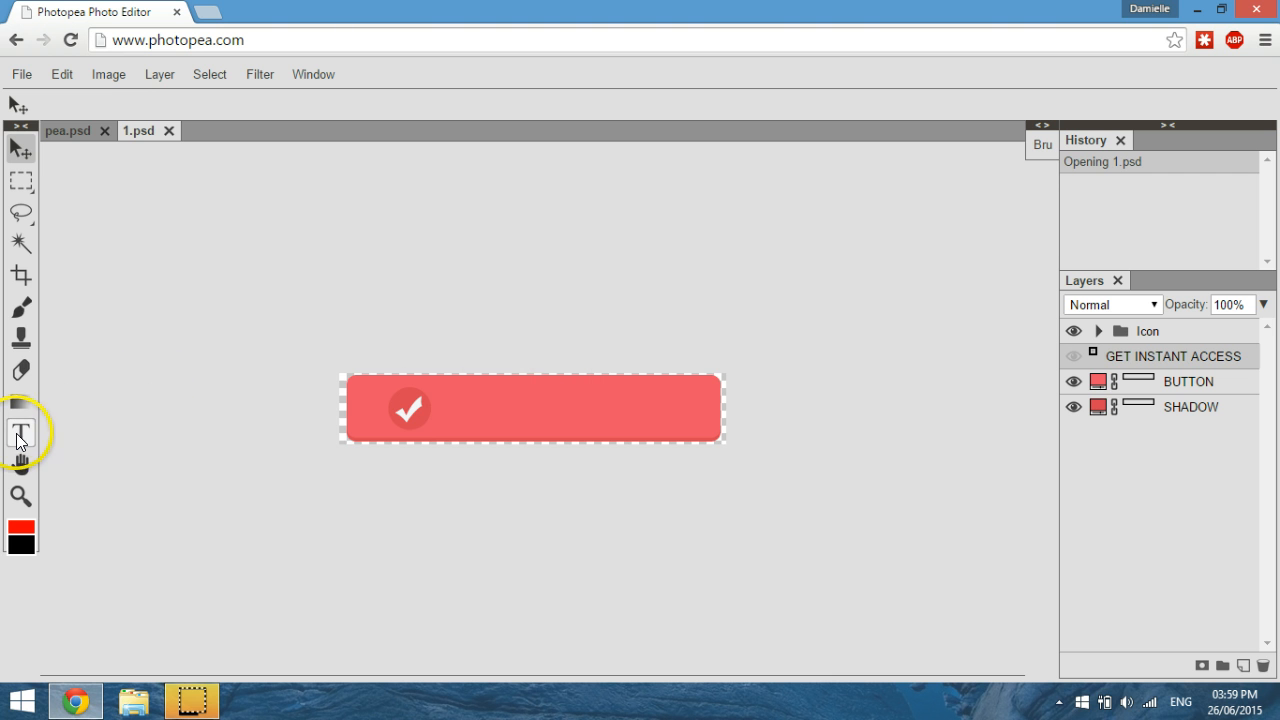
# Add a text layer reading 'Instant Download' beside the button's check icon.
pyautogui.click(20, 432)
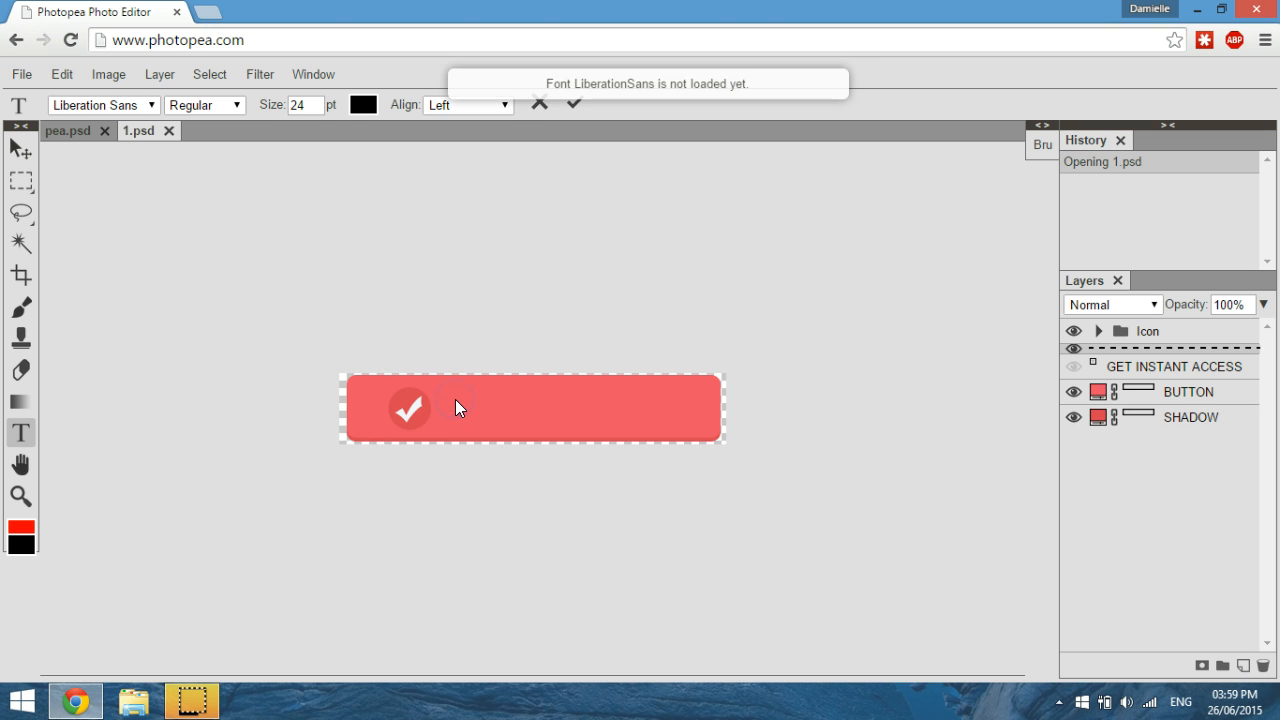
pyautogui.click(458, 405)
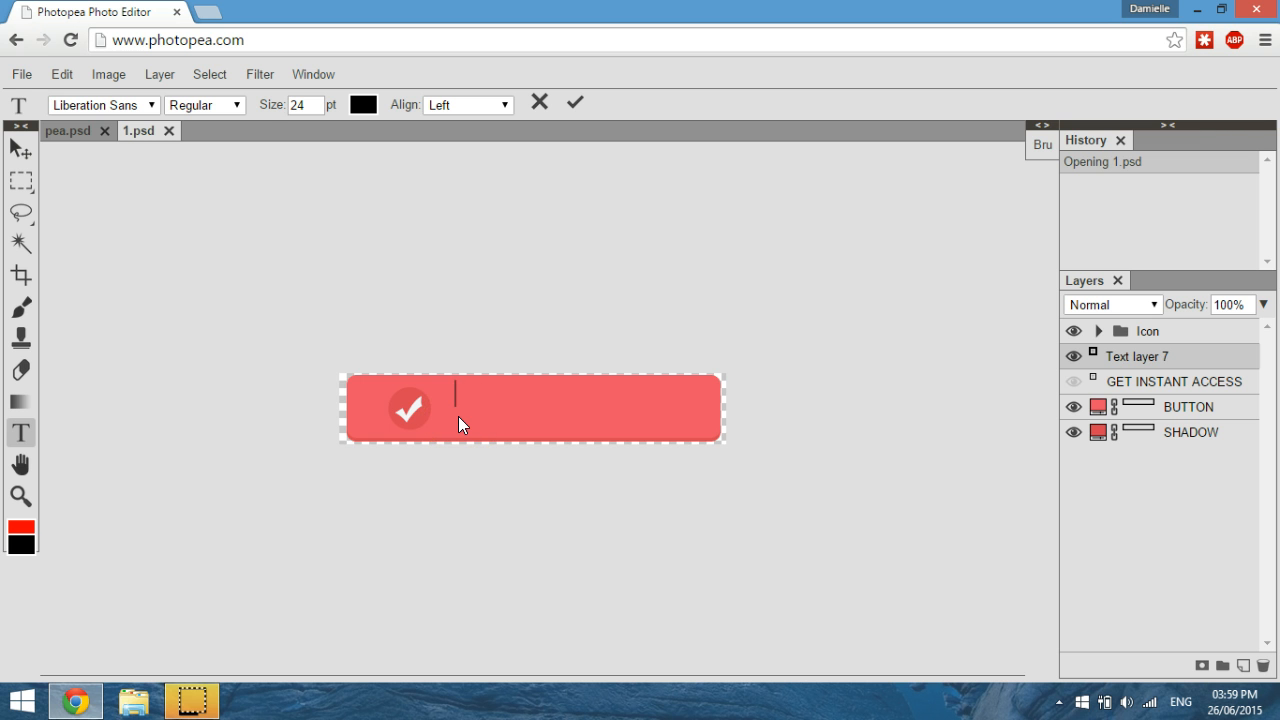
pyautogui.write('Insta')
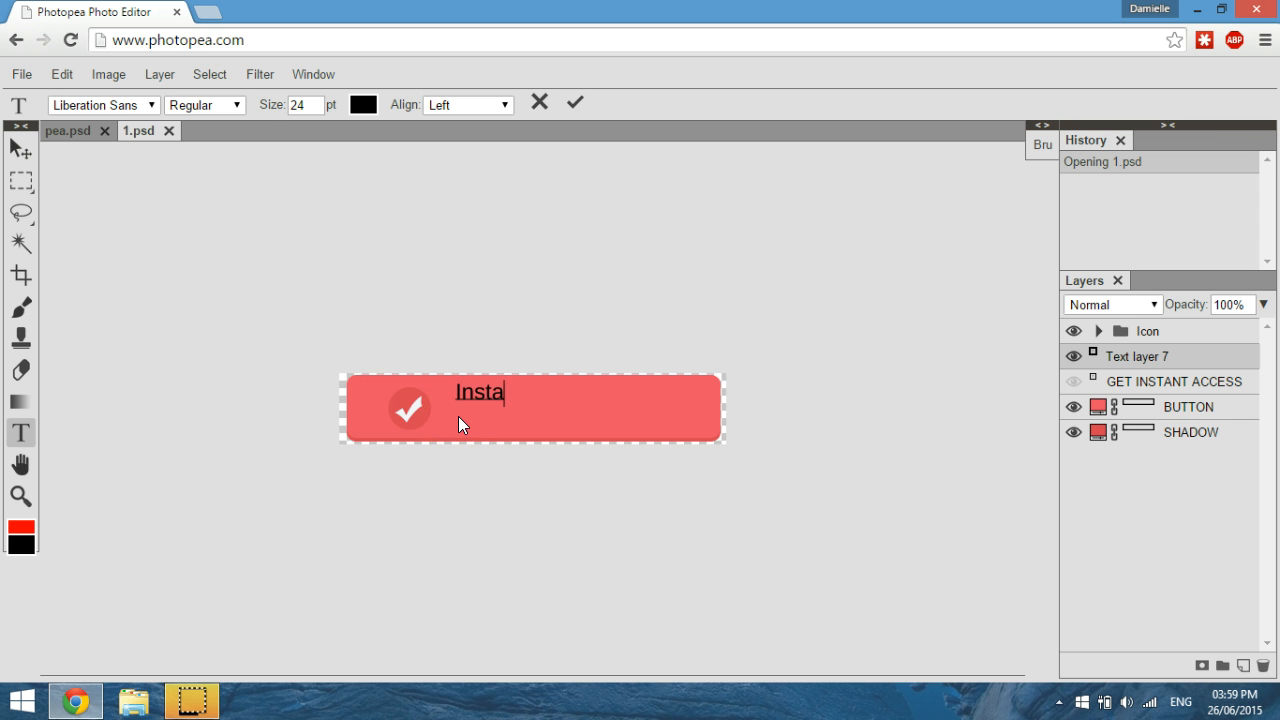
pyautogui.write('nt Downlo')
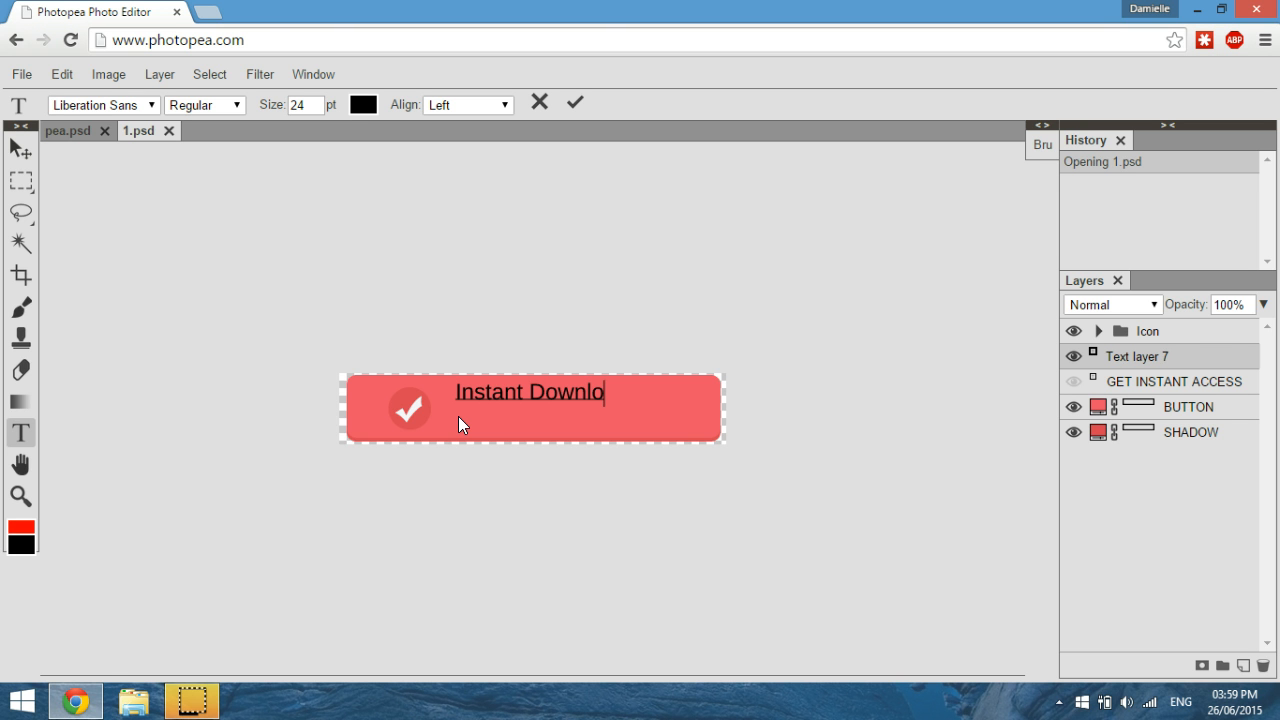
pyautogui.write('a')
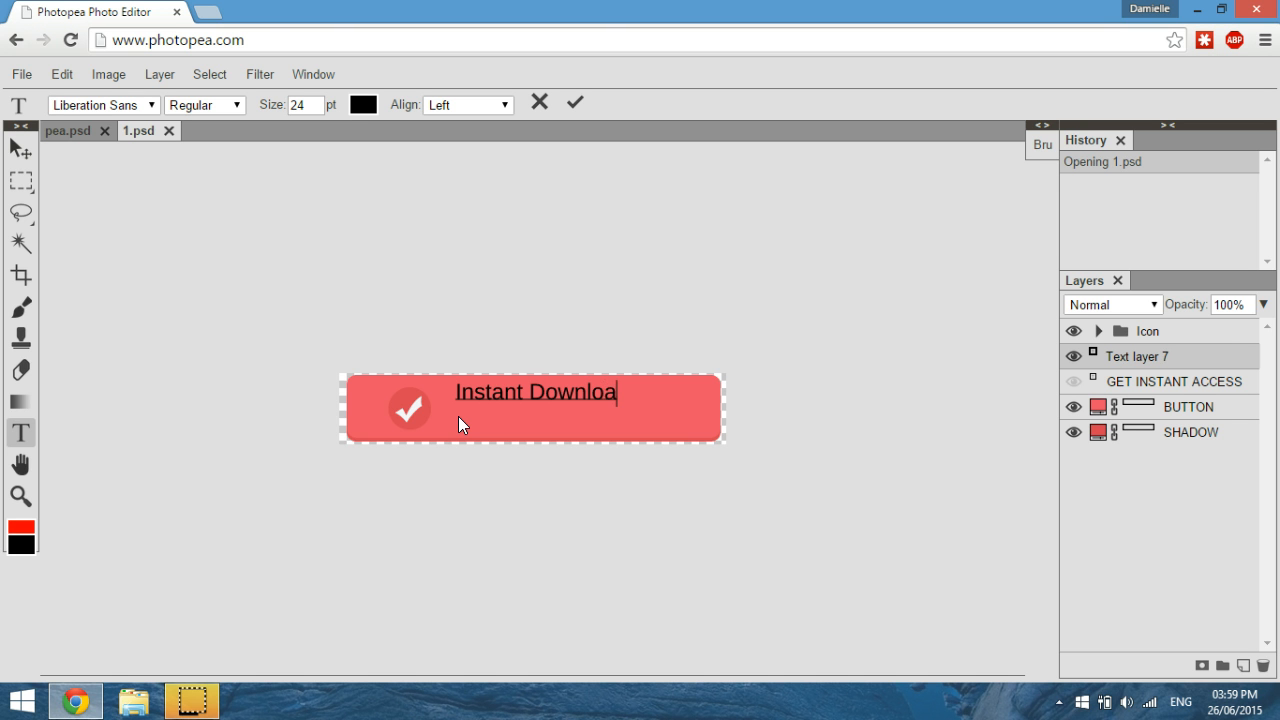
pyautogui.write('d')
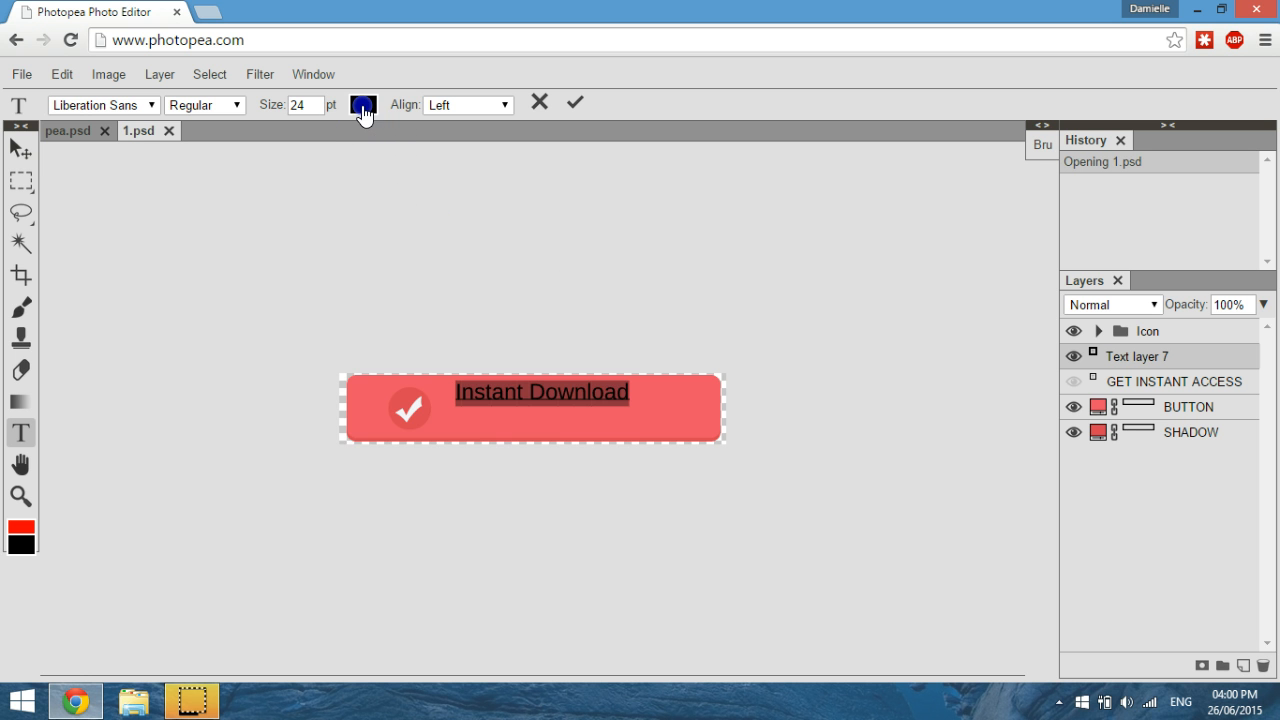
# Recolor the Instant Download text to near-white #fcfcfc.
pyautogui.click(362, 104)
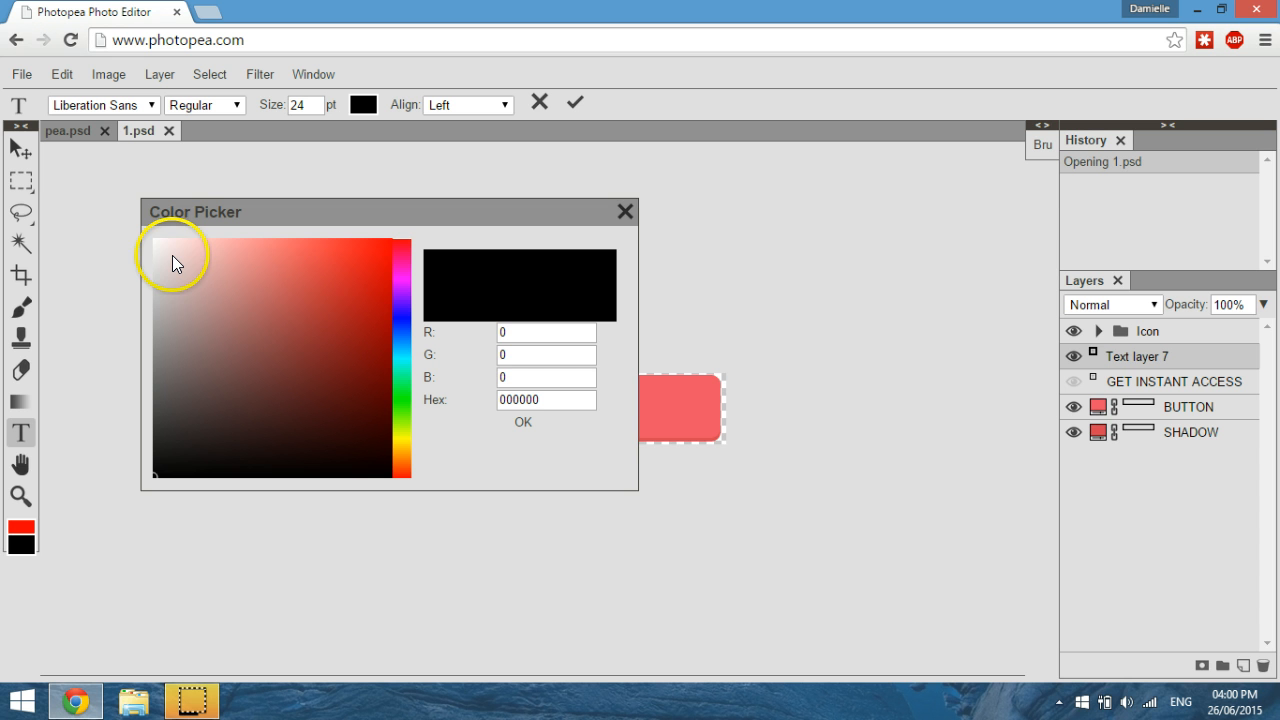
pyautogui.moveTo(162, 257)
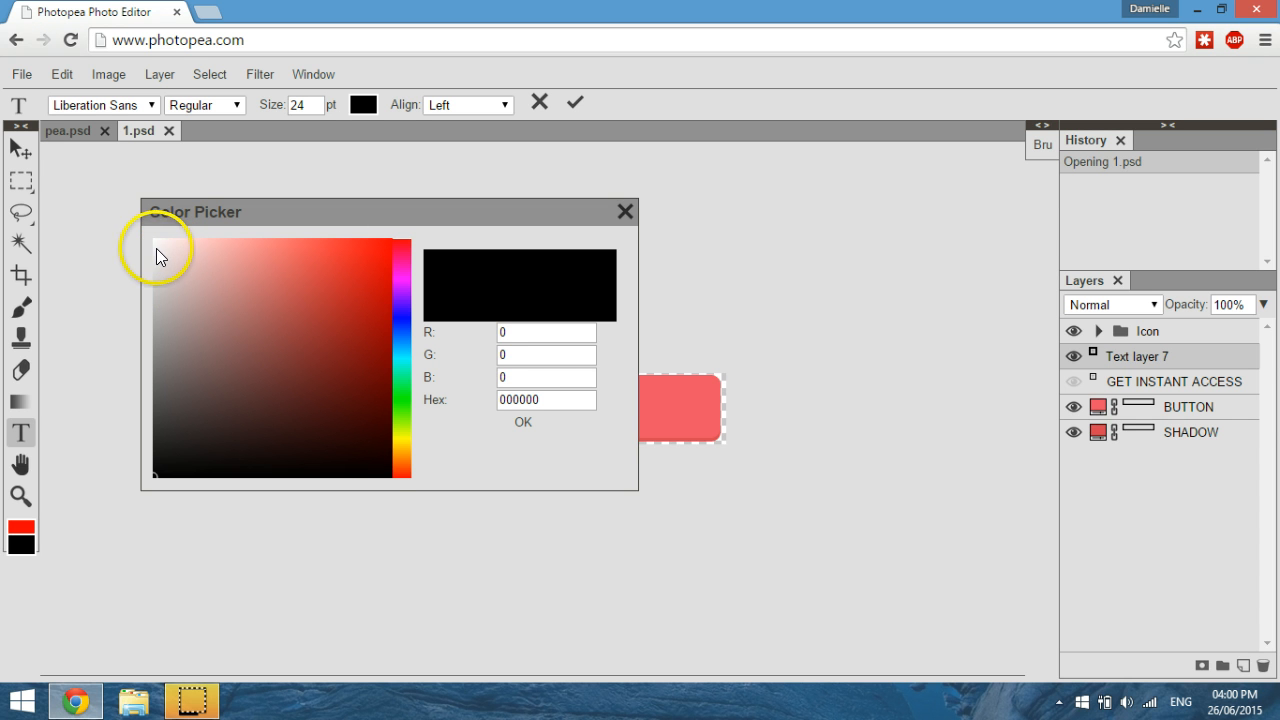
pyautogui.click(158, 249)
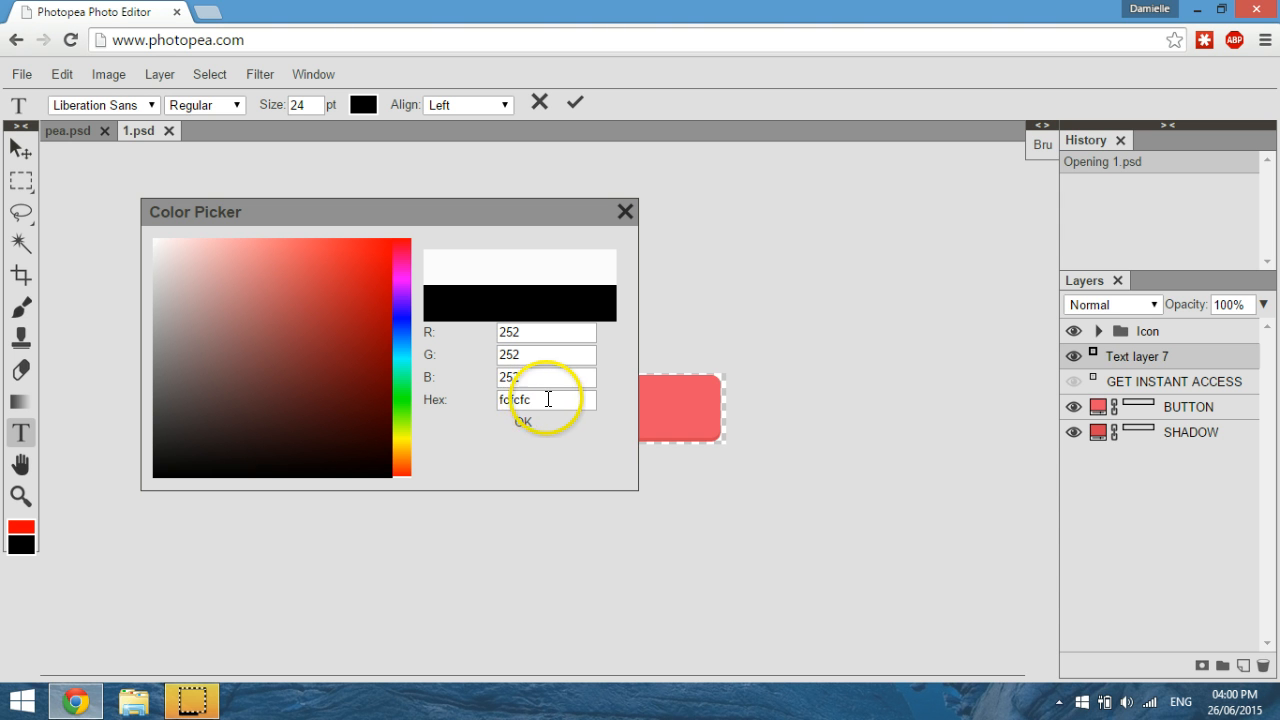
pyautogui.click(521, 421)
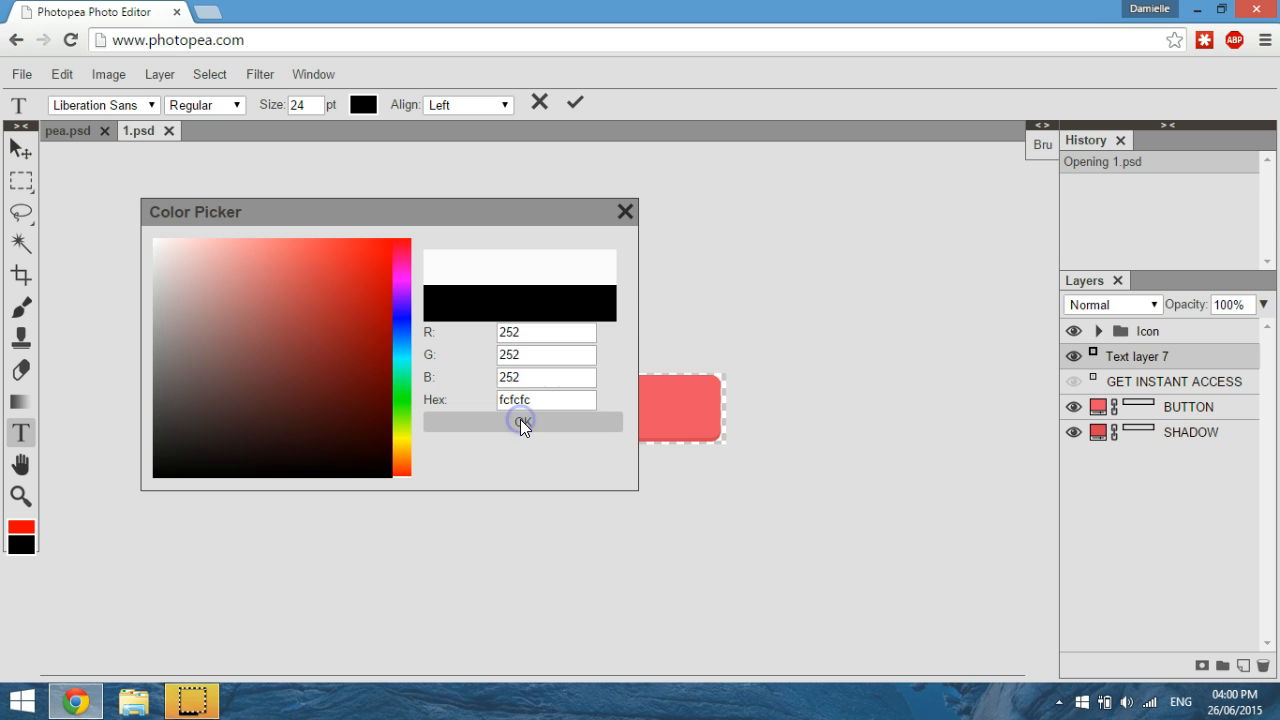
pyautogui.click(520, 421)
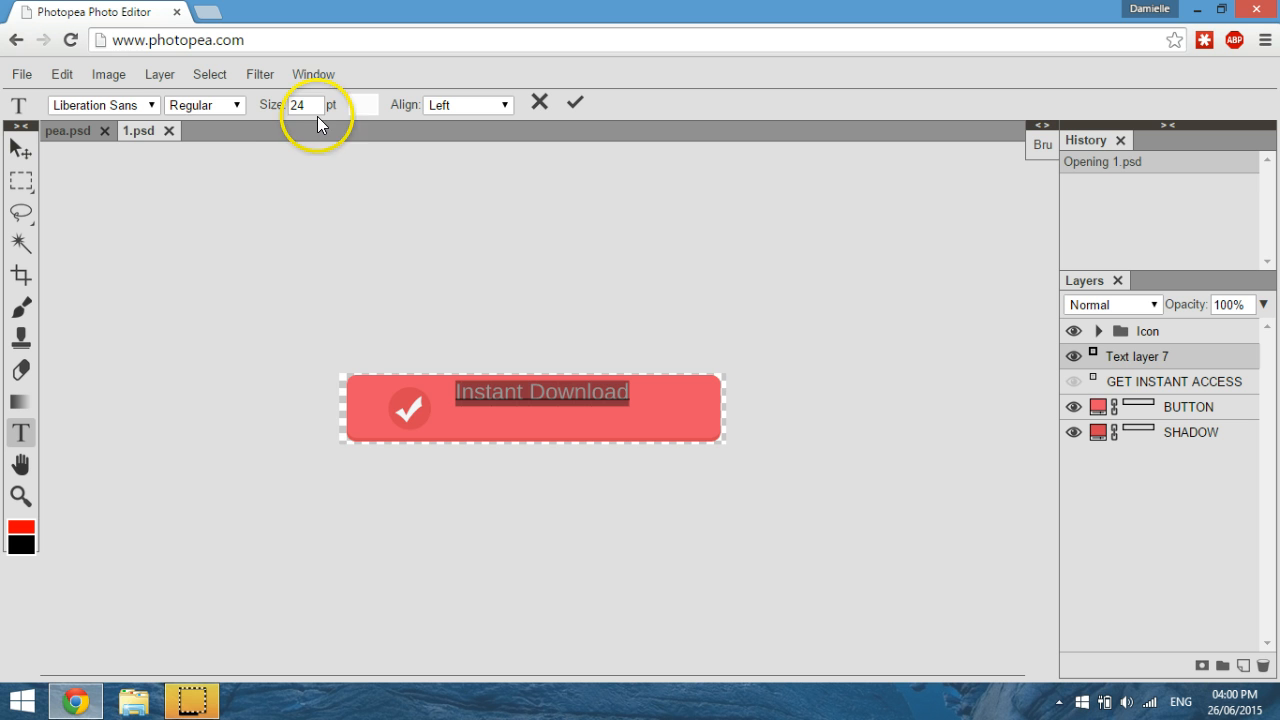
# Keep the text in Regular style, commit it with the Move tool, and centre it.
pyautogui.click(300, 104)
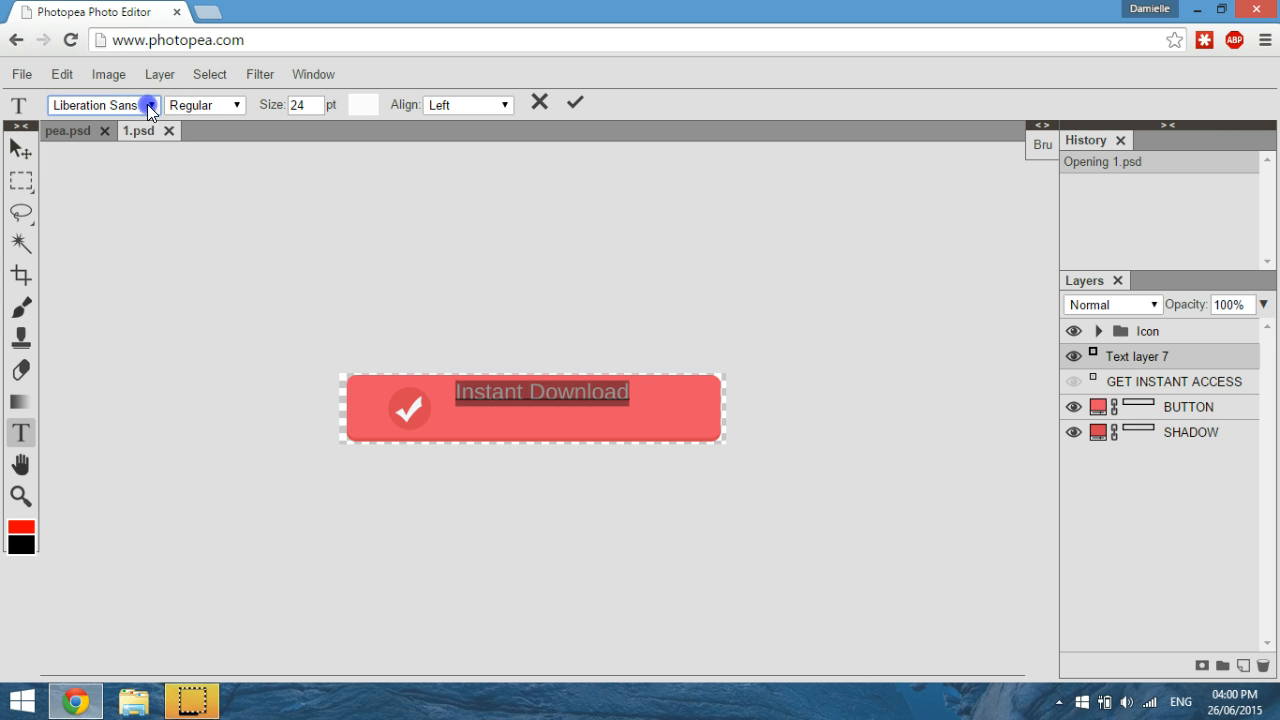
pyautogui.click(204, 104)
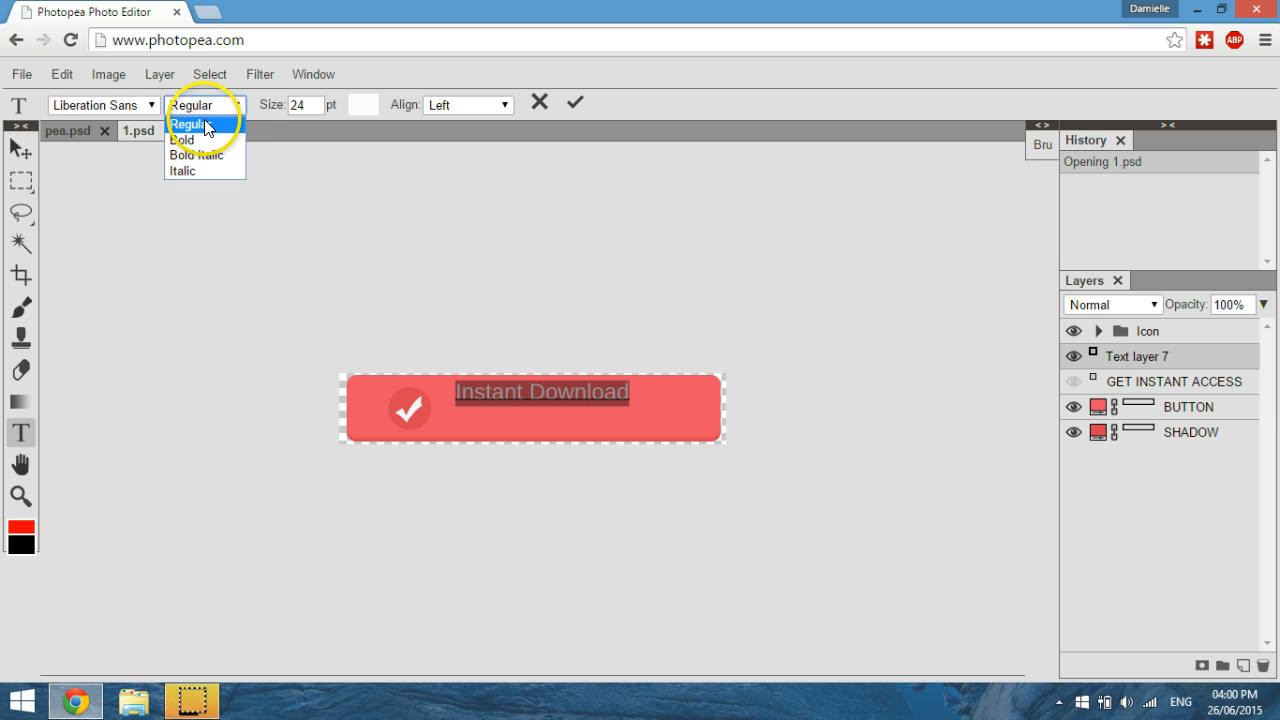
pyautogui.click(189, 123)
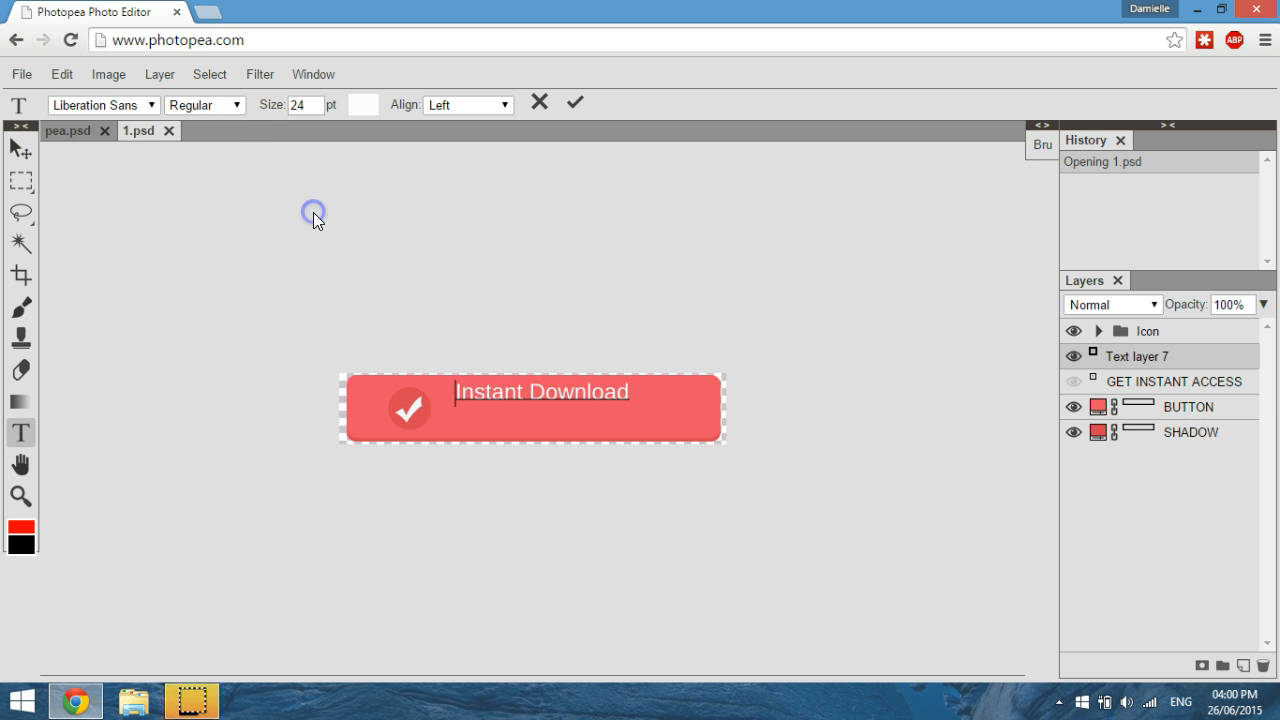
pyautogui.moveTo(20, 148)
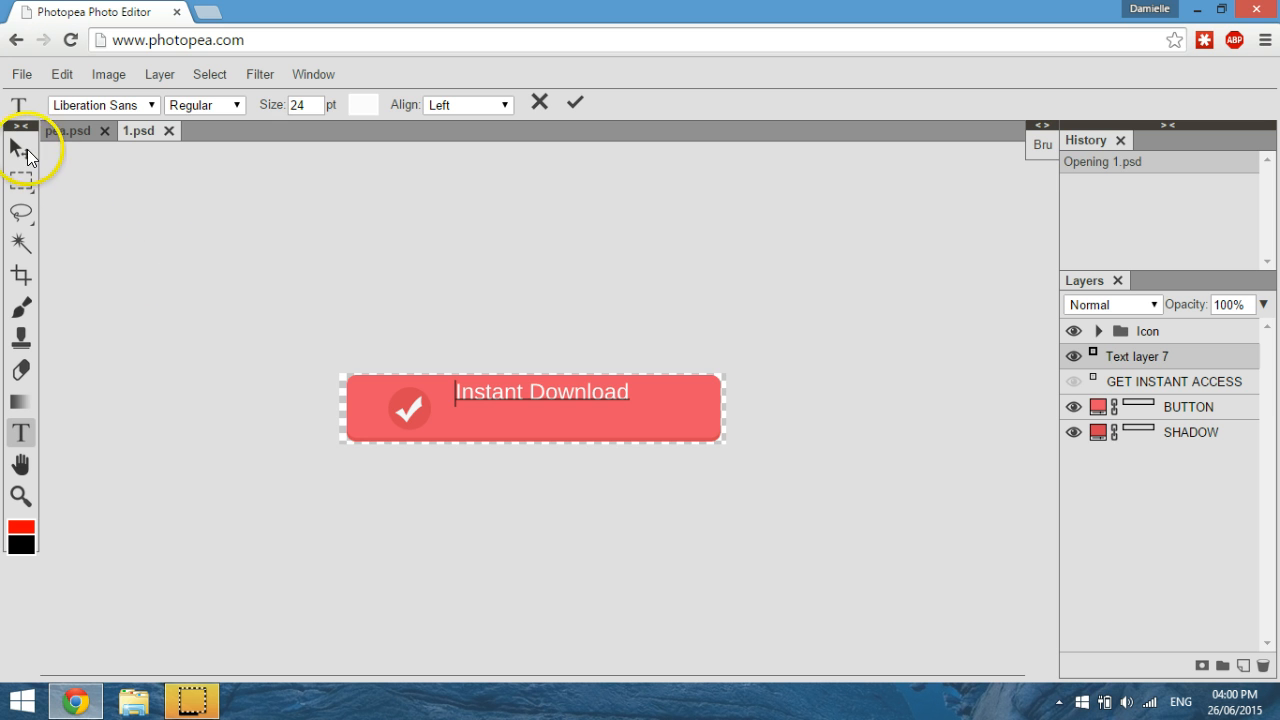
pyautogui.click(18, 150)
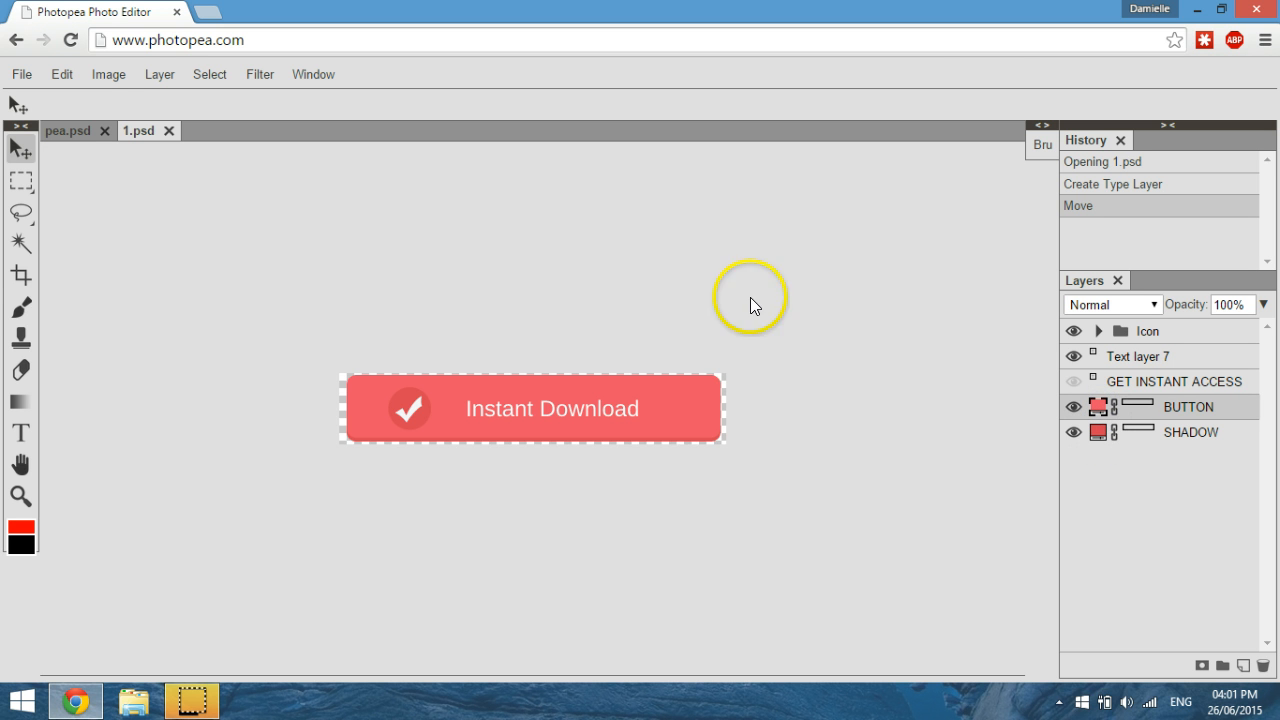
pyautogui.moveTo(362, 322)
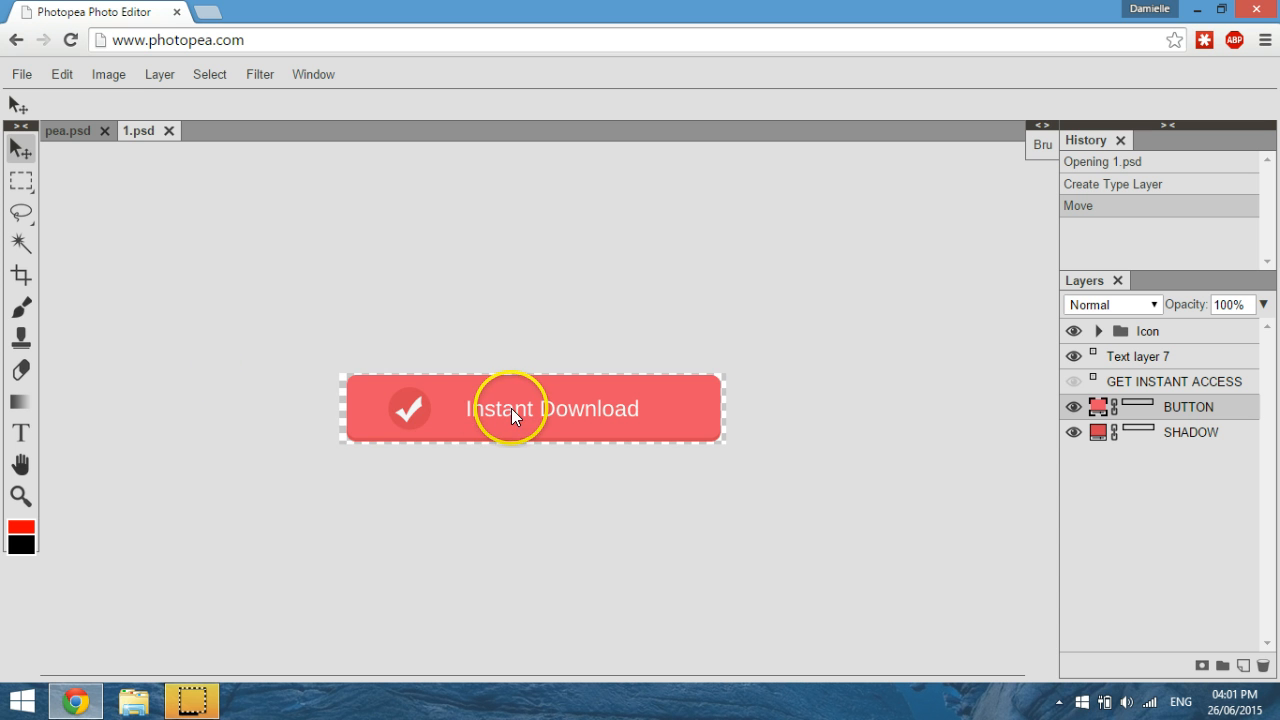
pyautogui.moveTo(532, 422)
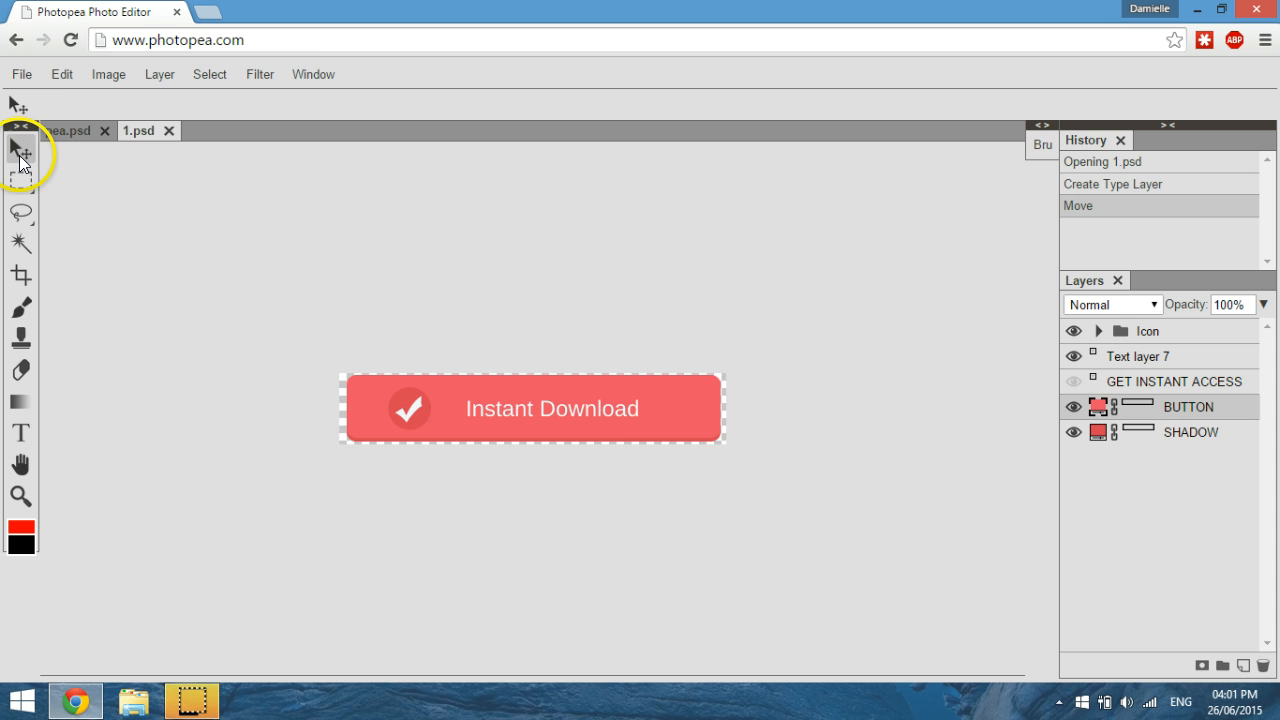
# Free Transform the red BUTTON shape to fit just inside the shadow shape.
pyautogui.click(61, 74)
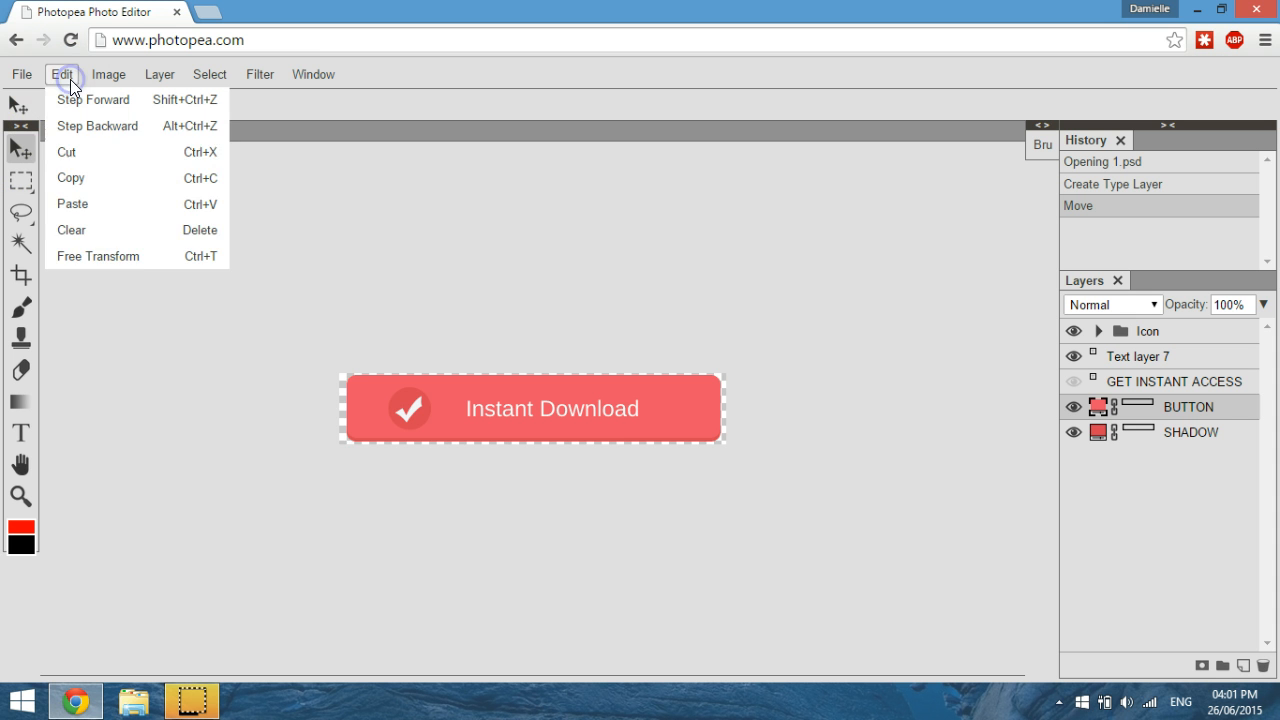
pyautogui.moveTo(98, 256)
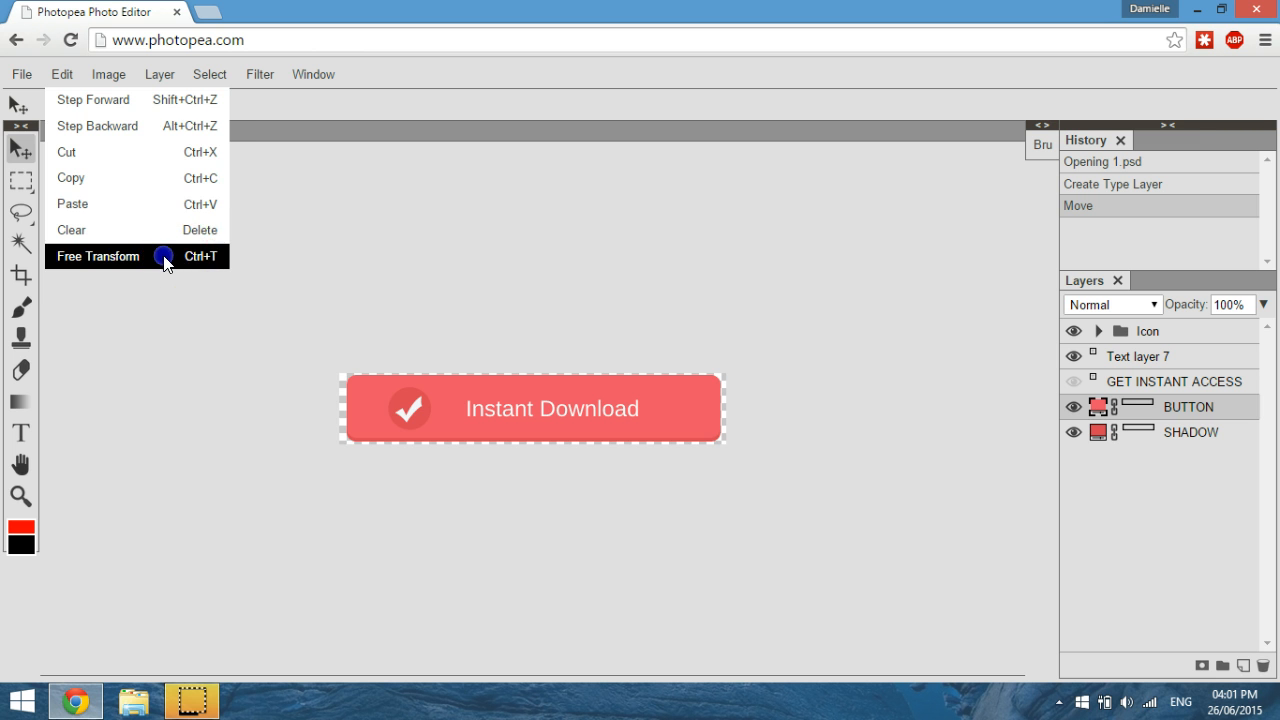
pyautogui.click(97, 256)
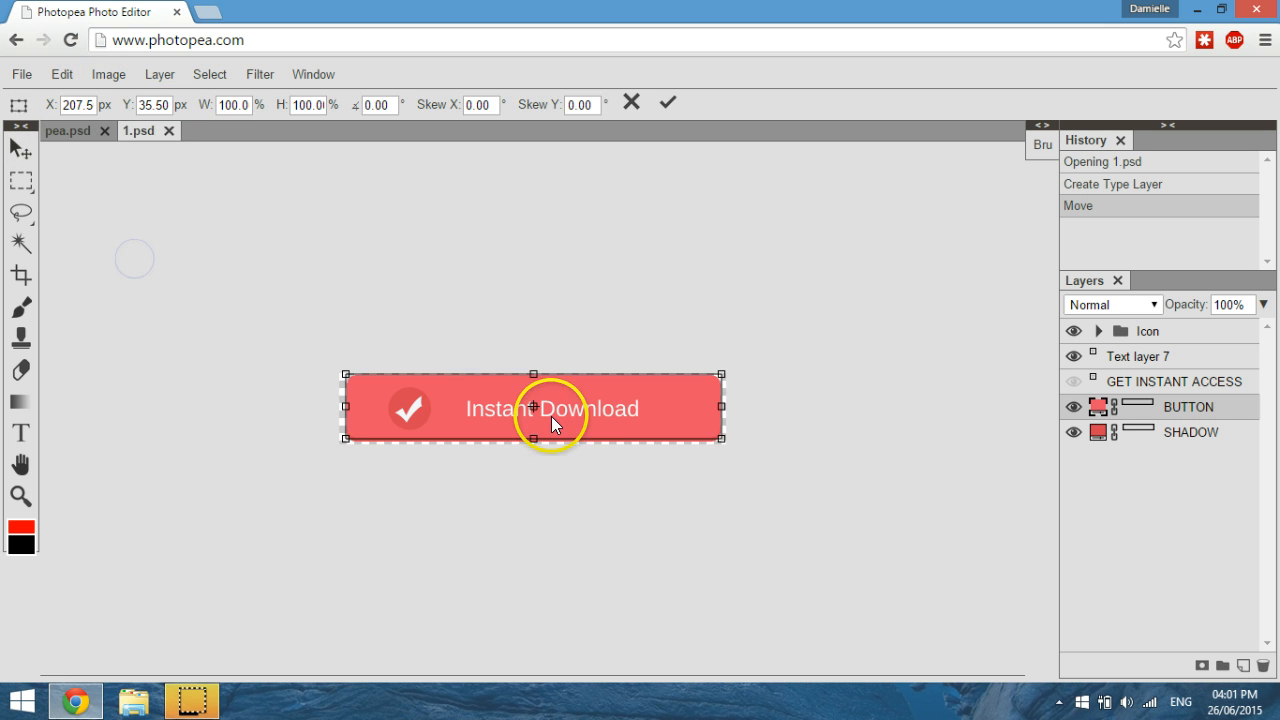
pyautogui.moveTo(720, 408); pyautogui.dragTo(697, 408)
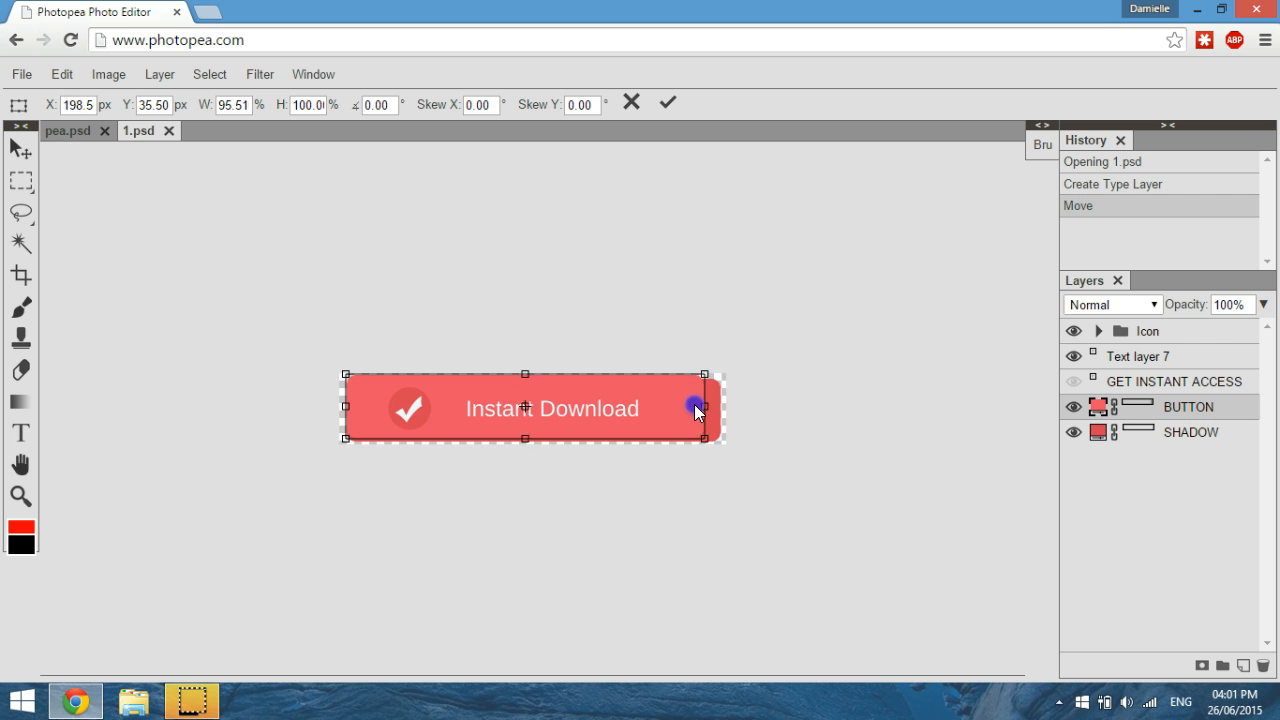
pyautogui.moveTo(695, 407); pyautogui.dragTo(735, 407)
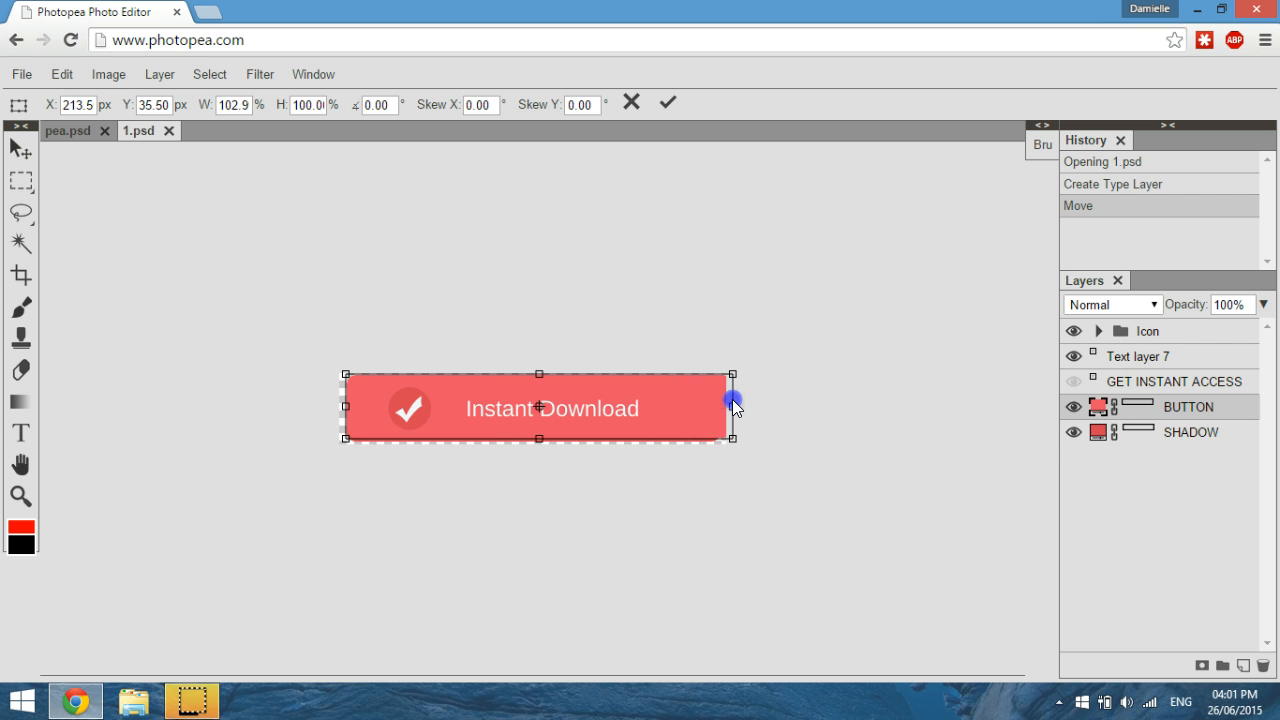
pyautogui.moveTo(735, 408); pyautogui.dragTo(688, 408)
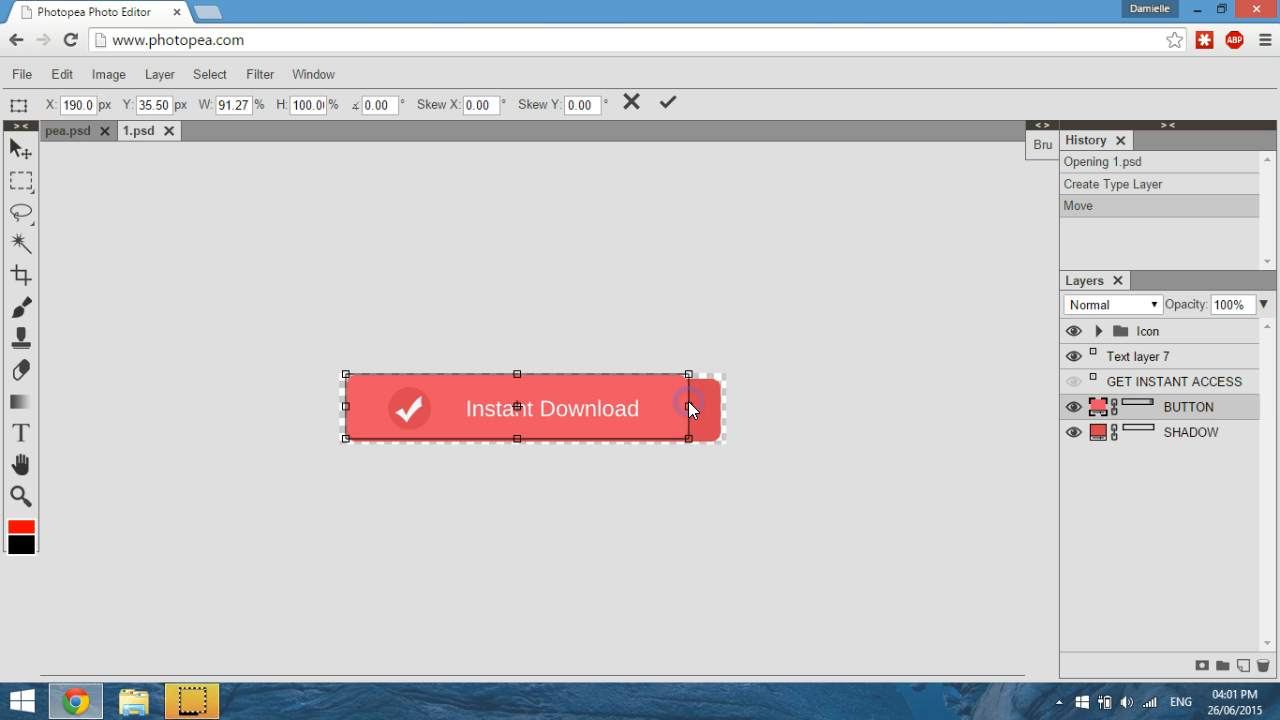
pyautogui.moveTo(718, 408); pyautogui.dragTo(688, 408)
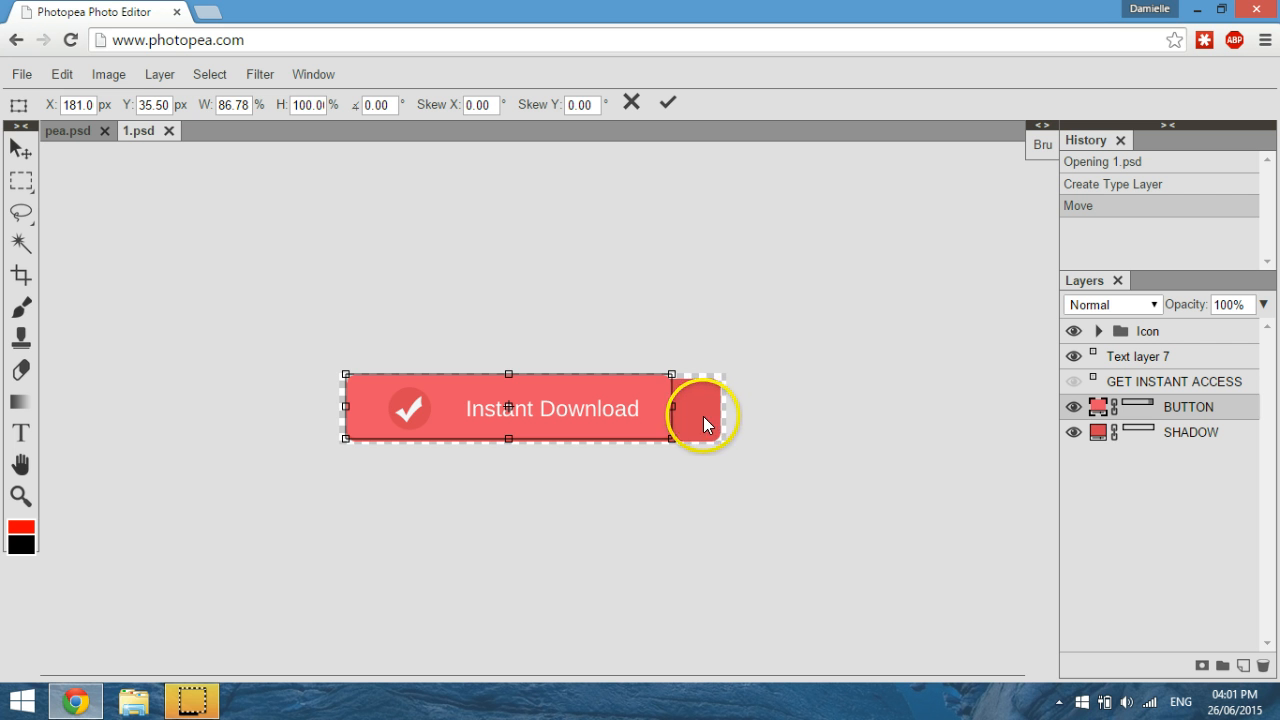
pyautogui.moveTo(703, 425); pyautogui.dragTo(663, 378)
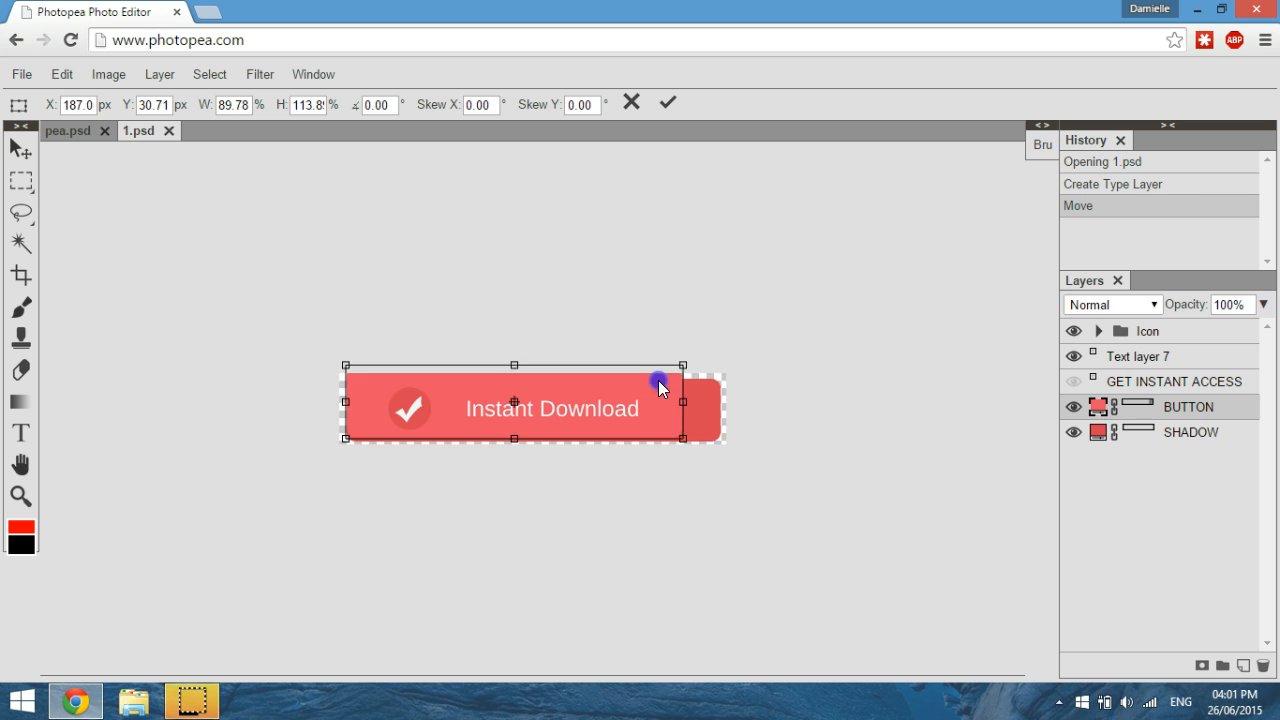
pyautogui.moveTo(683, 365); pyautogui.dragTo(678, 381)
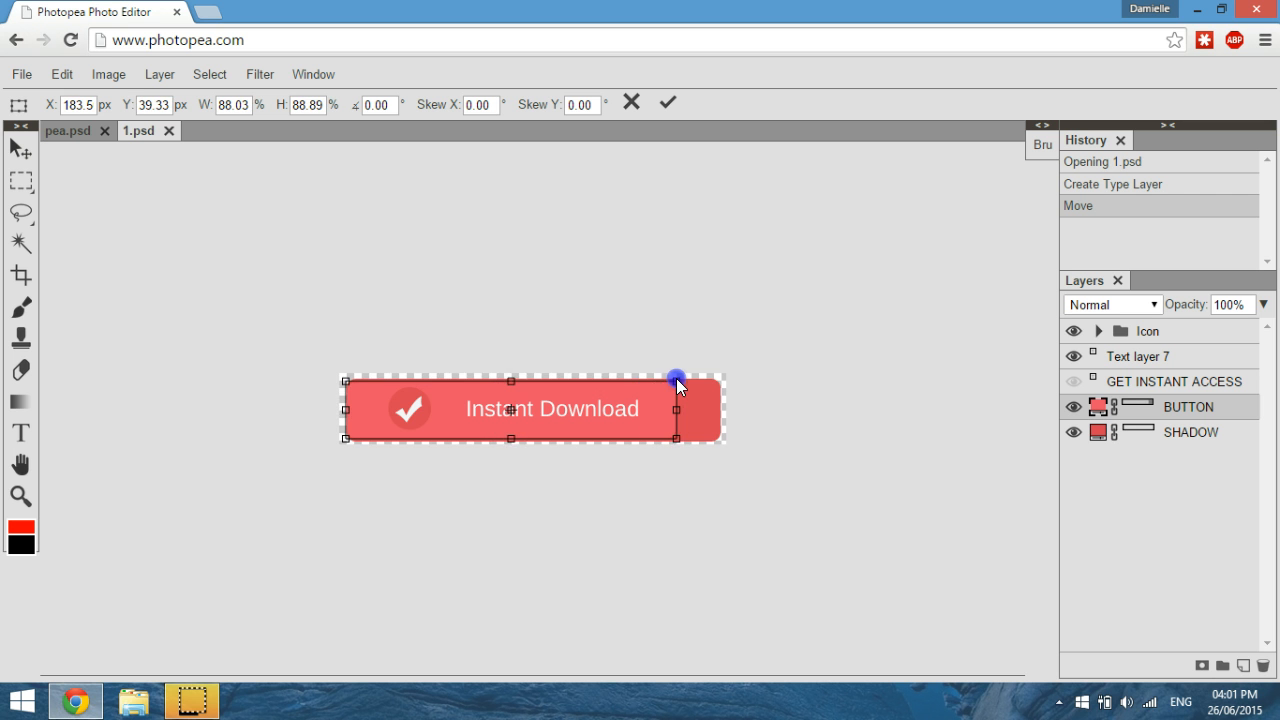
pyautogui.moveTo(678, 378); pyautogui.dragTo(715, 382)
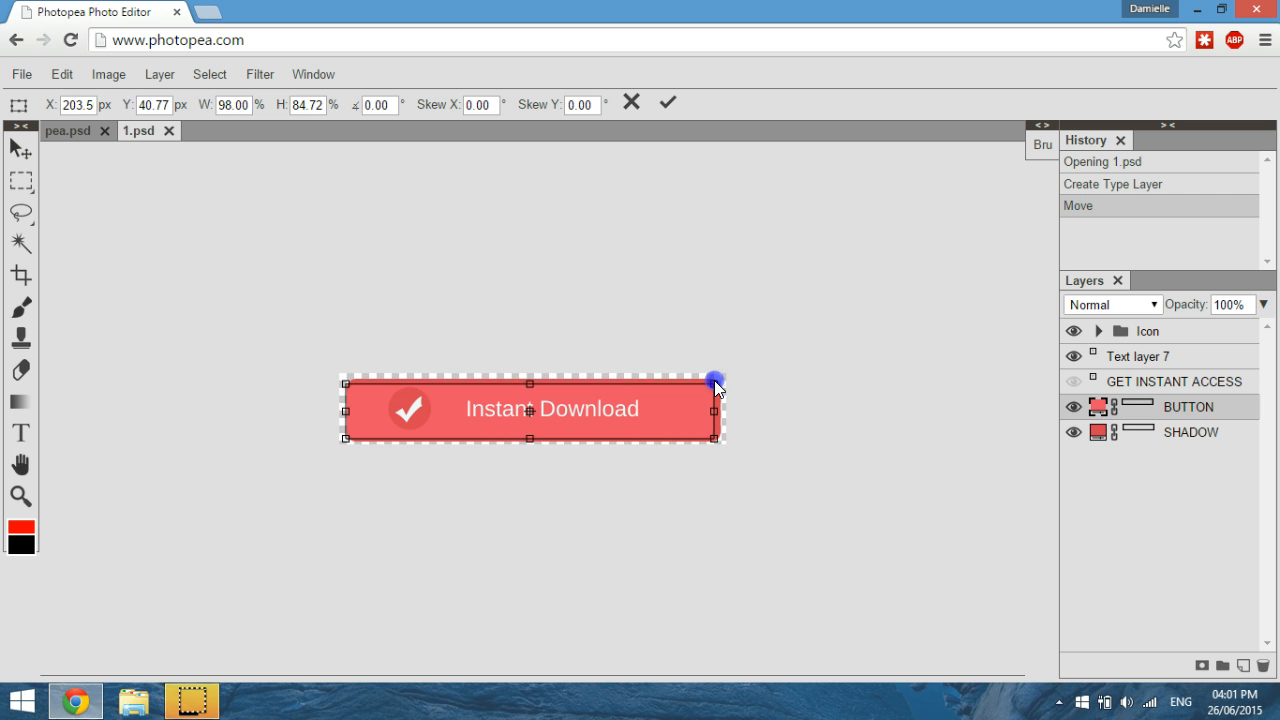
pyautogui.moveTo(714, 383); pyautogui.dragTo(721, 383)
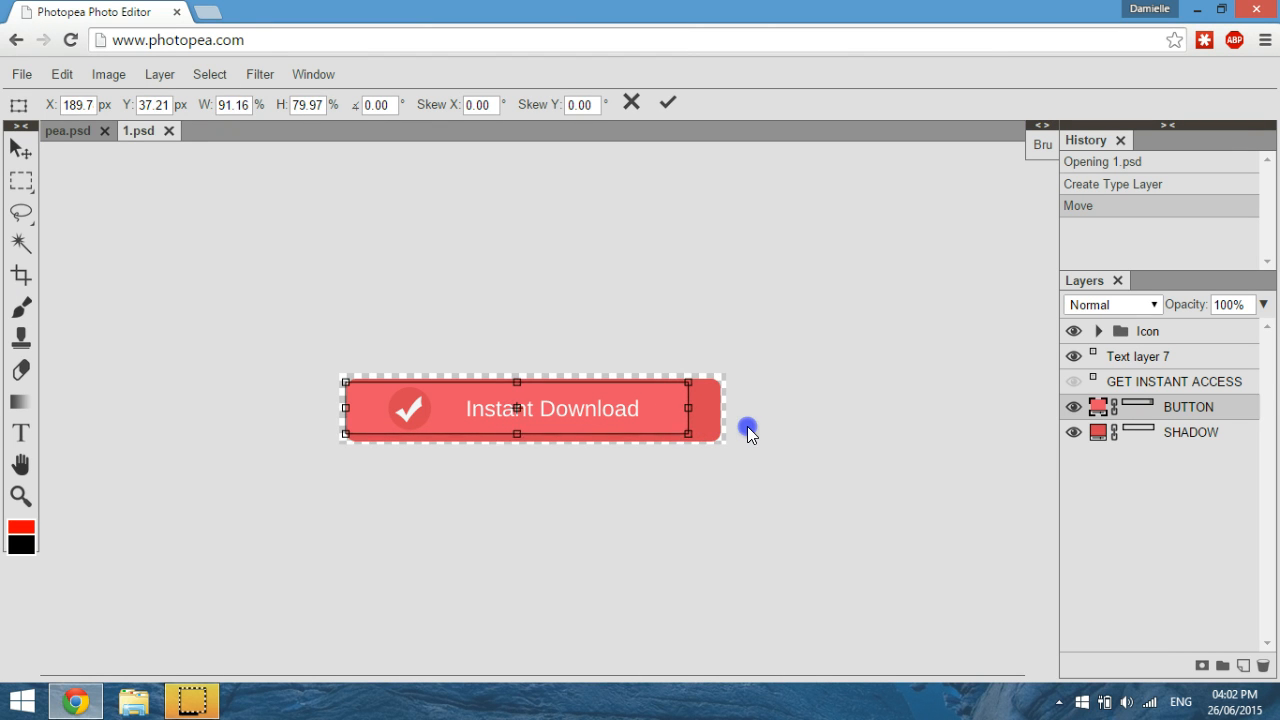
pyautogui.moveTo(750, 430); pyautogui.dragTo(783, 435)
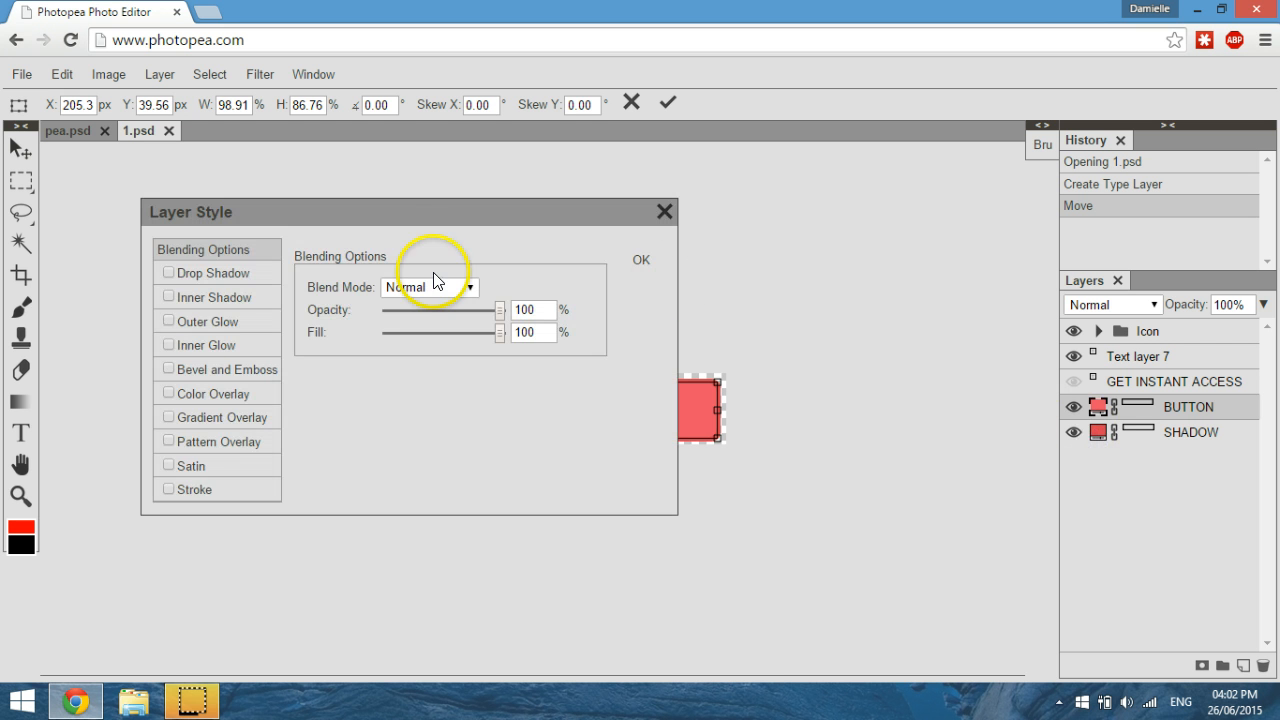
pyautogui.moveTo(678, 227)
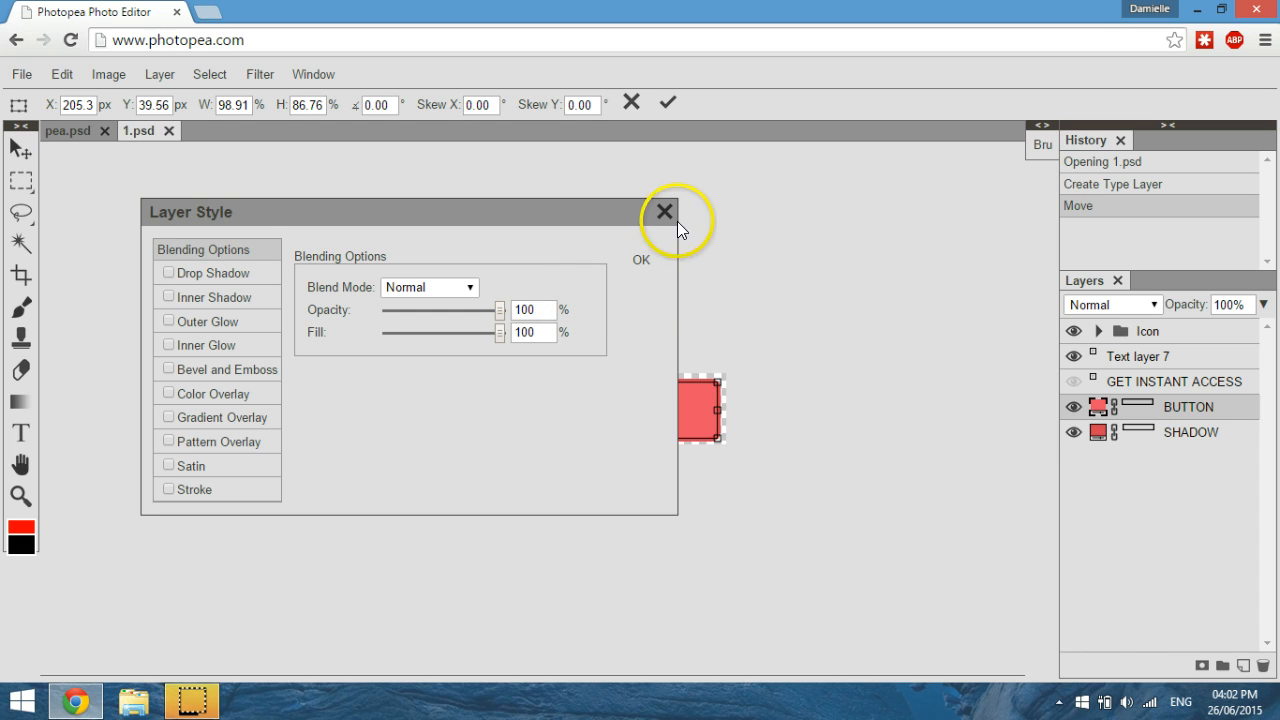
pyautogui.moveTo(825, 345)
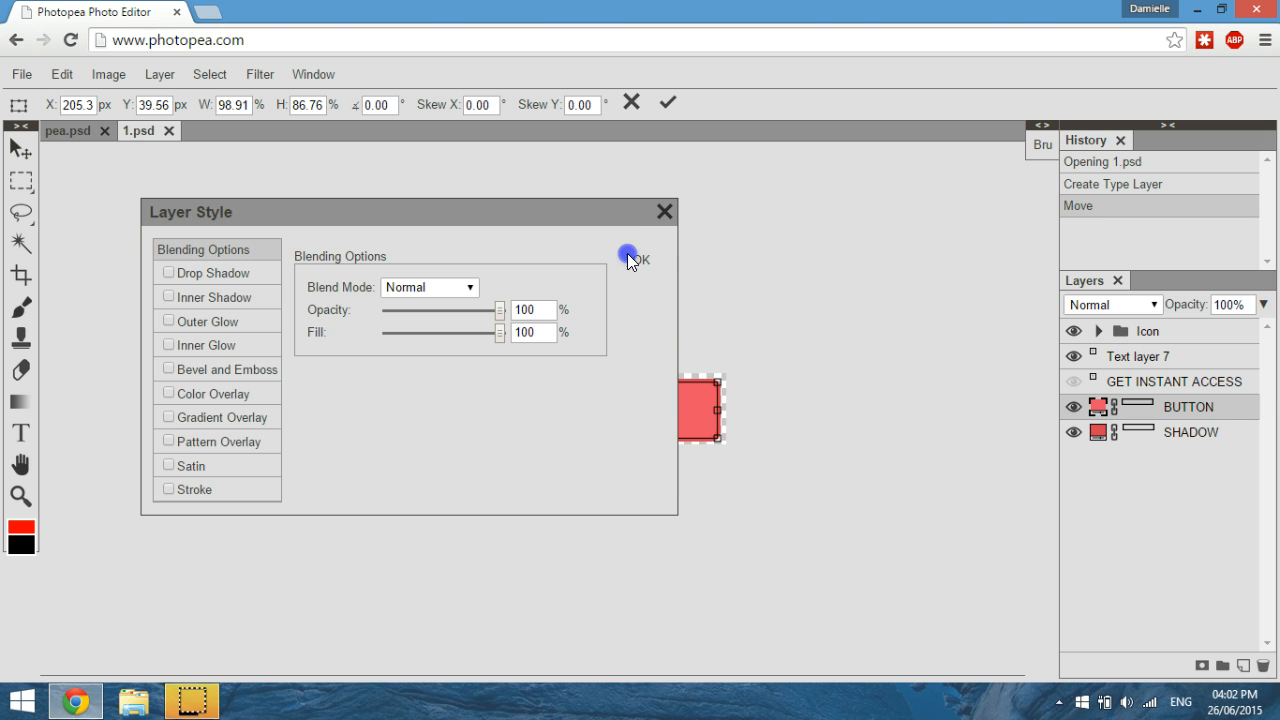
# Enable a Color Overlay on the SHADOW shape and adjust its opacity.
pyautogui.click(630, 258)
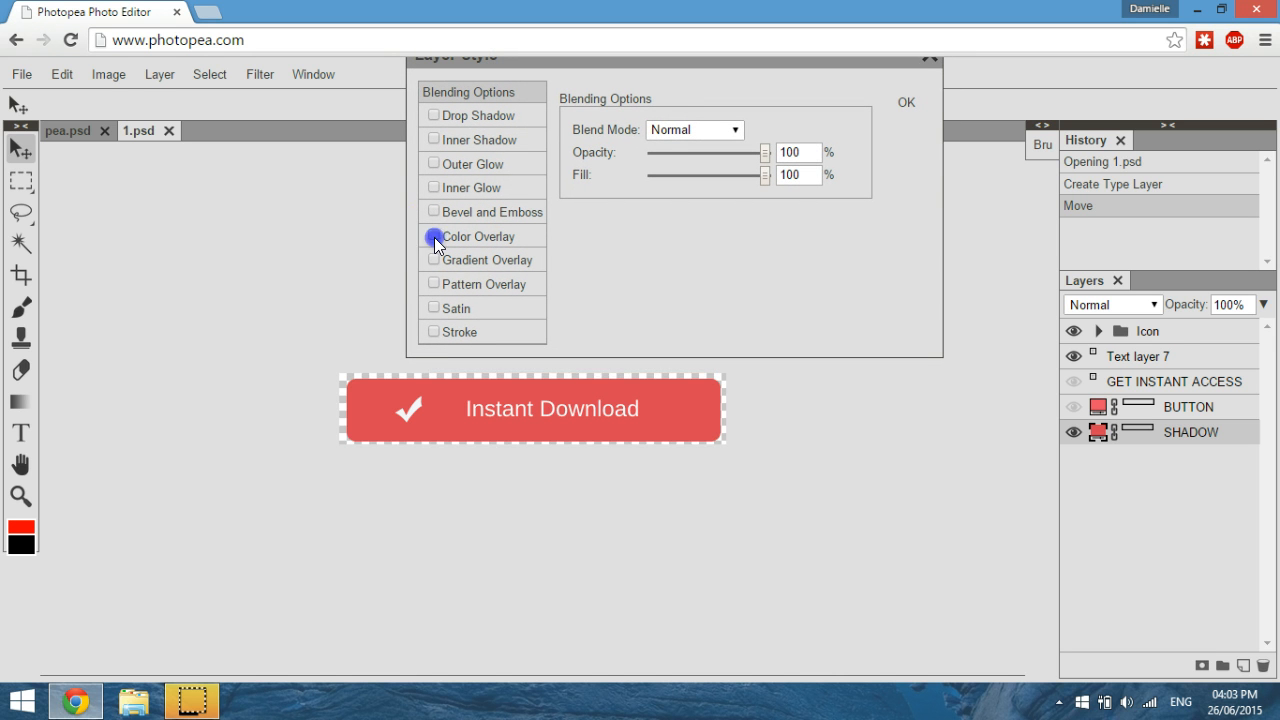
pyautogui.click(433, 236)
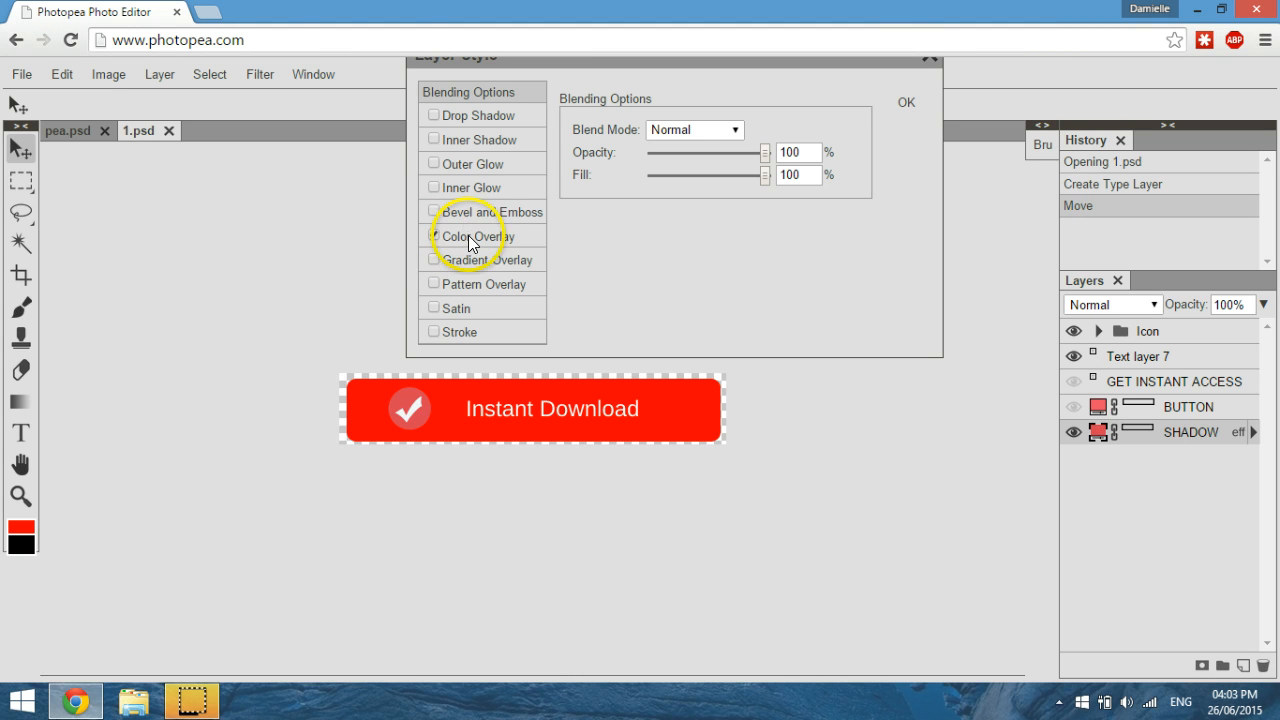
pyautogui.click(433, 235)
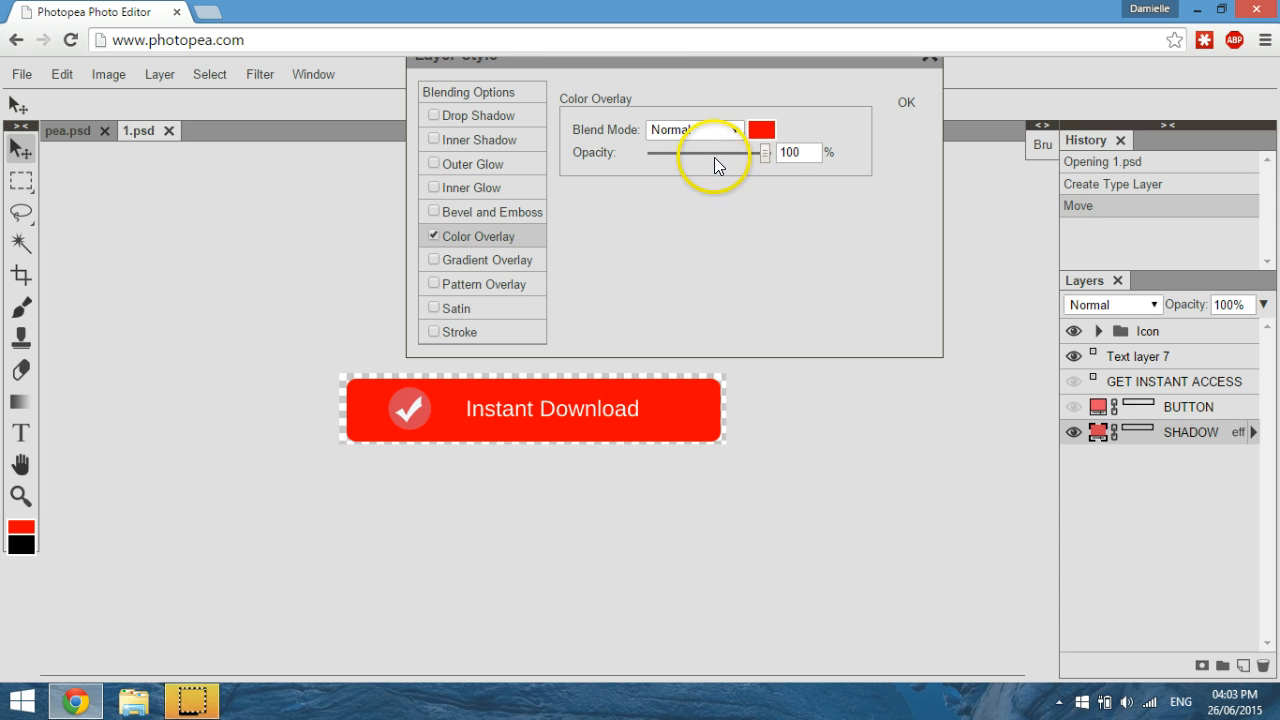
pyautogui.moveTo(745, 152); pyautogui.dragTo(697, 152)
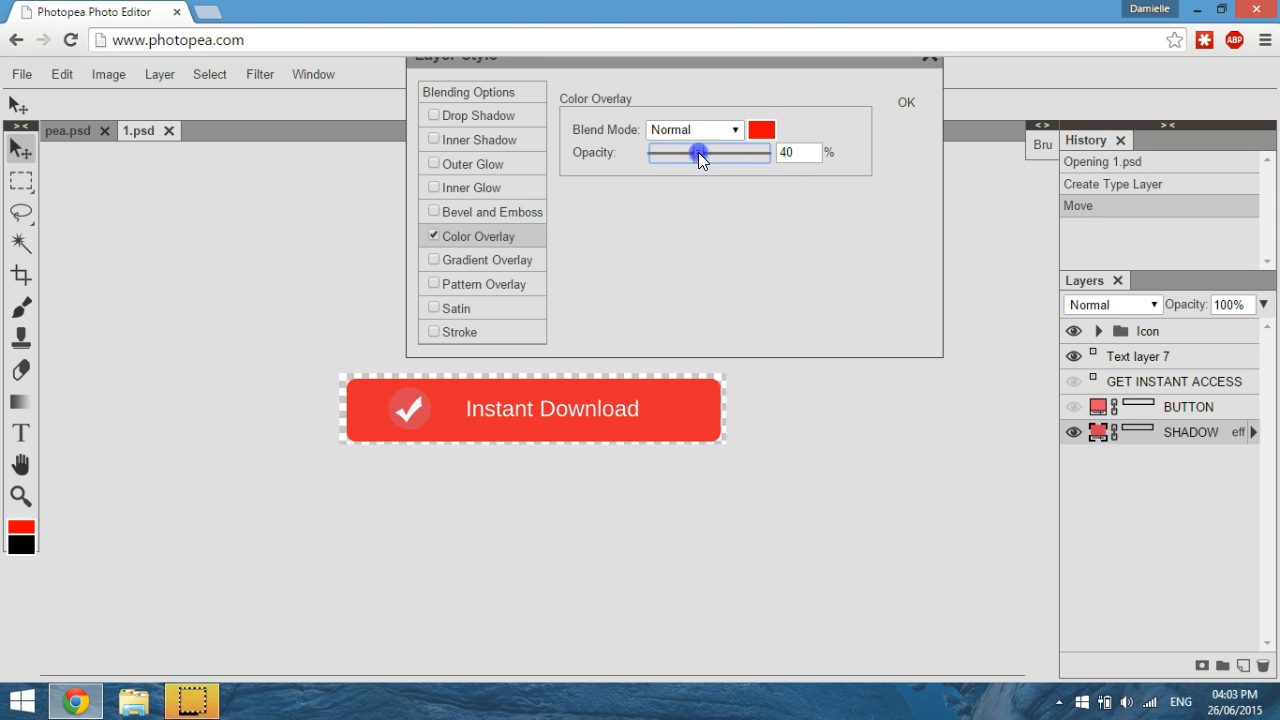
pyautogui.moveTo(700, 152); pyautogui.dragTo(758, 152)
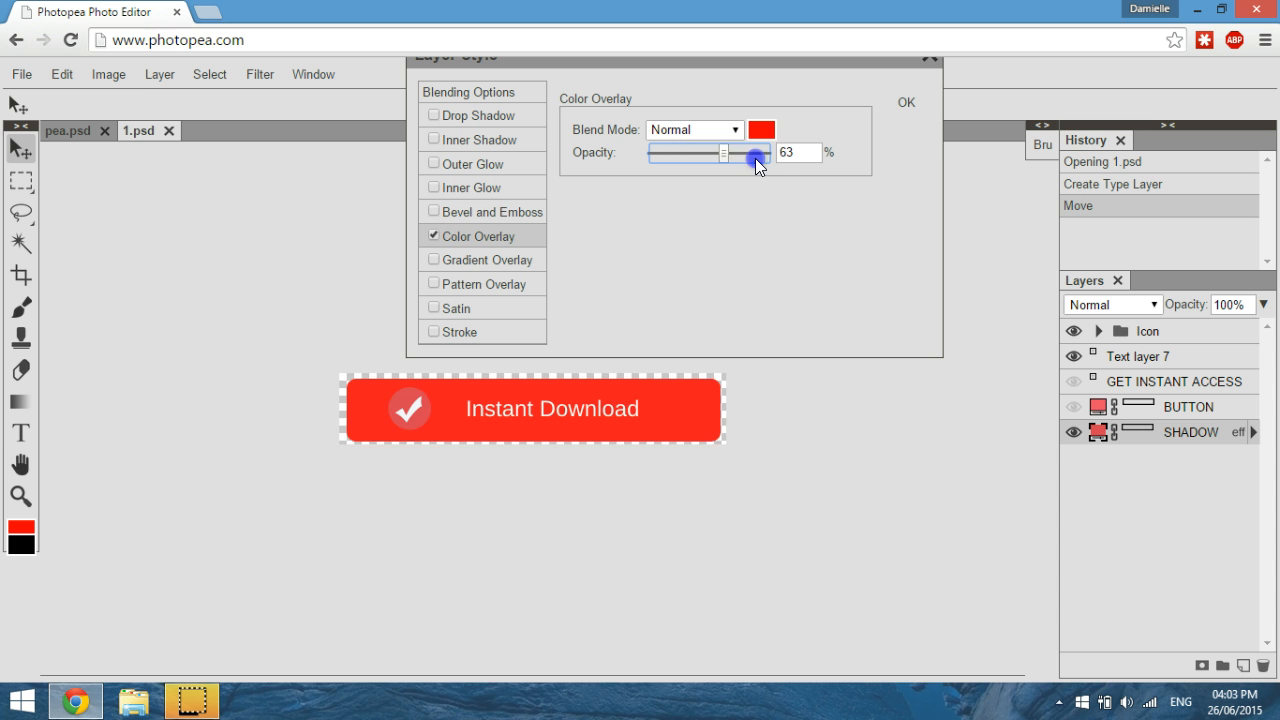
# Set the Color Overlay colour to a very dark navy shade.
pyautogui.click(738, 129)
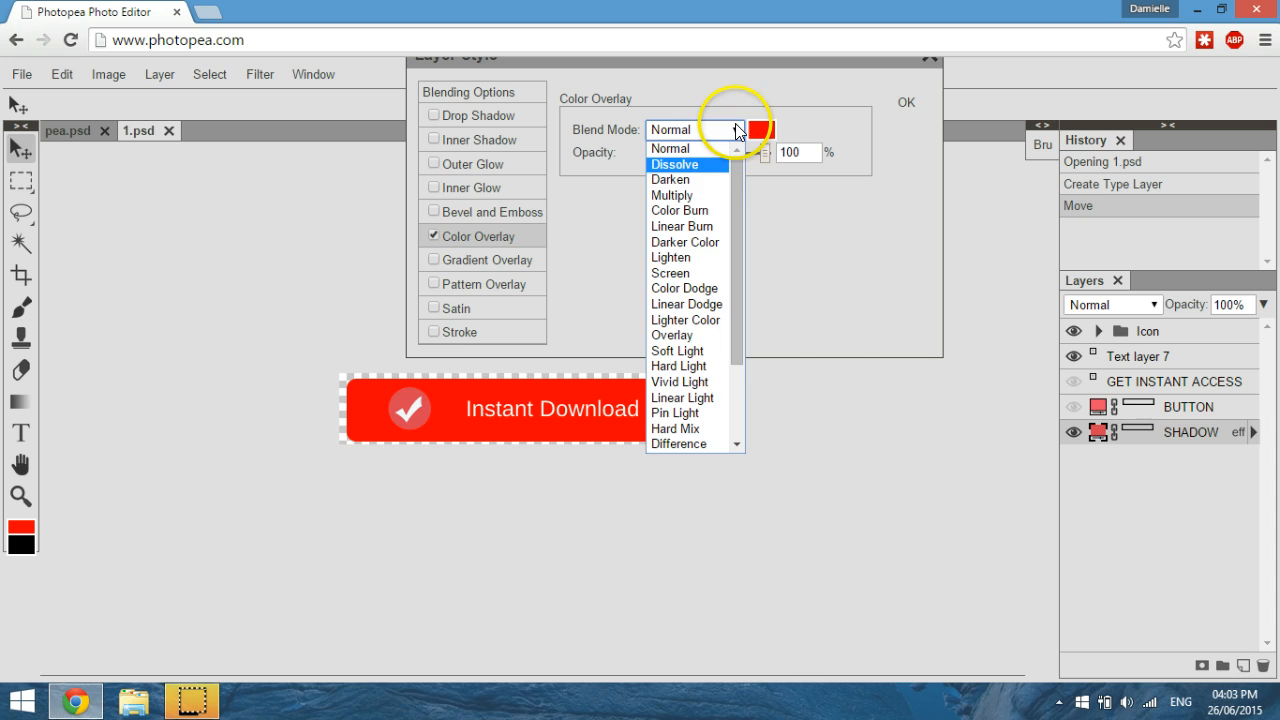
pyautogui.click(760, 129)
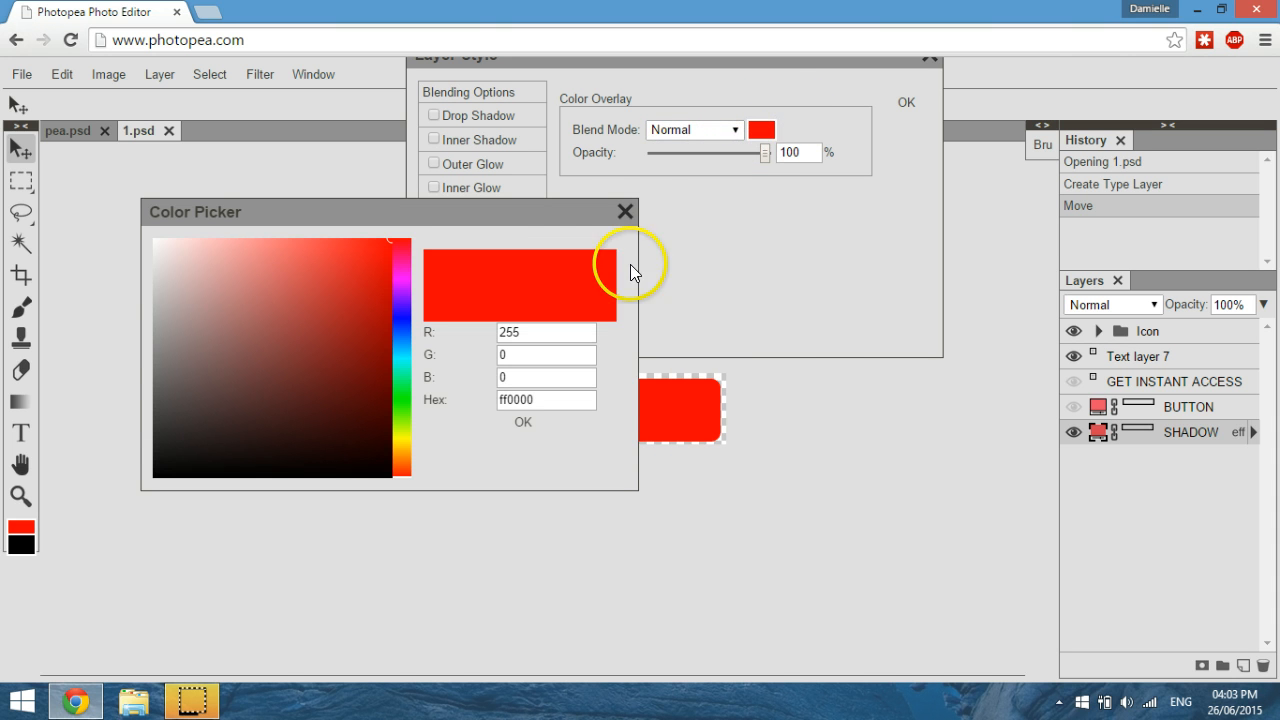
pyautogui.moveTo(313, 307)
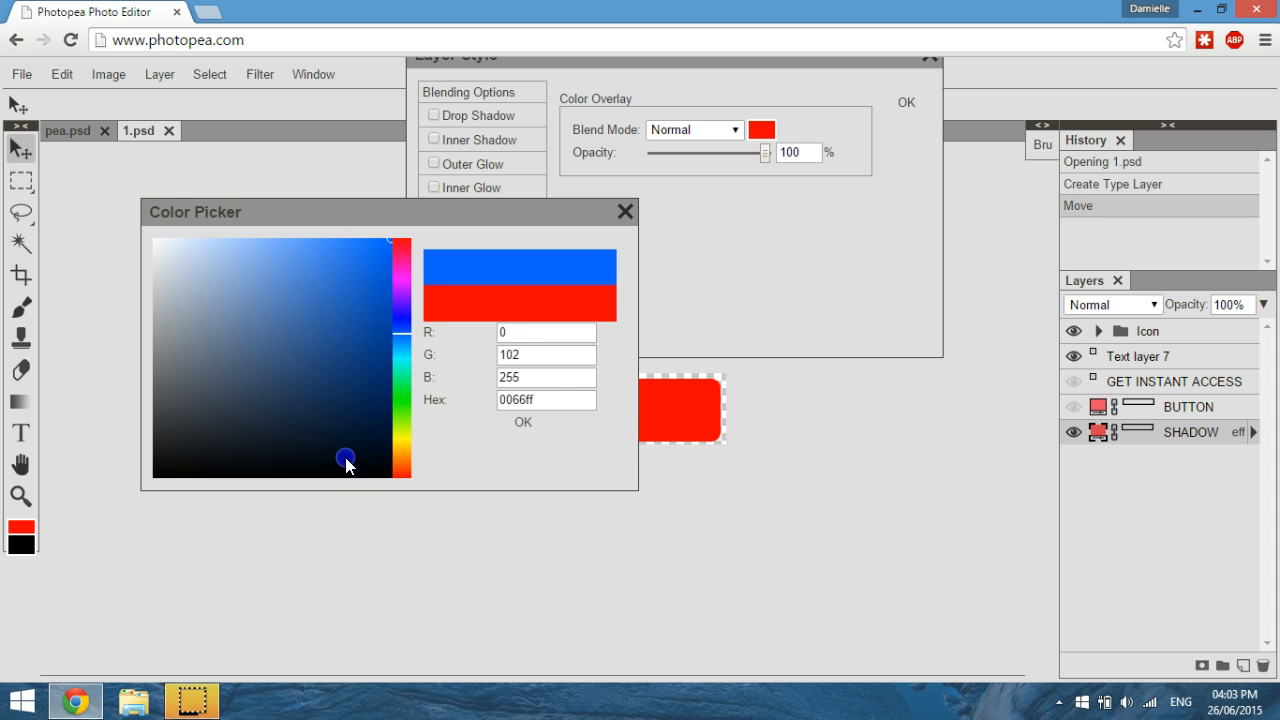
pyautogui.moveTo(345, 458); pyautogui.dragTo(358, 447)
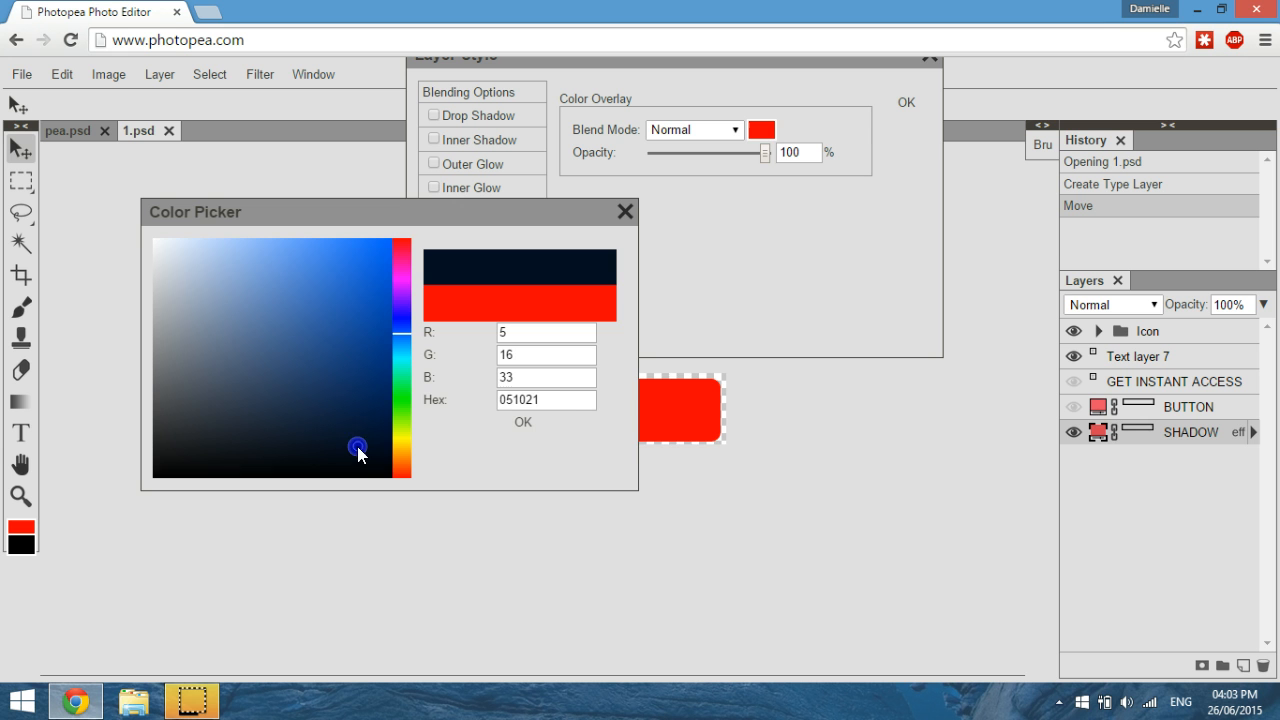
pyautogui.click(522, 421)
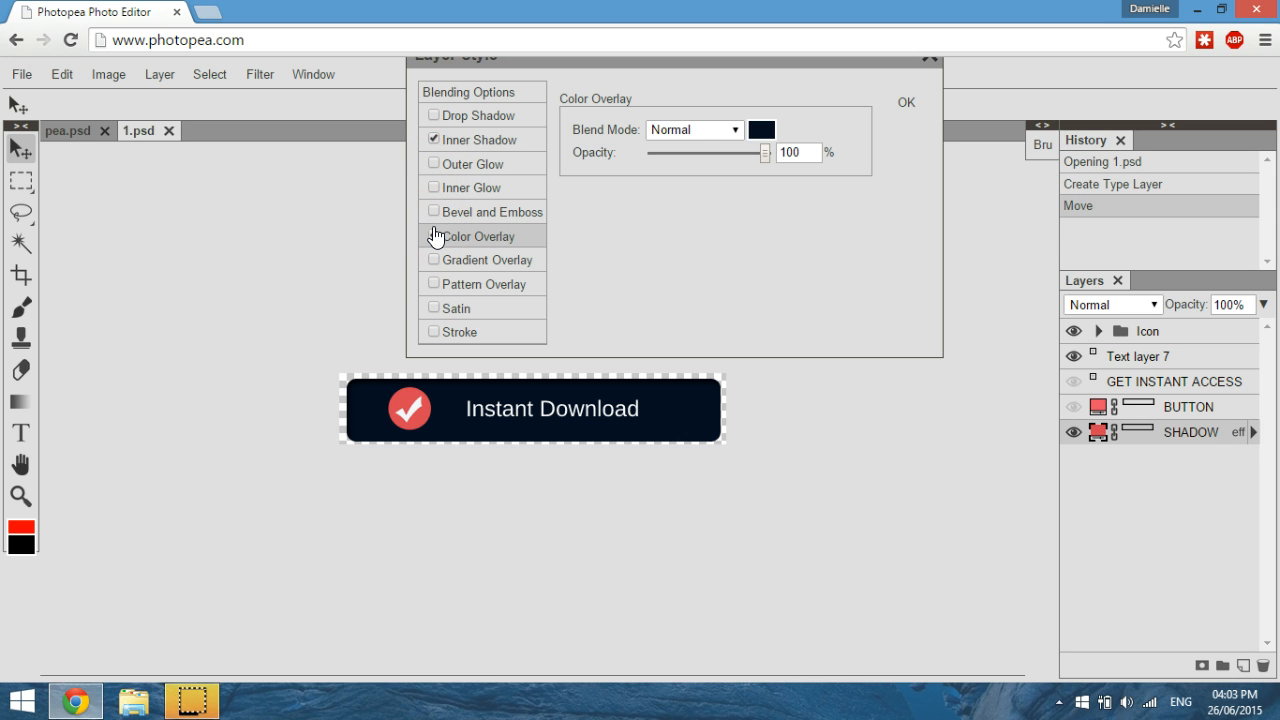
# Re-enable the Color Overlay with a medium blue colour.
pyautogui.click(431, 235)
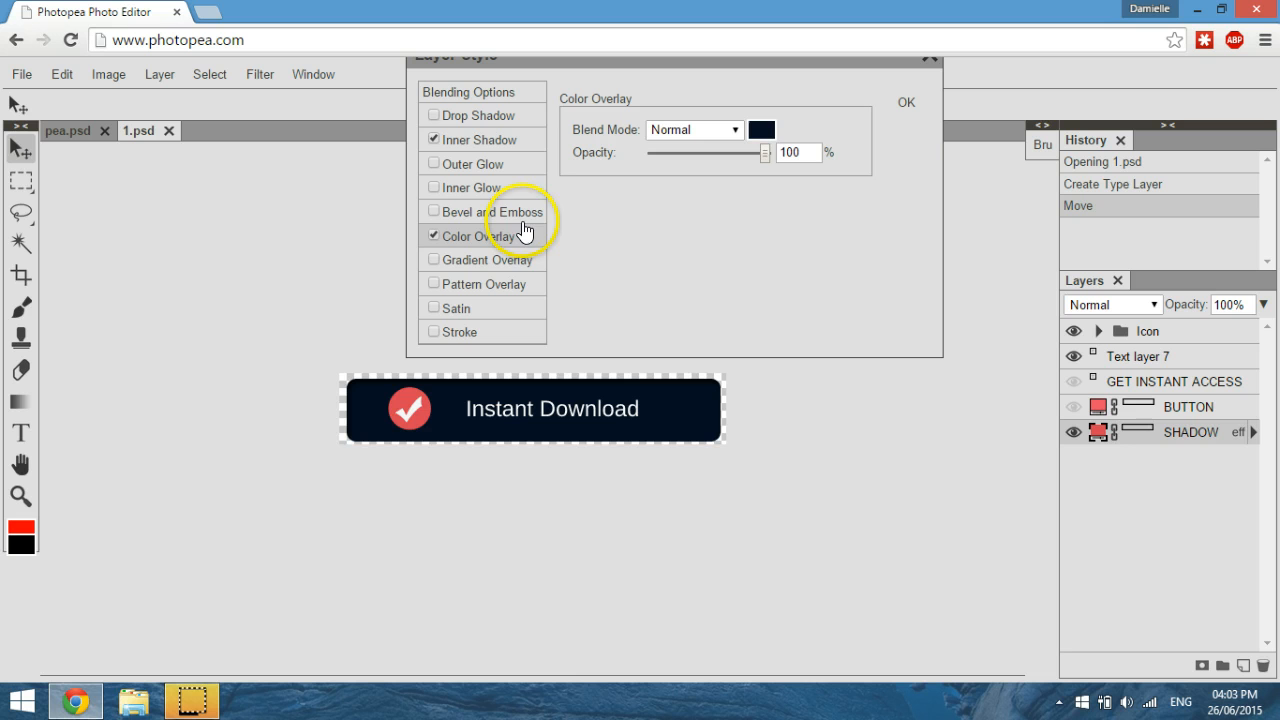
pyautogui.click(761, 129)
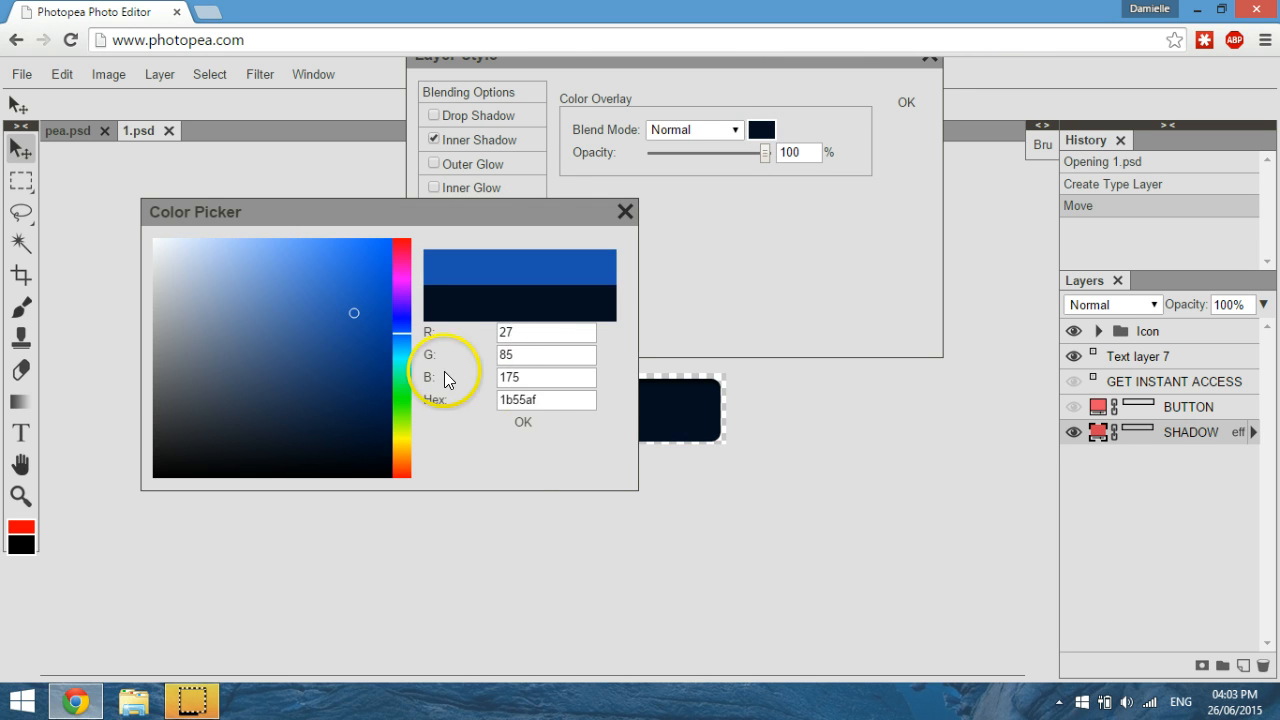
pyautogui.click(522, 421)
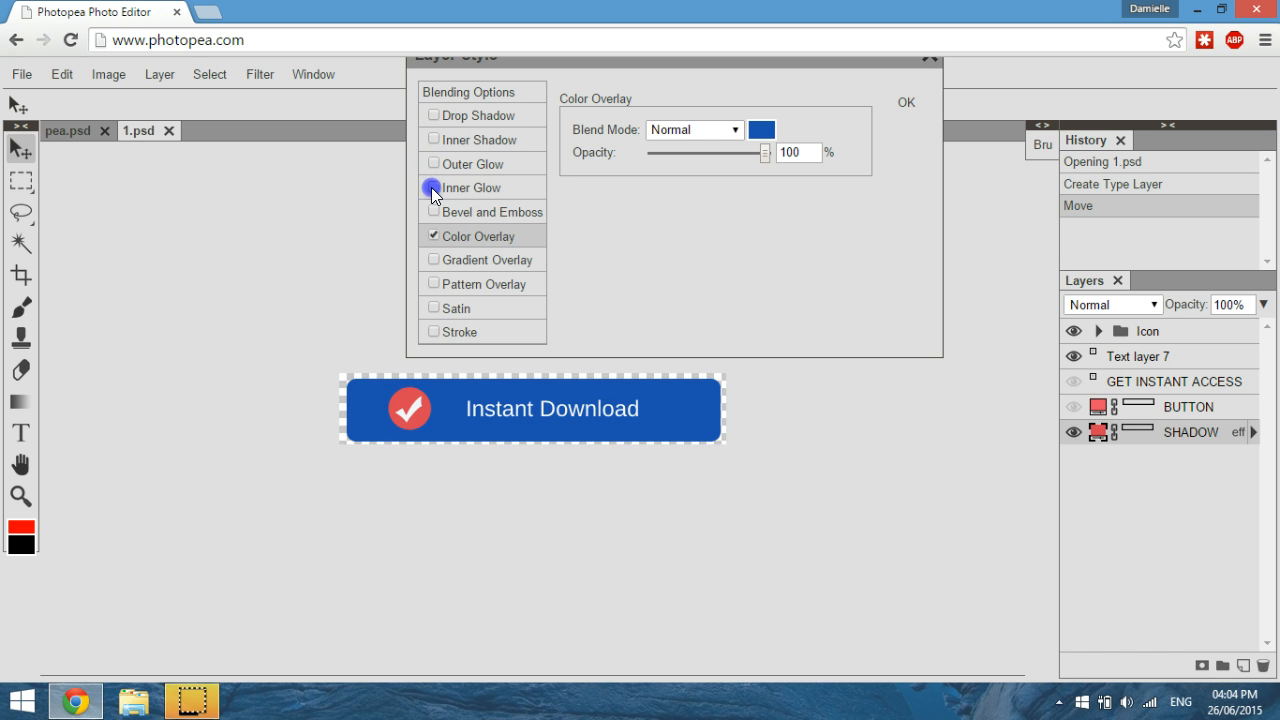
pyautogui.moveTo(434, 219)
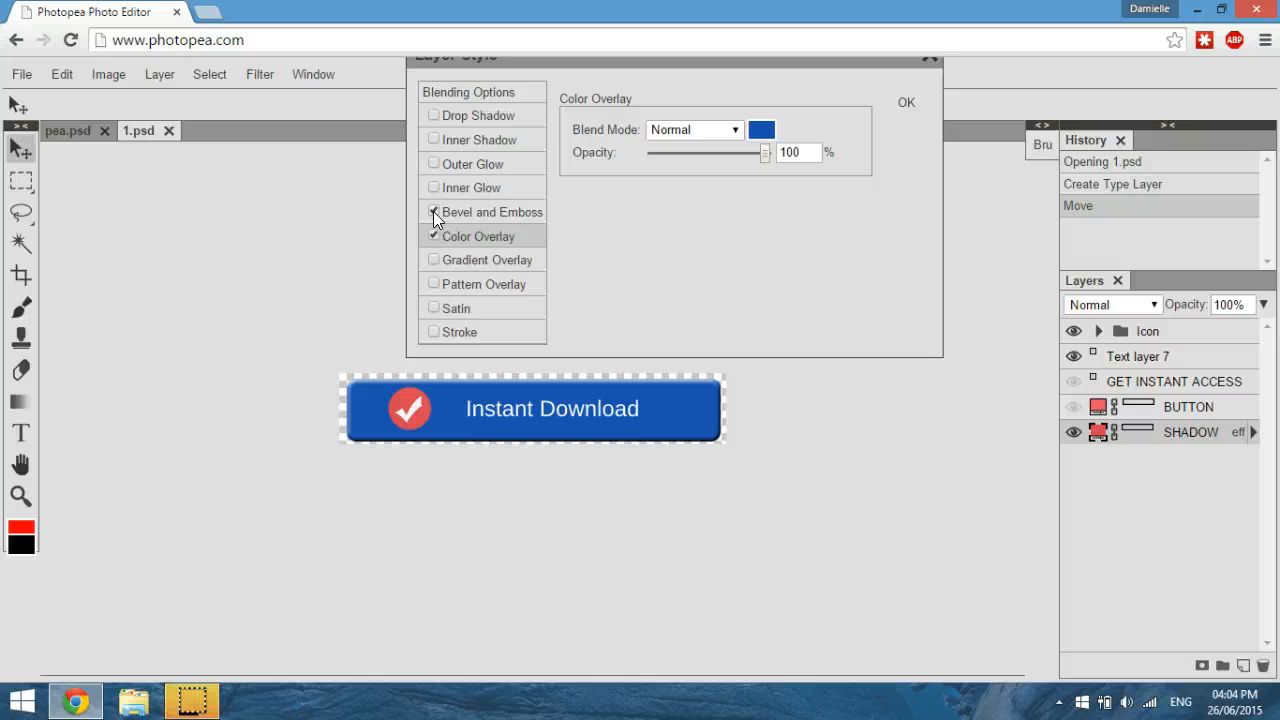
# Add Bevel and Emboss and Gradient Overlay, and turn off the Color Overlay.
pyautogui.click(433, 211)
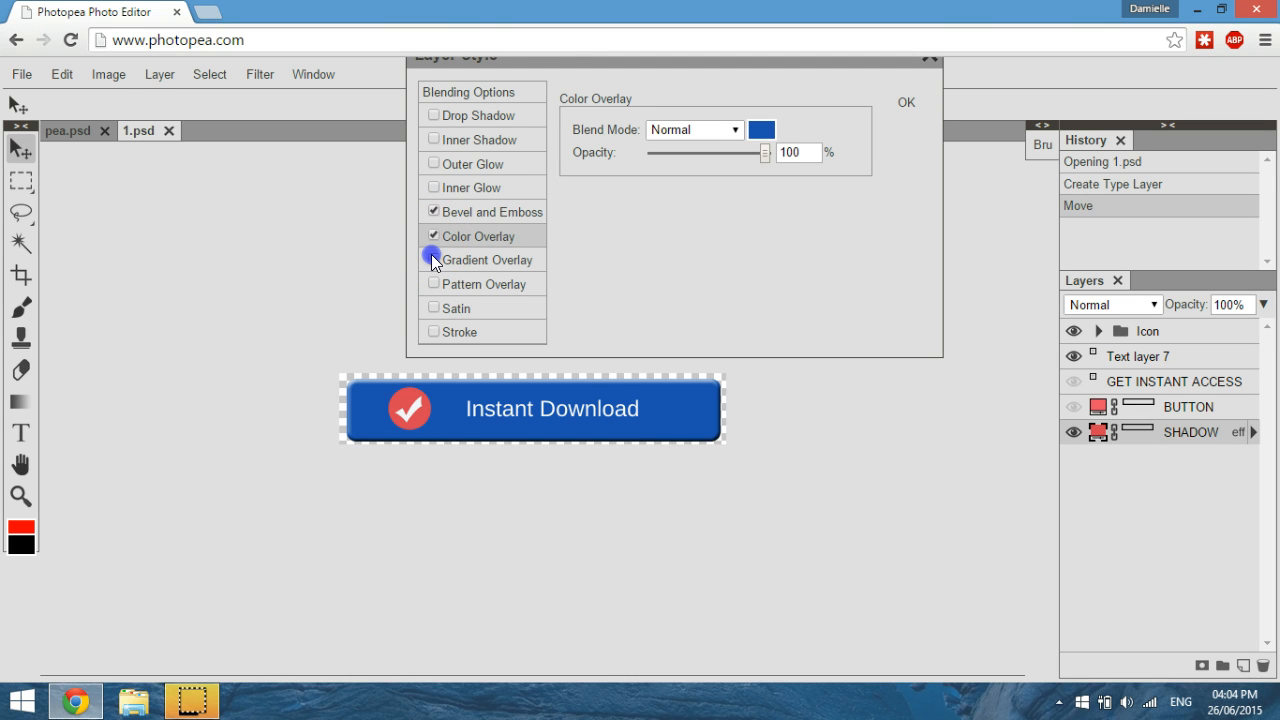
pyautogui.click(433, 260)
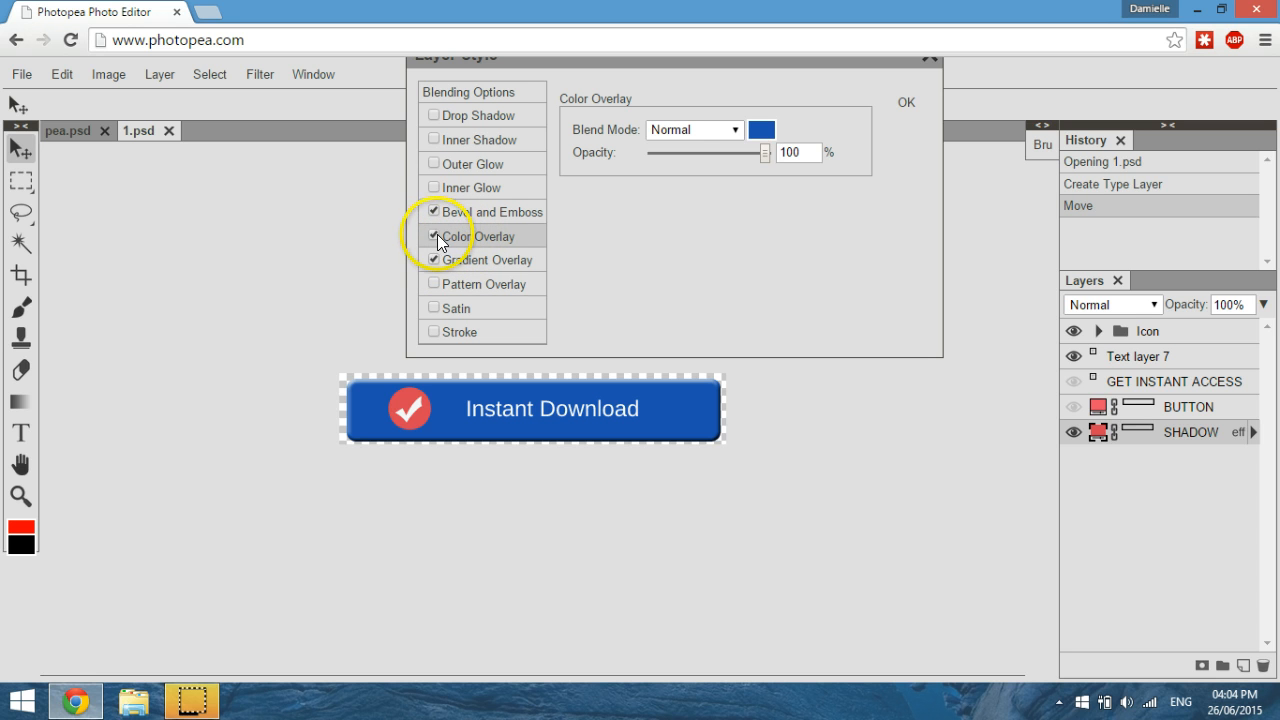
pyautogui.click(434, 236)
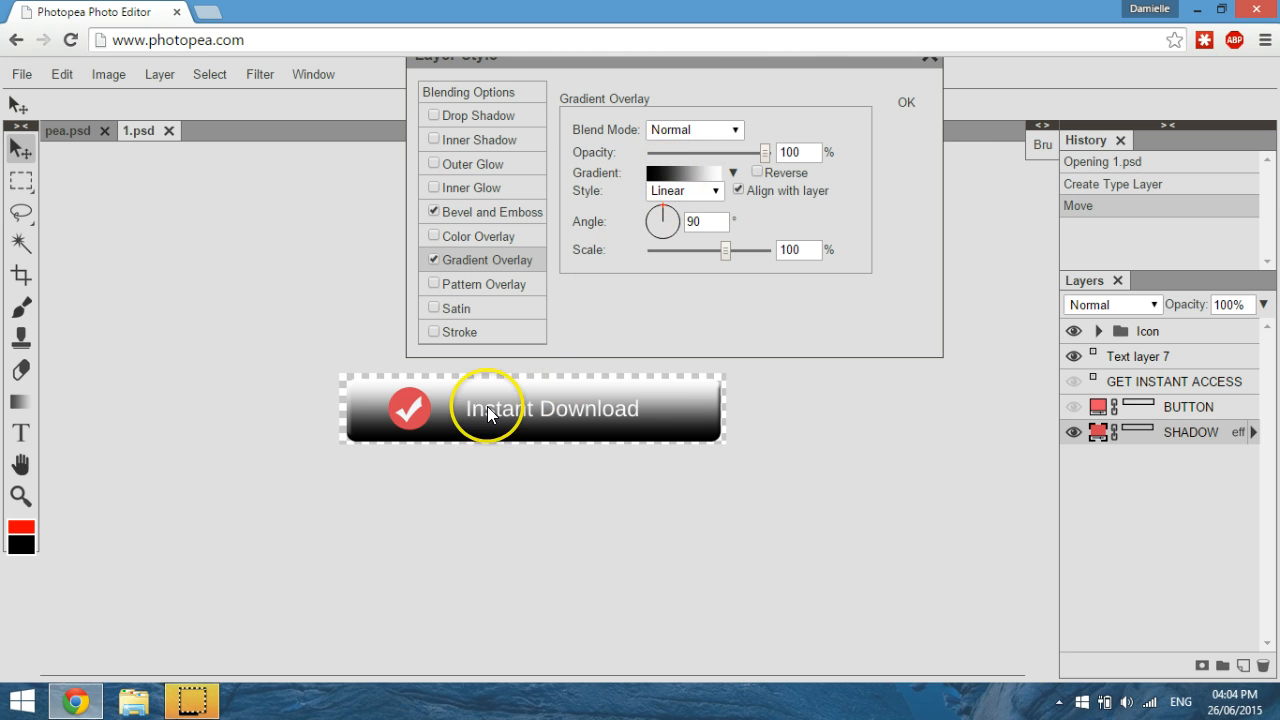
# Change the gradient overlay's black start stop to blue #1e54a8.
pyautogui.click(655, 172)
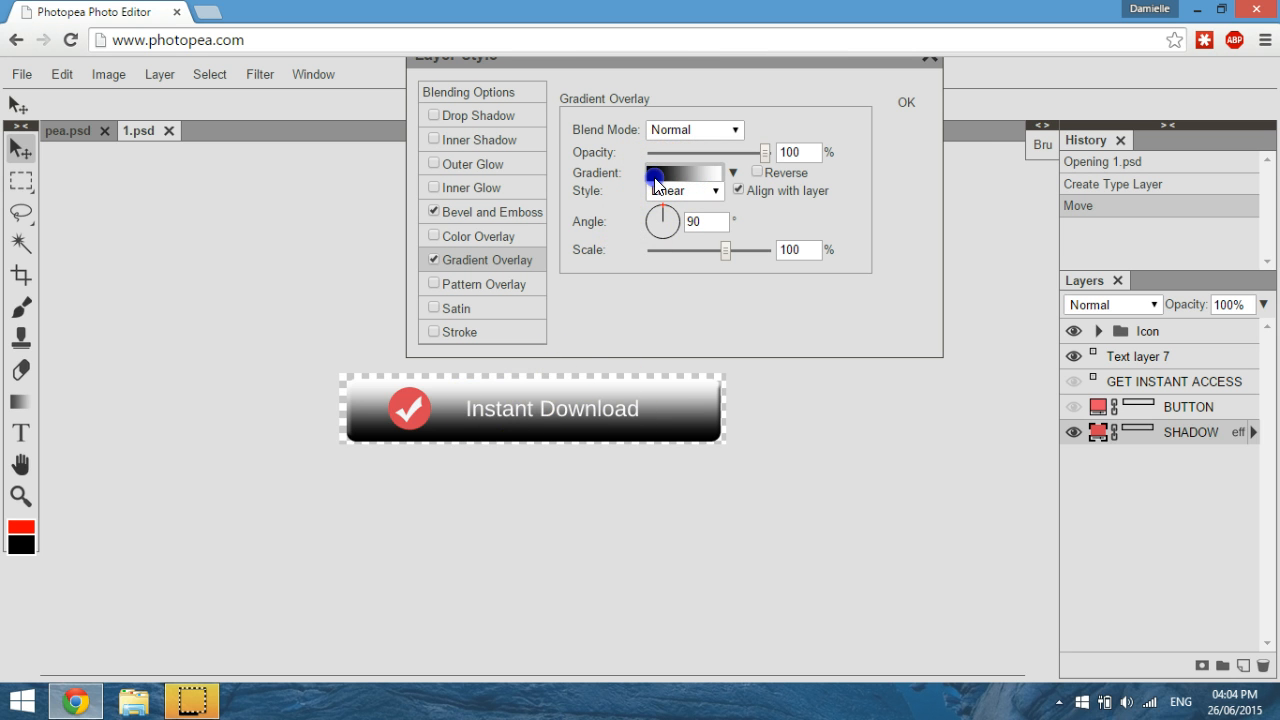
pyautogui.click(683, 172)
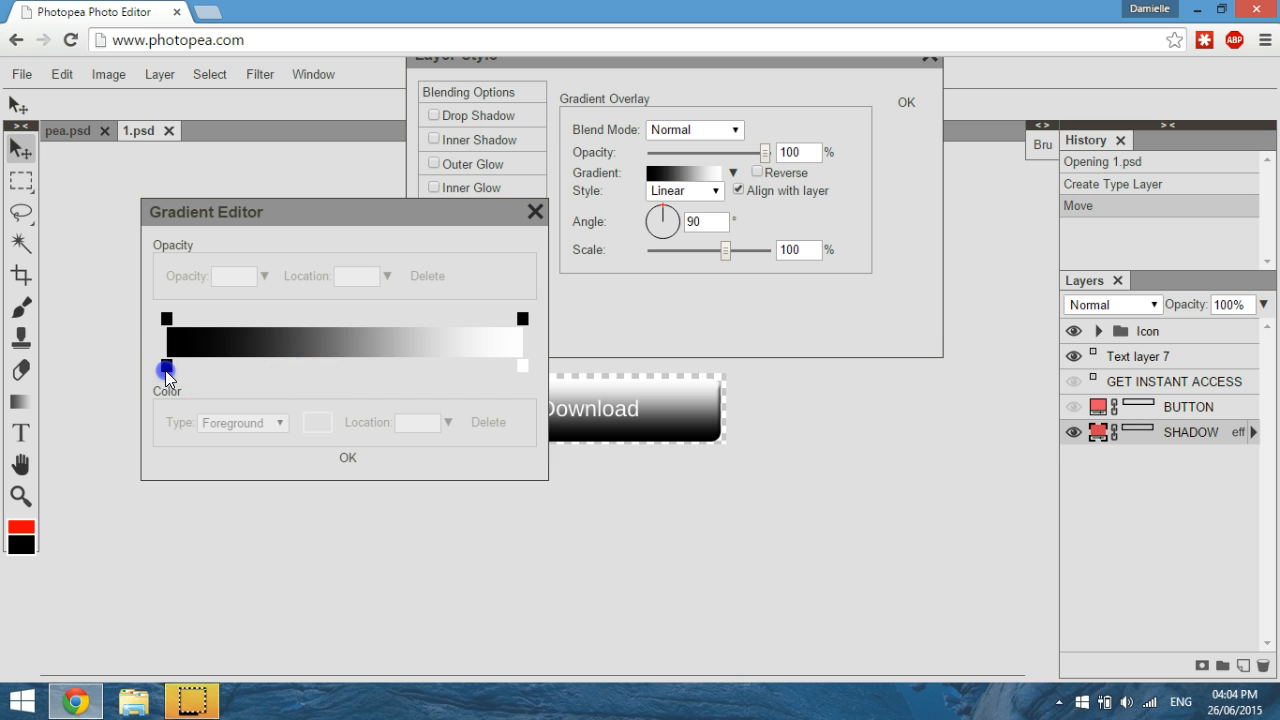
pyautogui.click(166, 367)
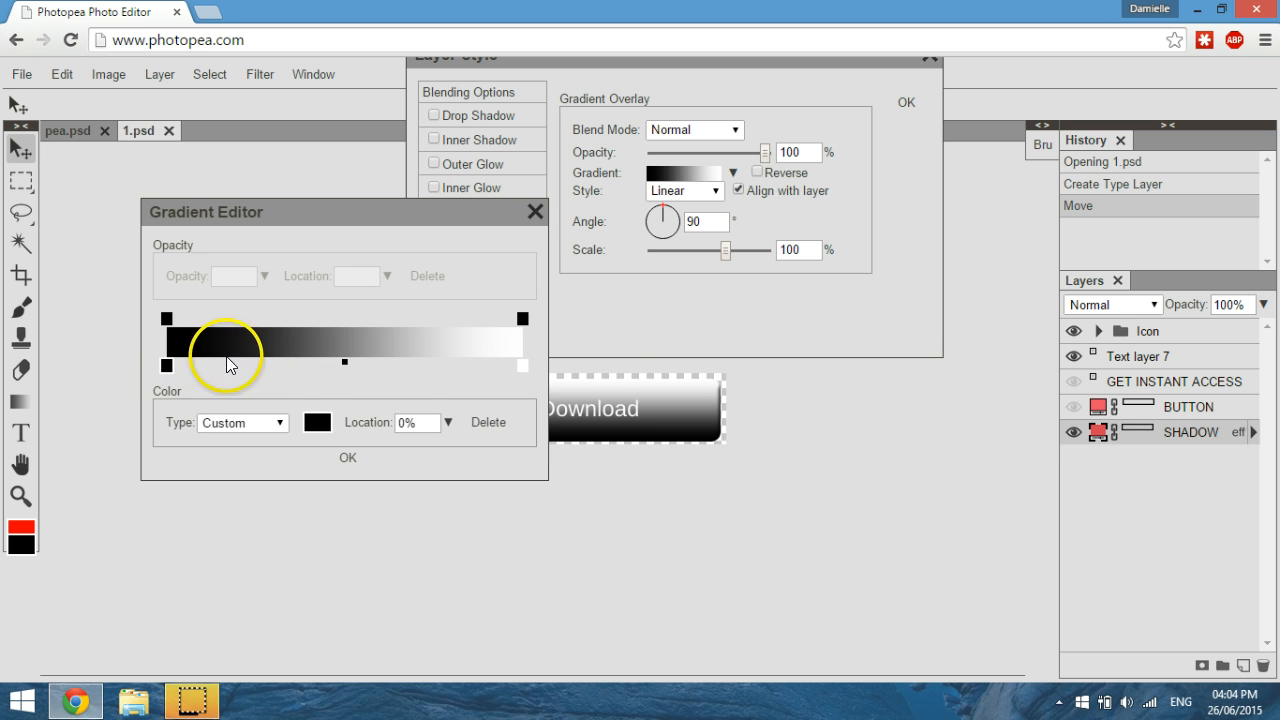
pyautogui.click(317, 421)
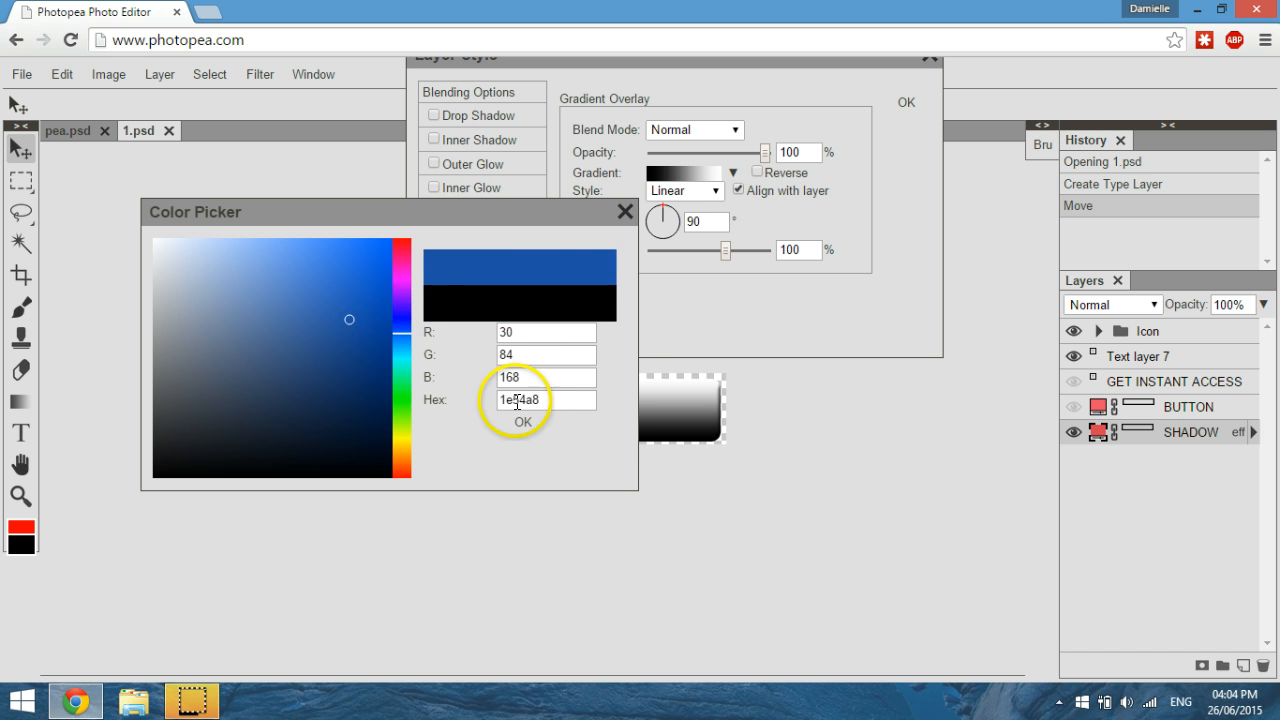
pyautogui.click(522, 421)
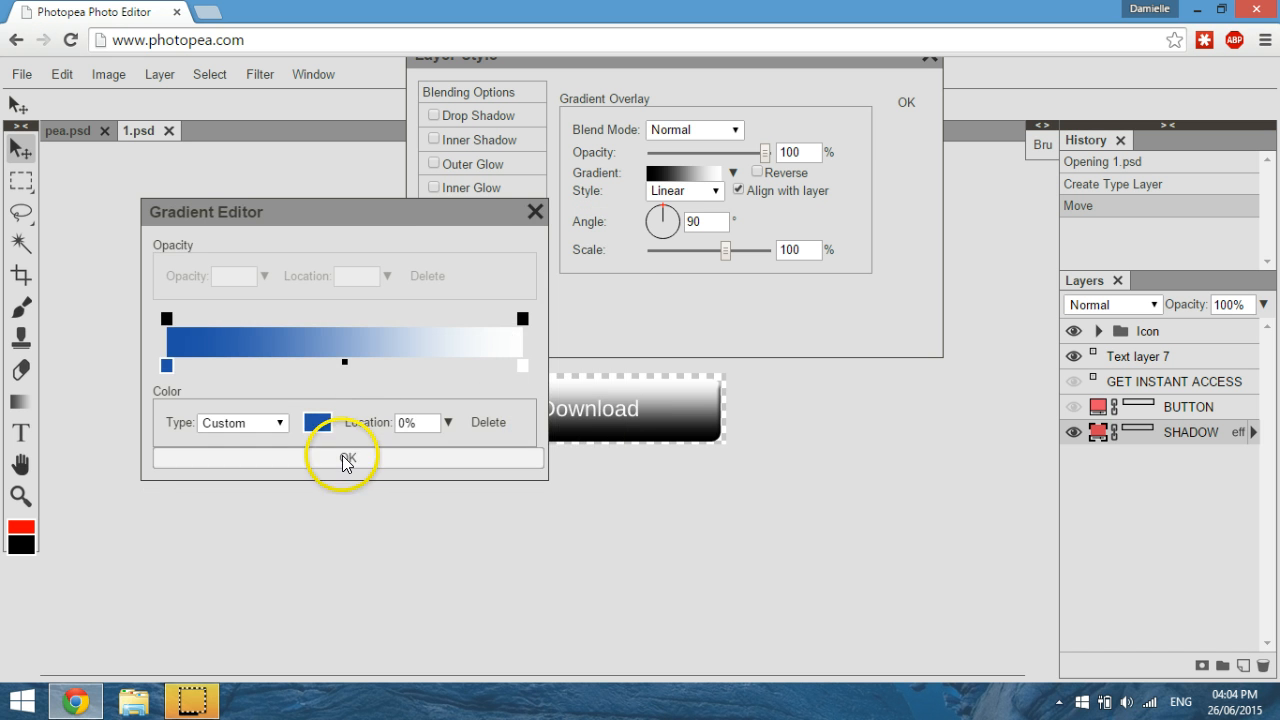
pyautogui.click(345, 457)
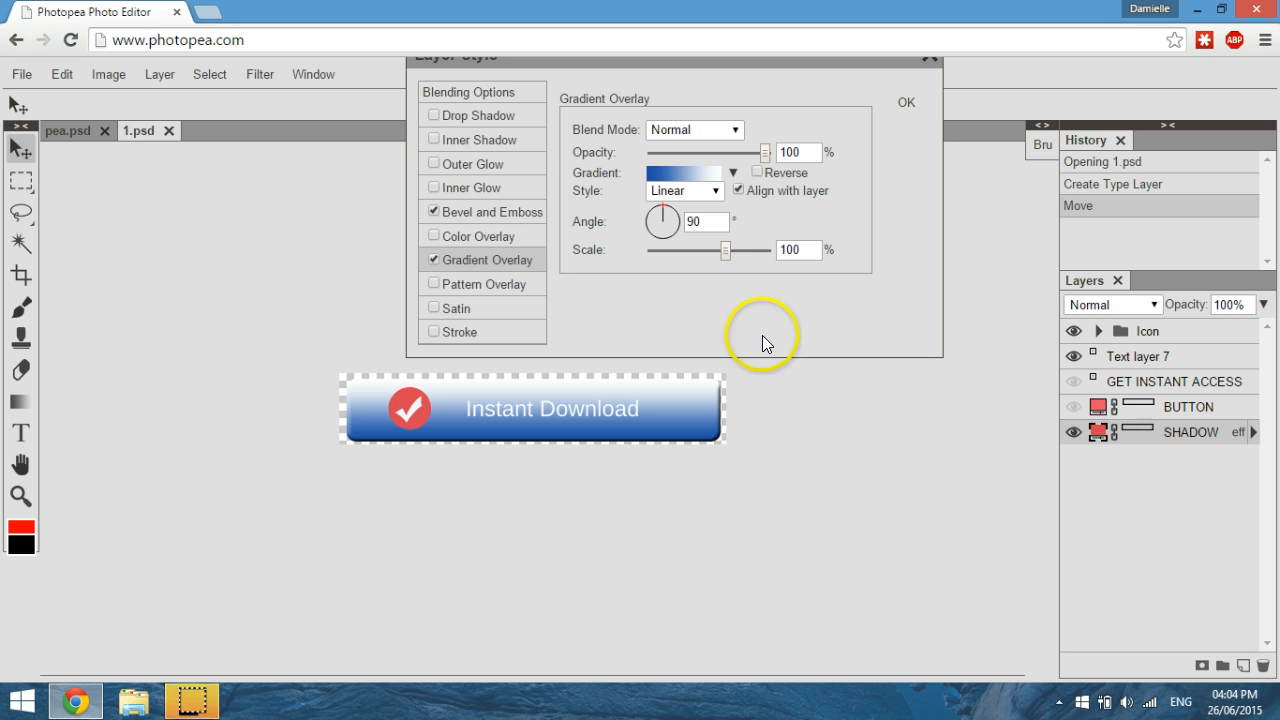
pyautogui.moveTo(437, 291)
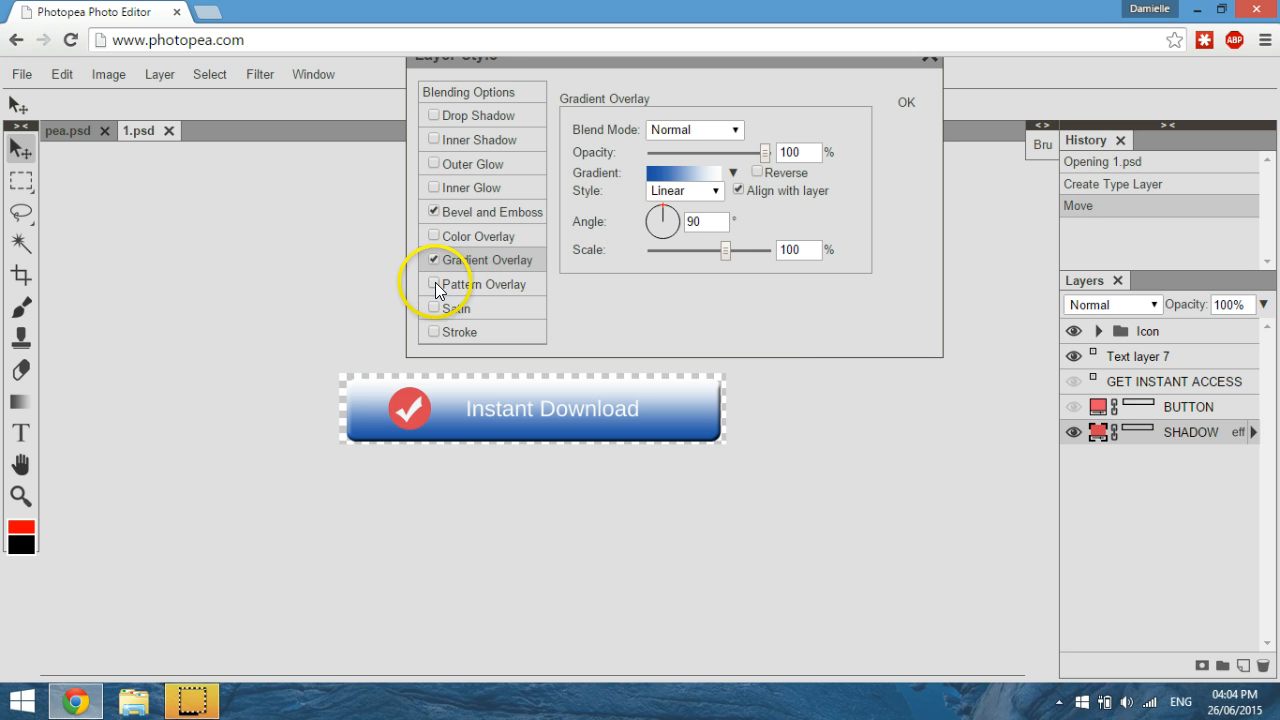
# Swap the gradient overlay for a 3 px outside black stroke and apply the style.
pyautogui.click(433, 259)
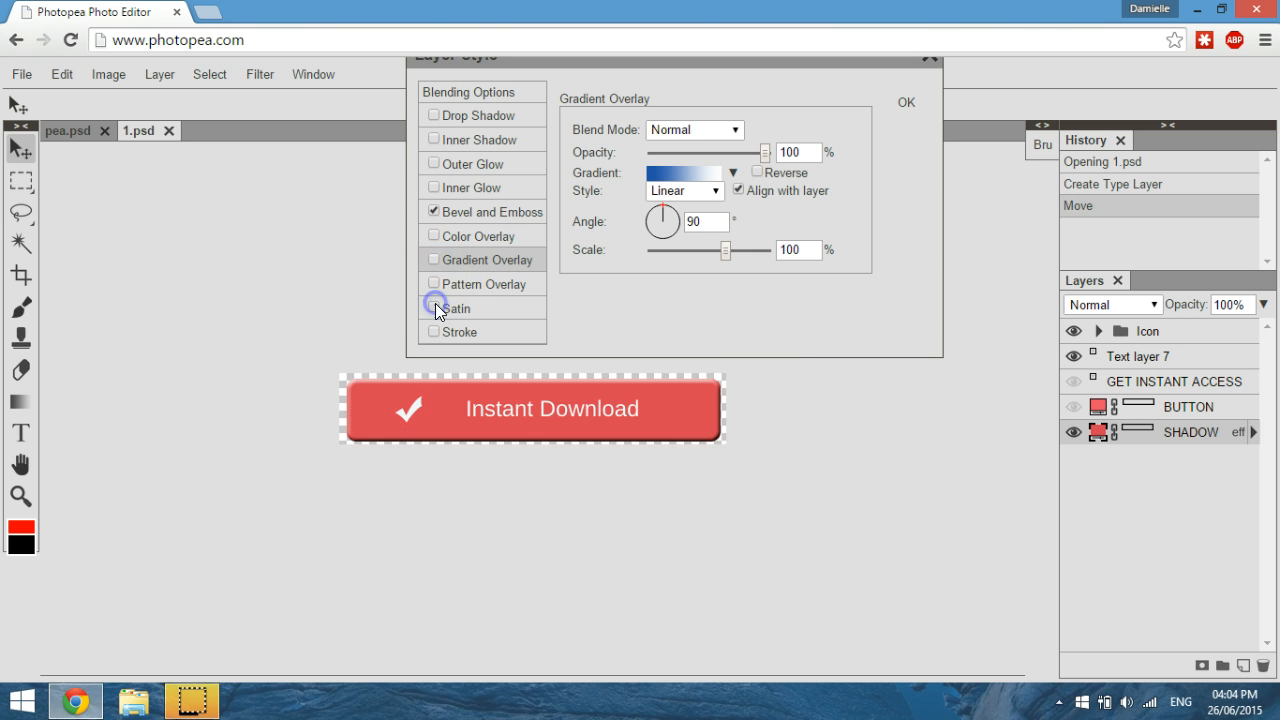
pyautogui.click(432, 308)
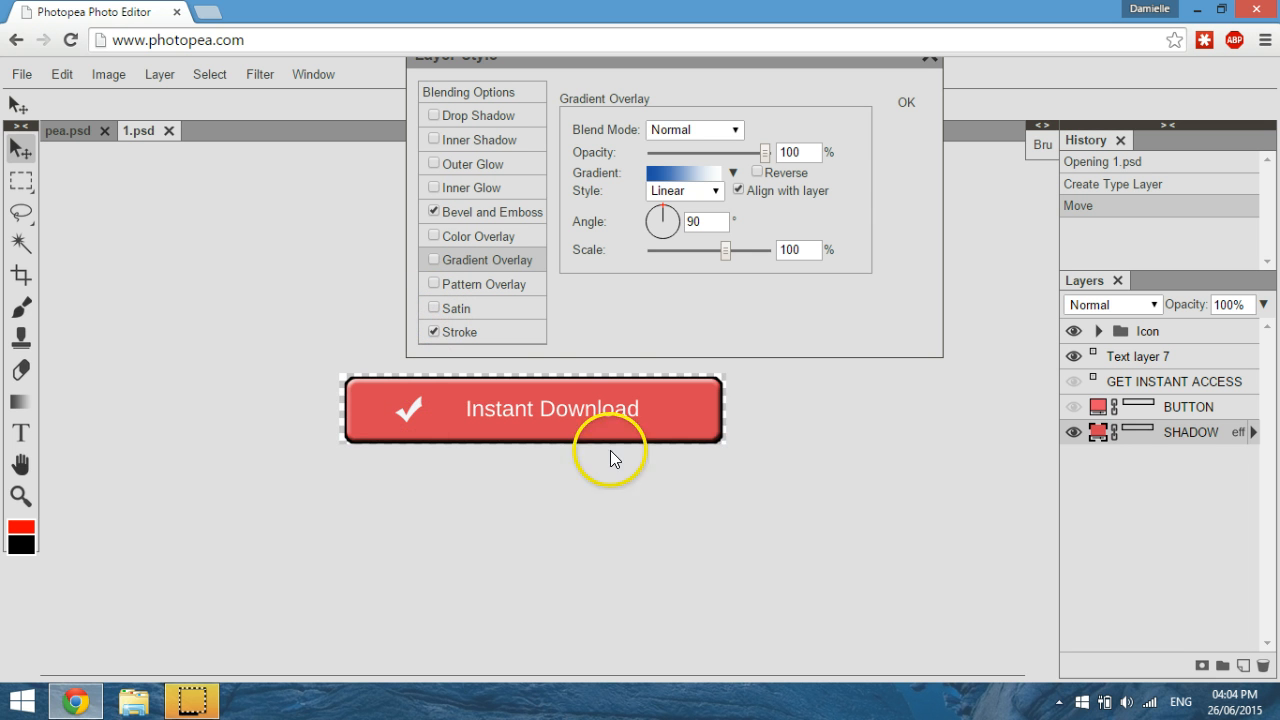
pyautogui.moveTo(428, 478)
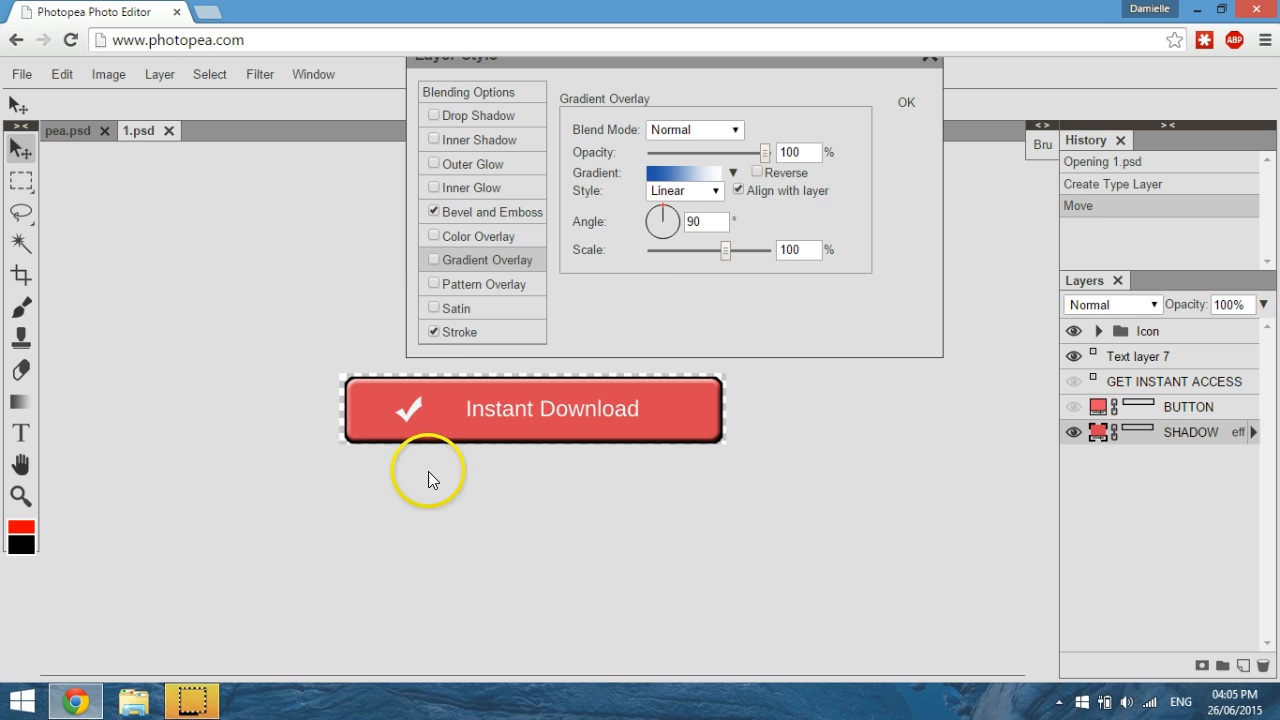
pyautogui.moveTo(710, 150)
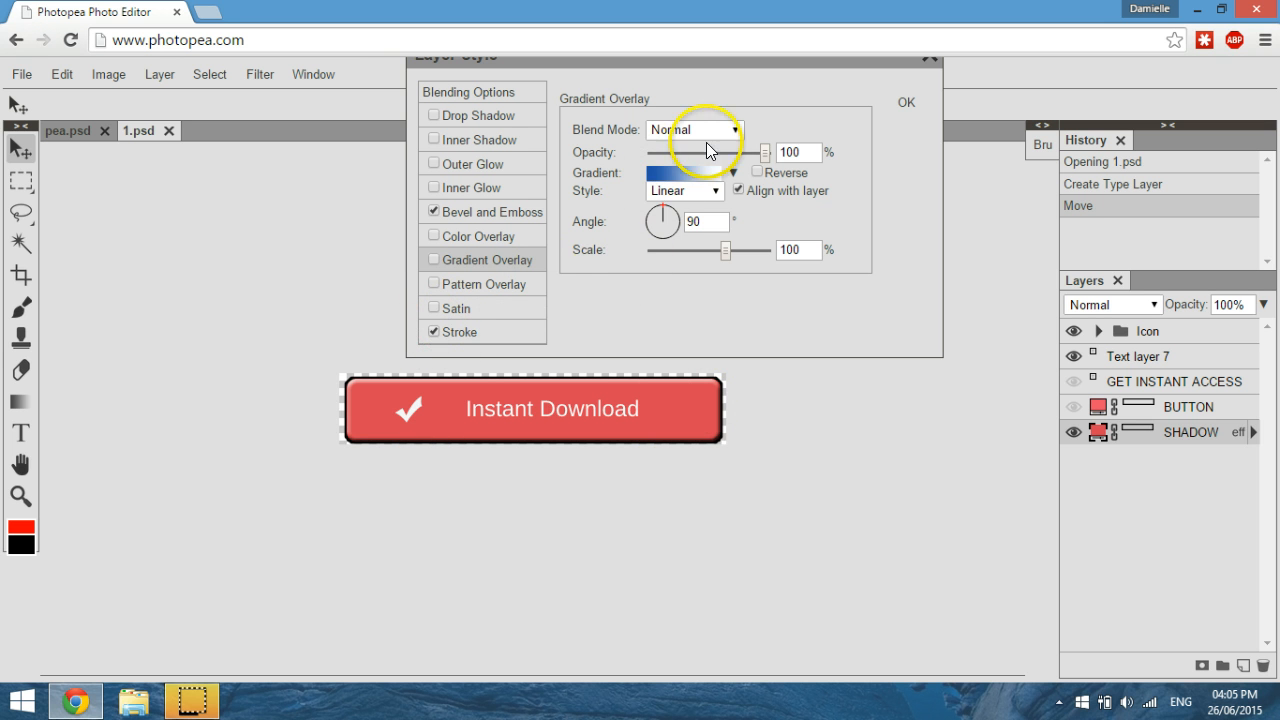
pyautogui.click(461, 331)
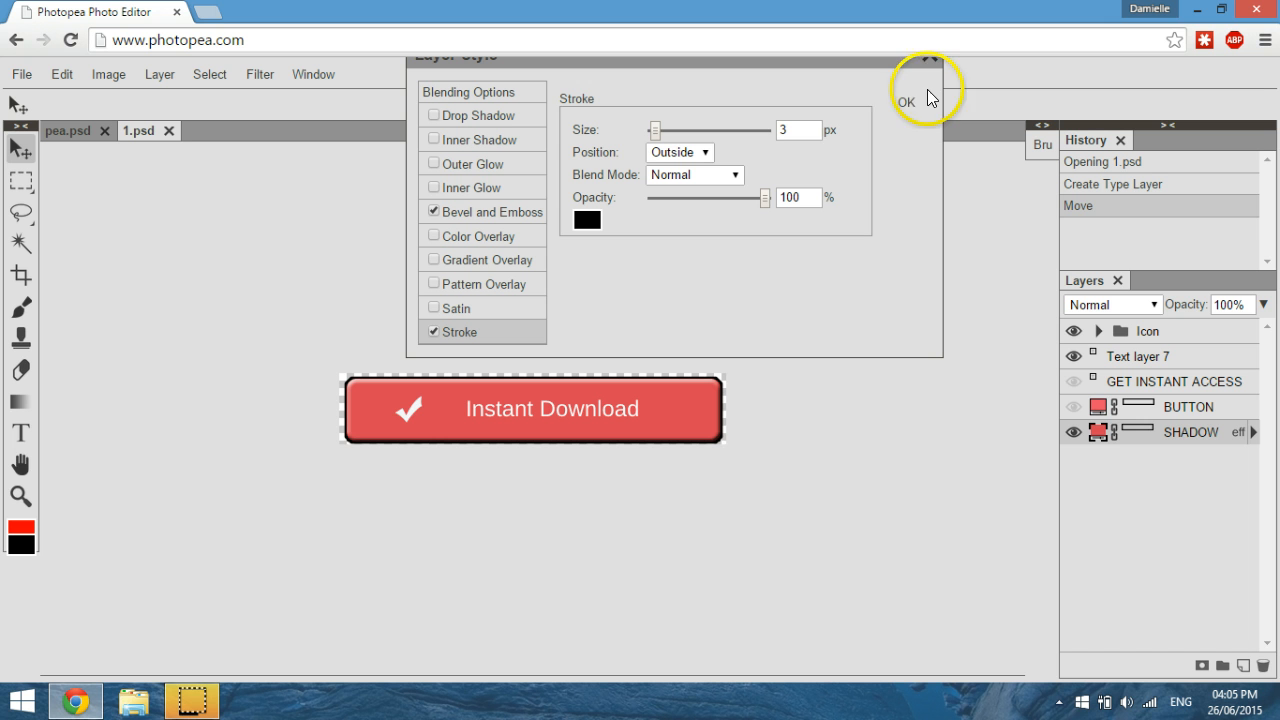
pyautogui.click(905, 101)
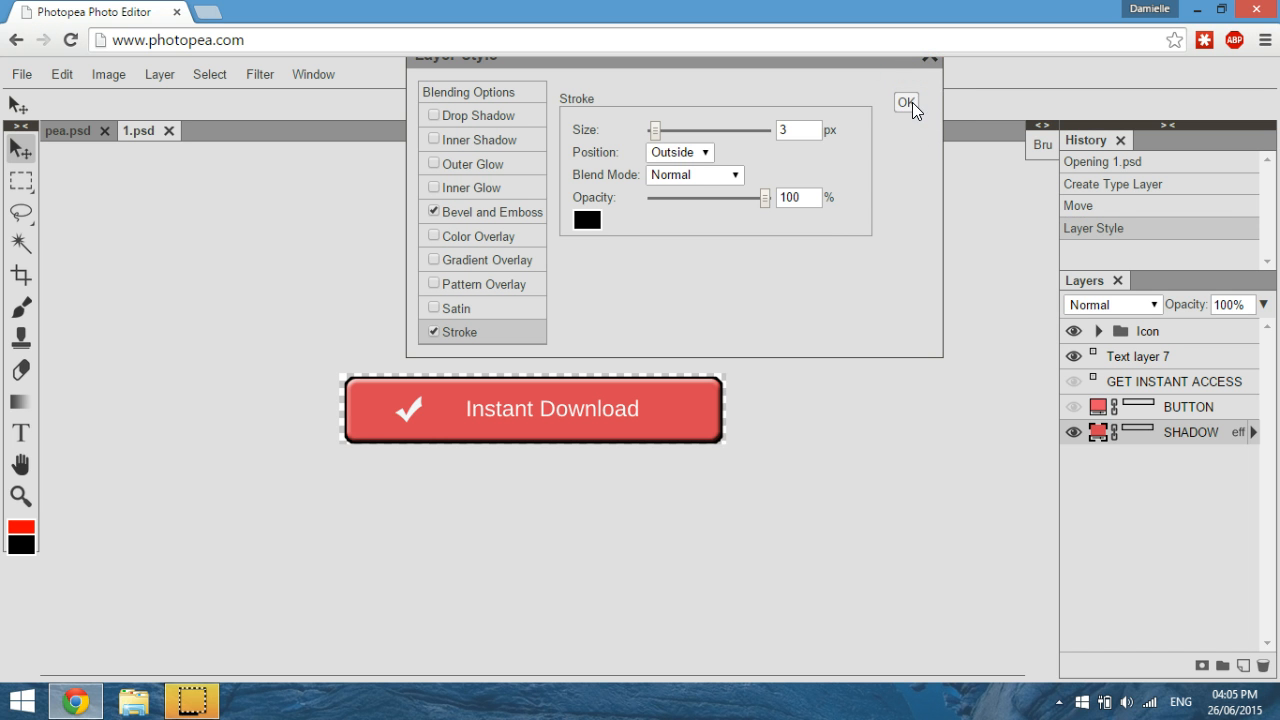
pyautogui.click(906, 103)
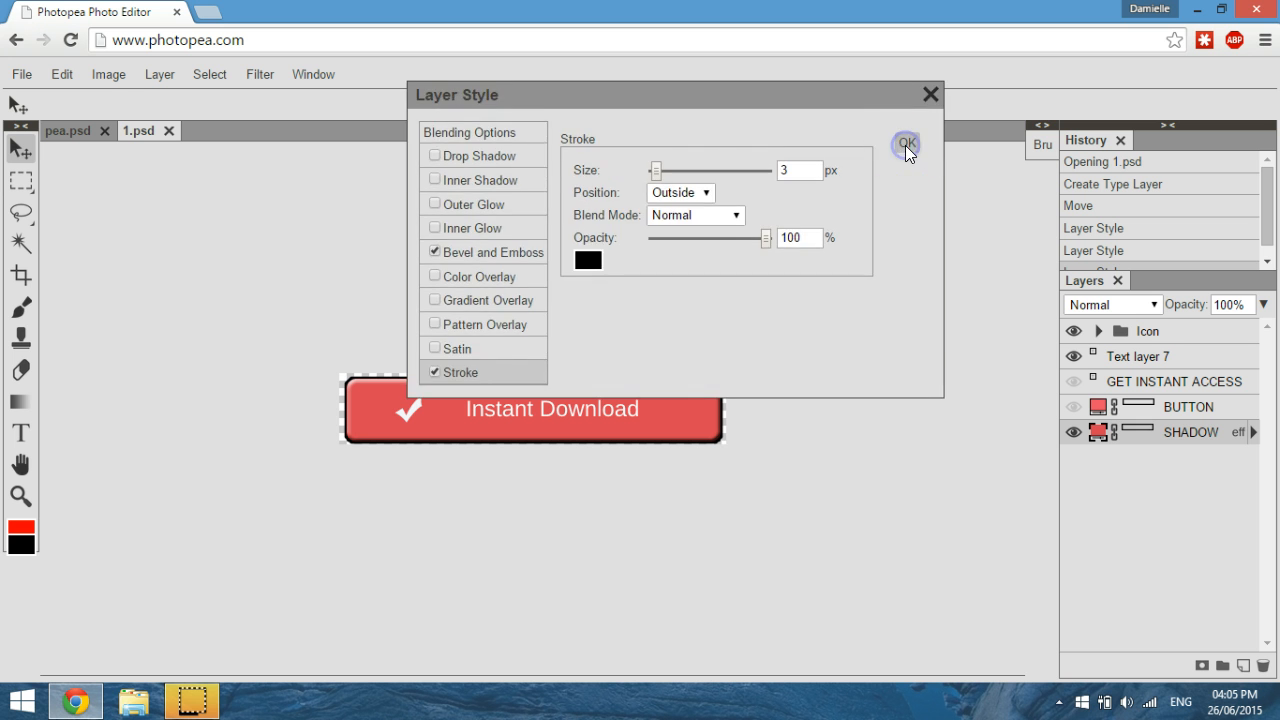
pyautogui.click(905, 145)
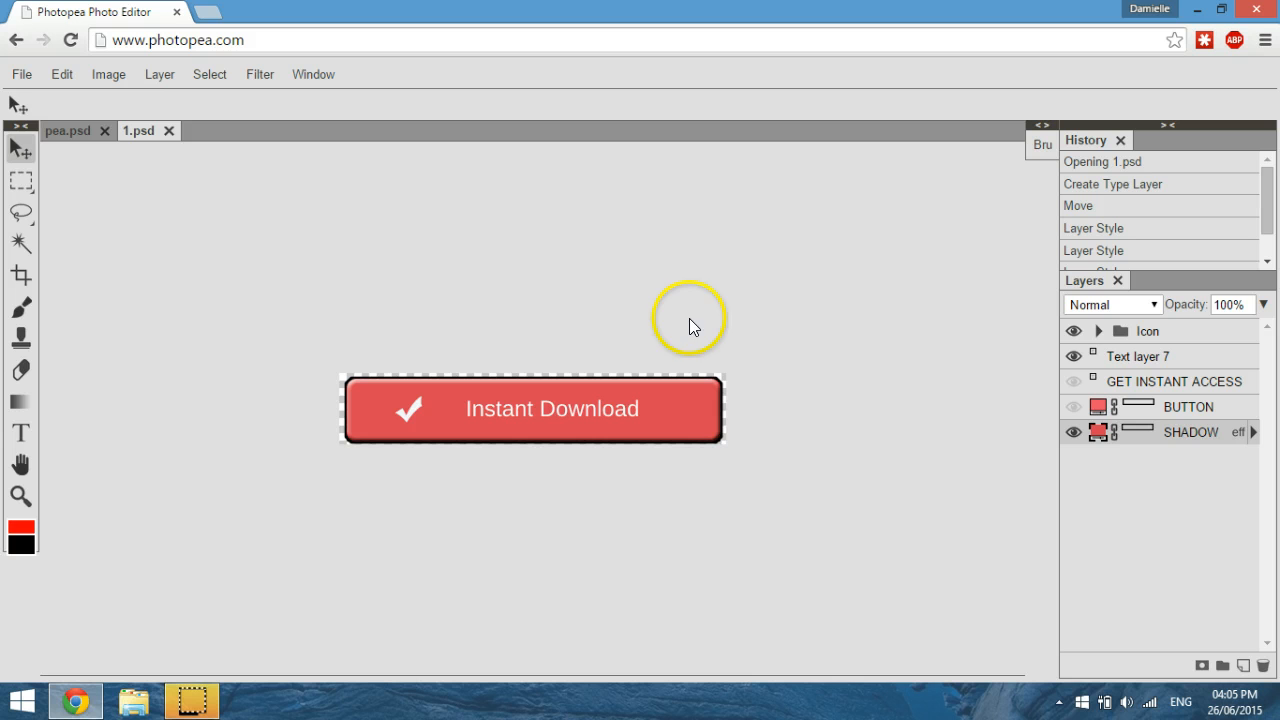
pyautogui.moveTo(22, 74)
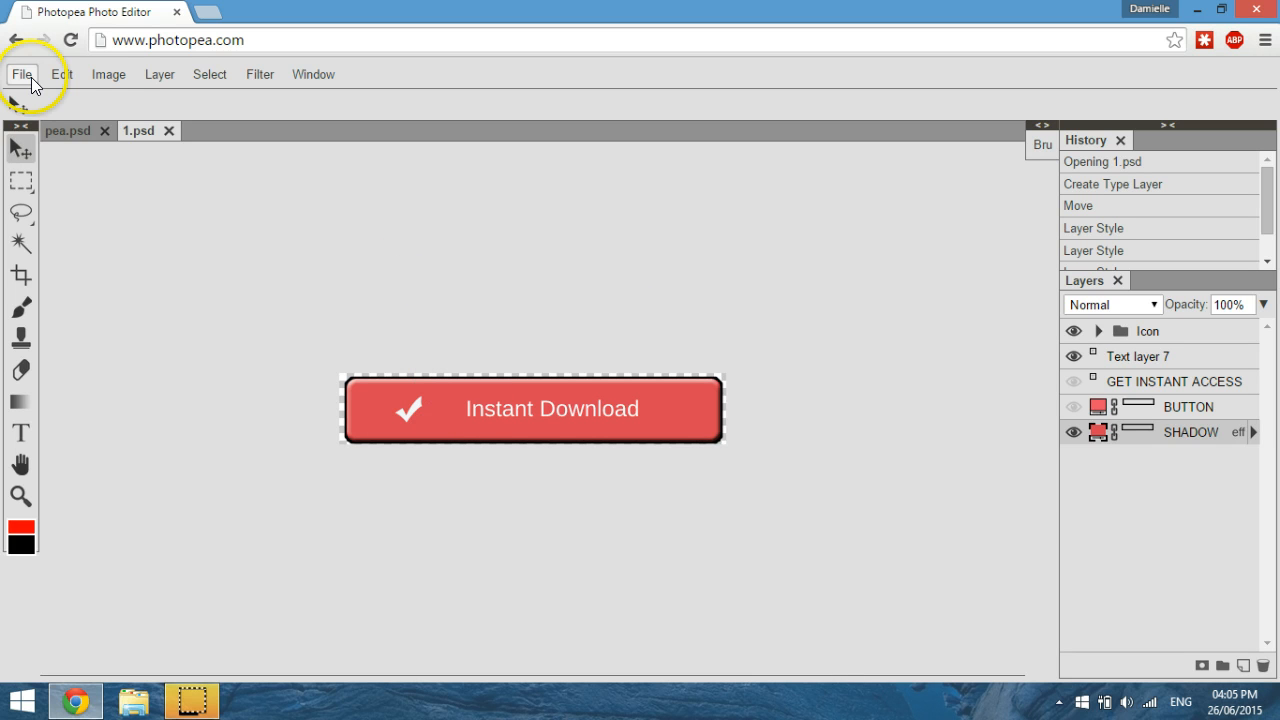
# Open Save for Web from the File menu, previewing the button as a 413×76 PNG.
pyautogui.click(21, 73)
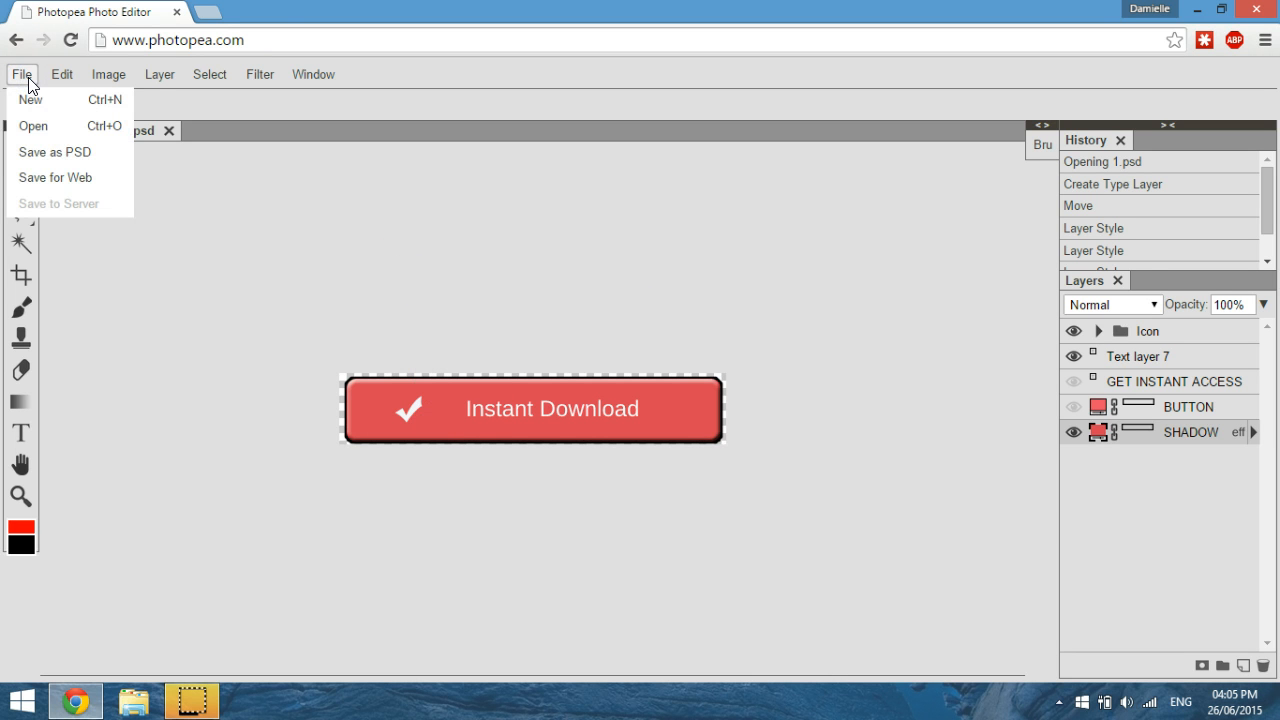
pyautogui.moveTo(33, 126)
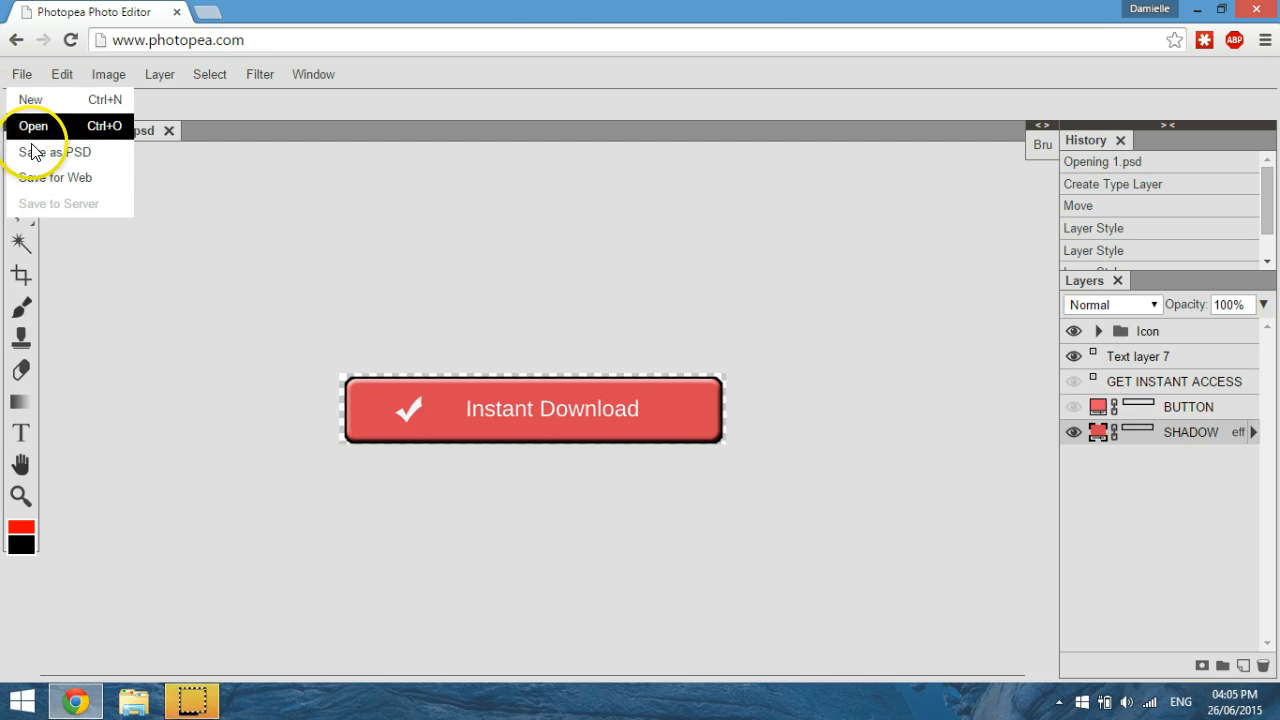
pyautogui.moveTo(52, 152)
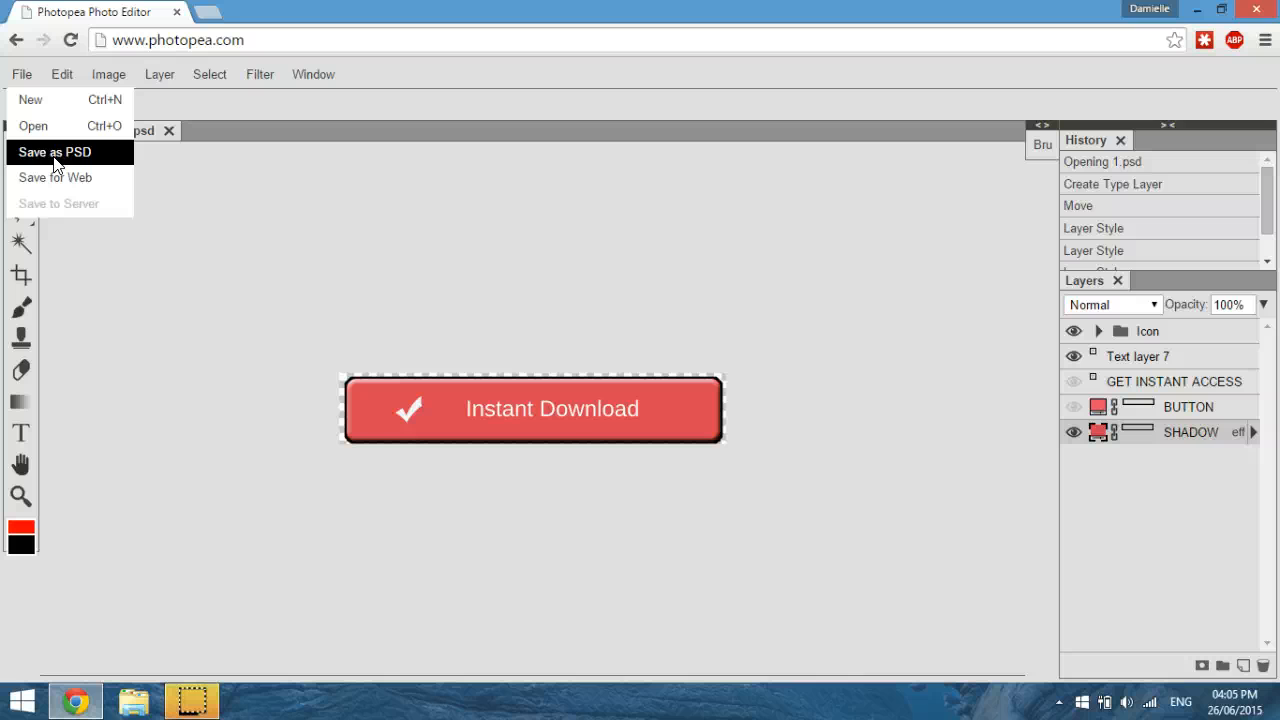
pyautogui.click(55, 177)
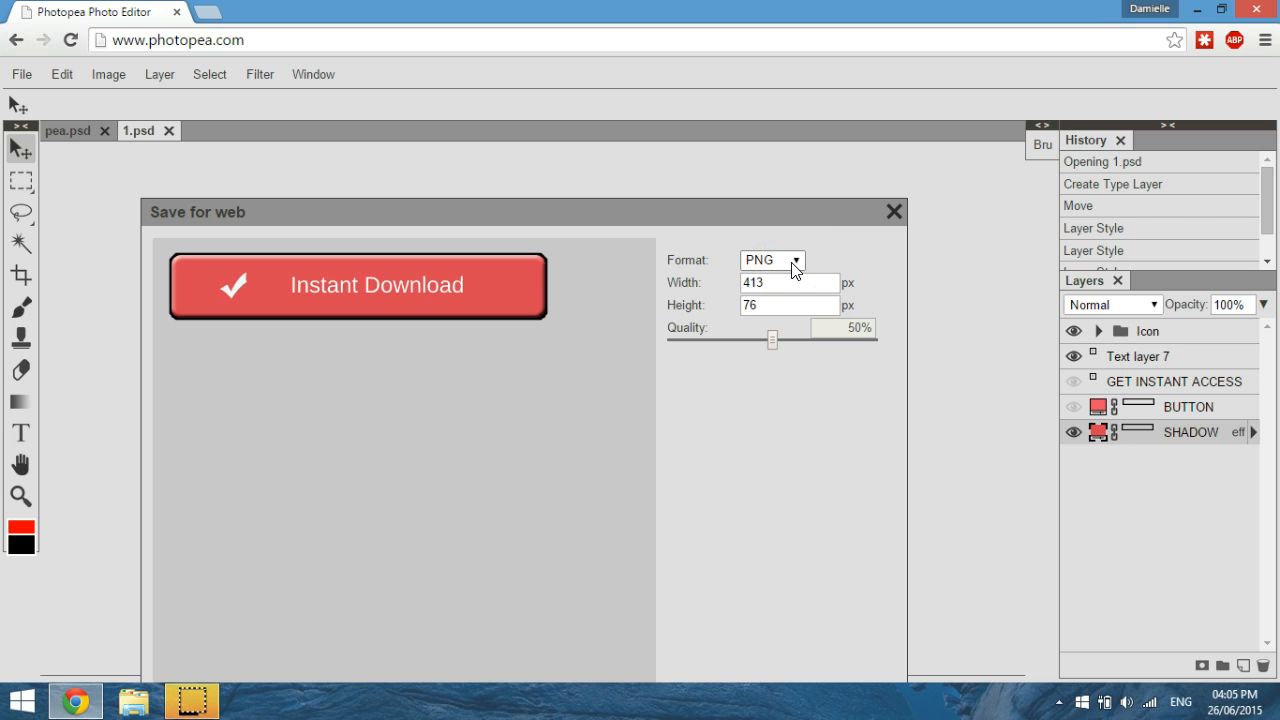
pyautogui.click(771, 260)
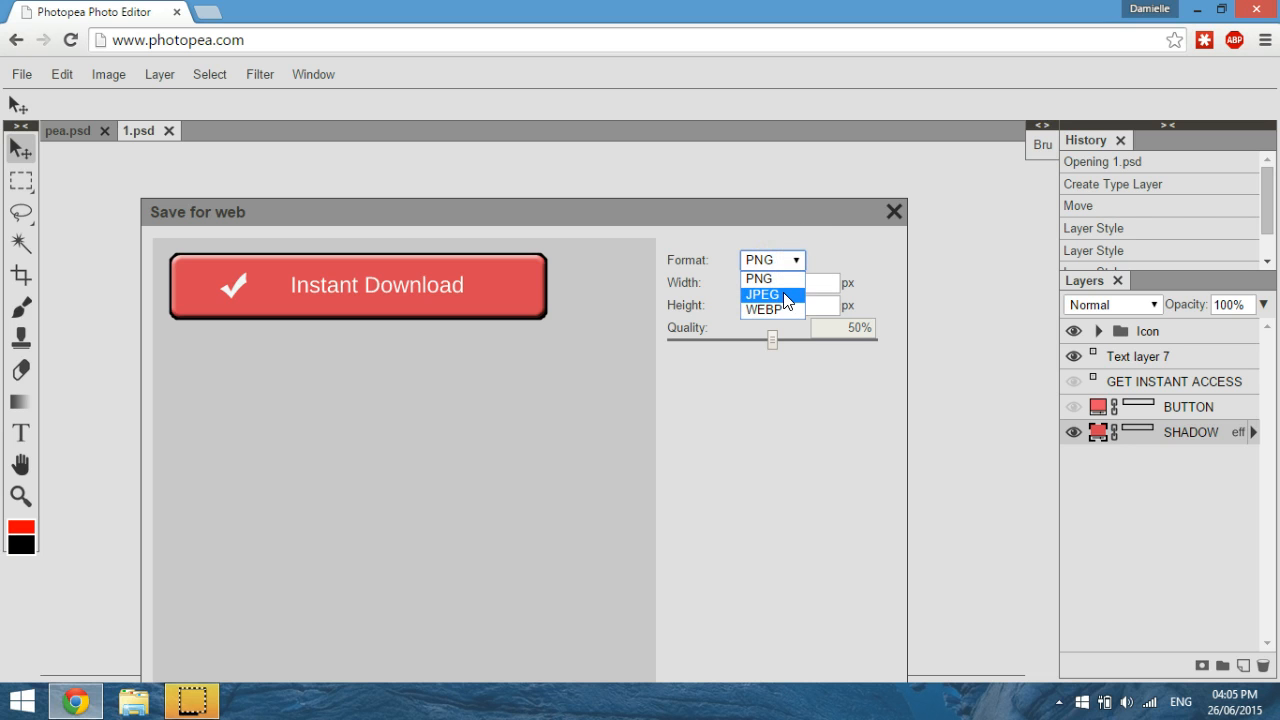
pyautogui.click(762, 294)
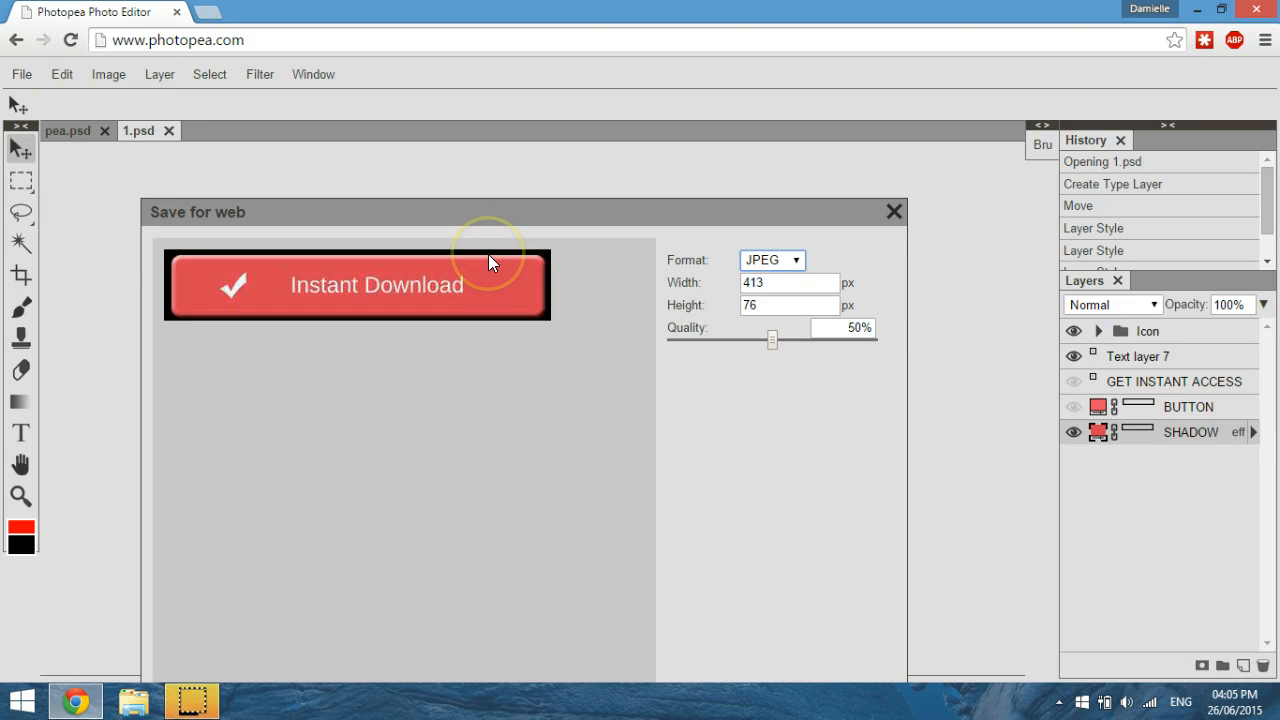
pyautogui.moveTo(505, 290)
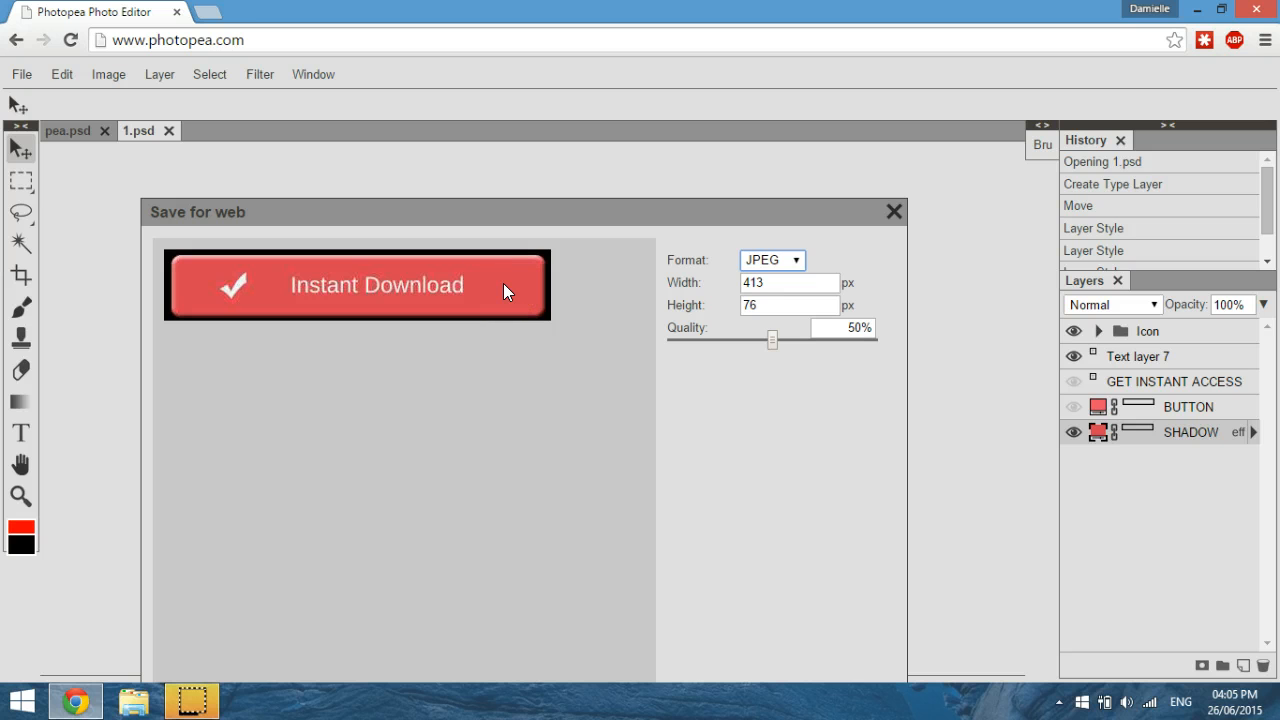
pyautogui.click(770, 260)
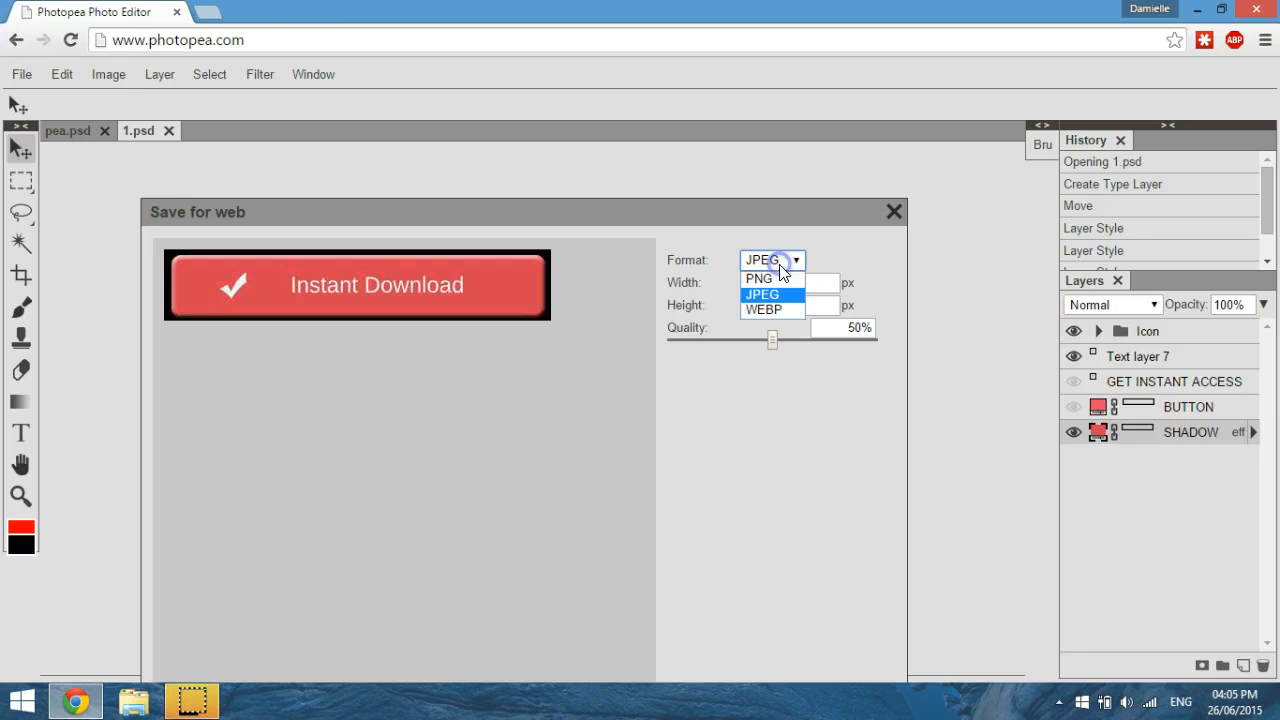
pyautogui.click(764, 309)
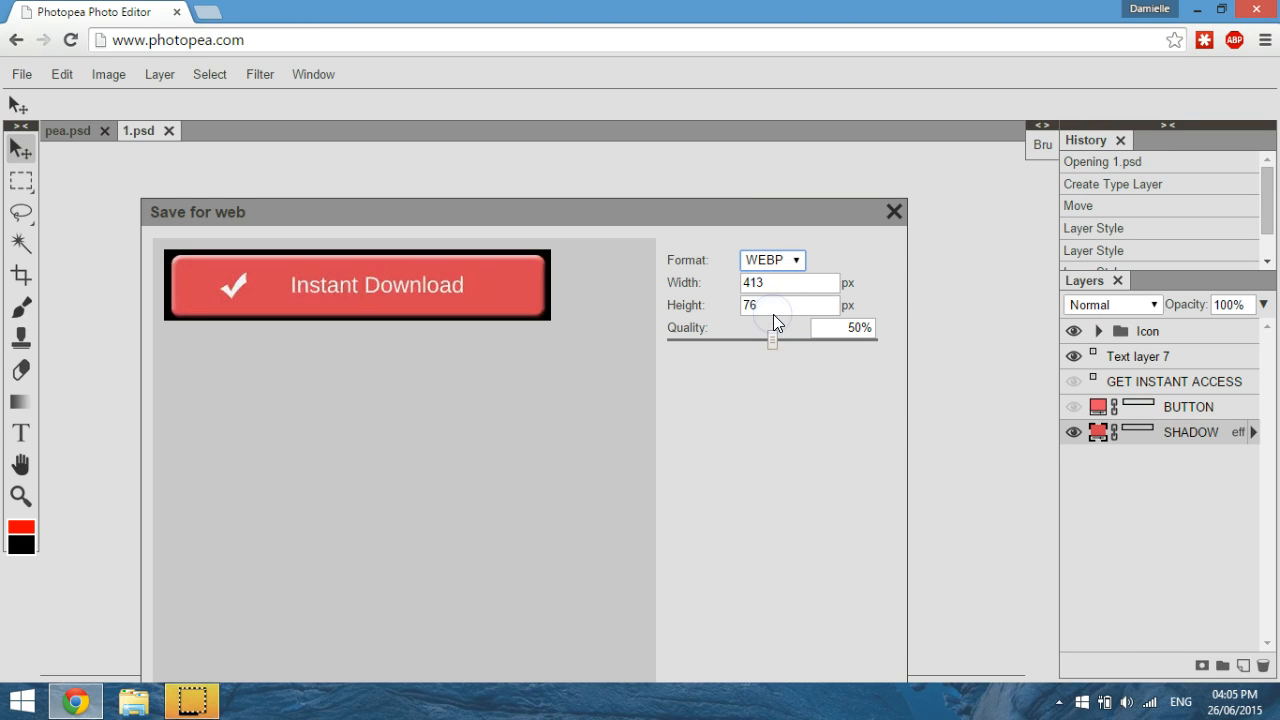
pyautogui.click(771, 259)
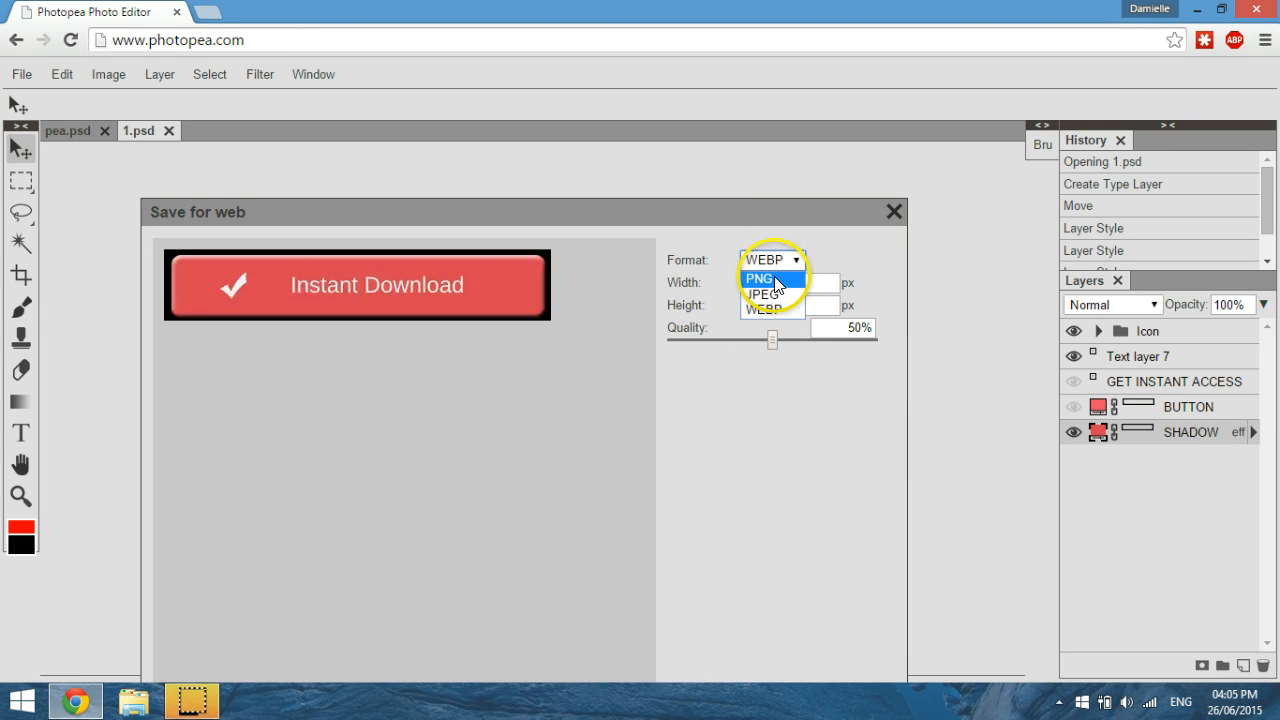
pyautogui.click(770, 278)
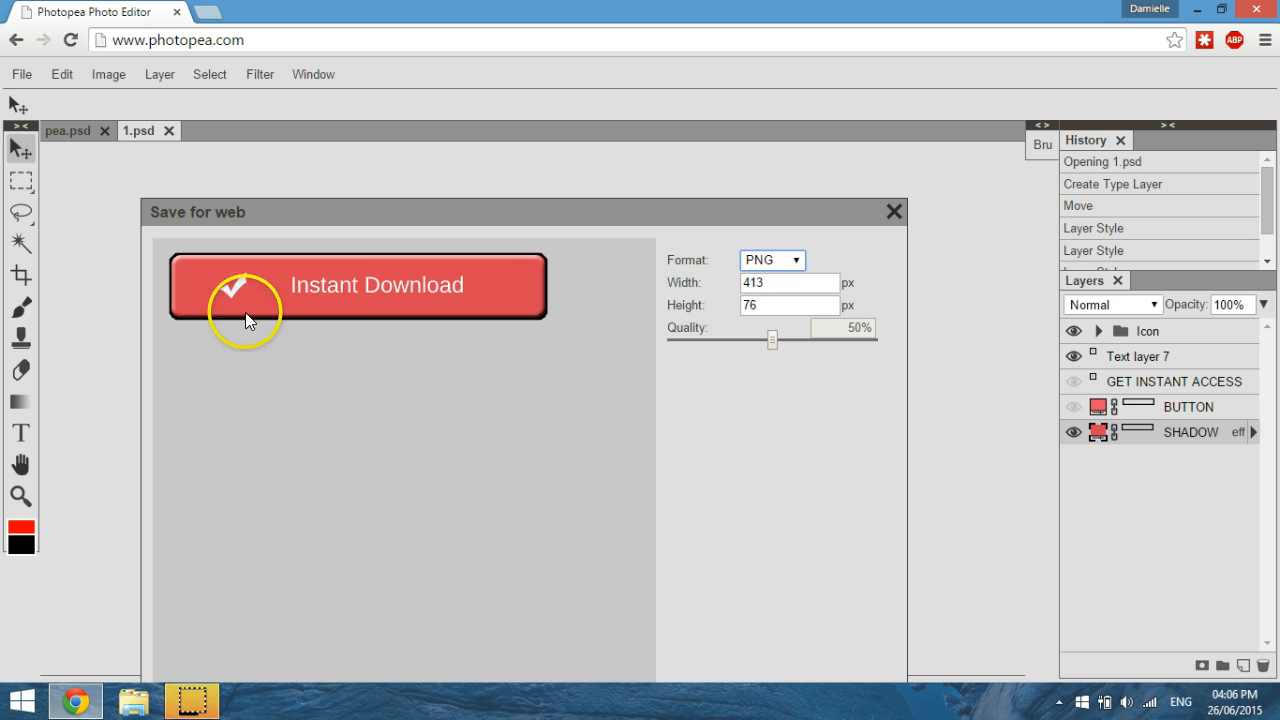